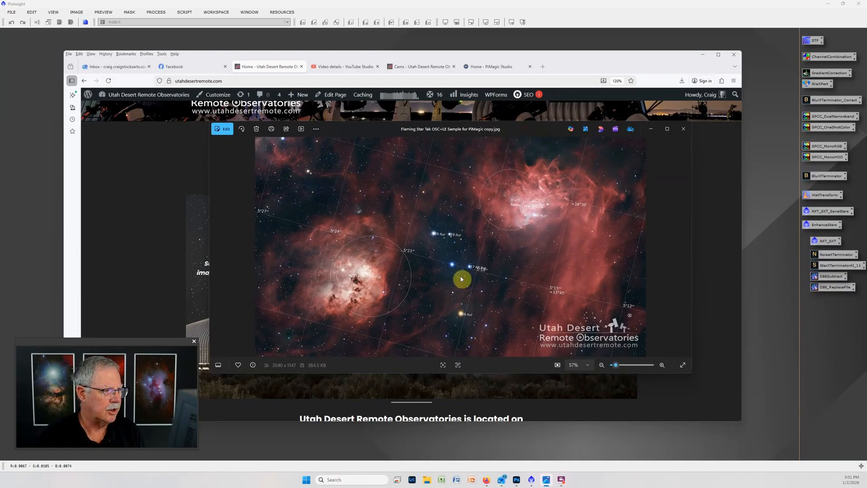
mouse_move(514, 200)
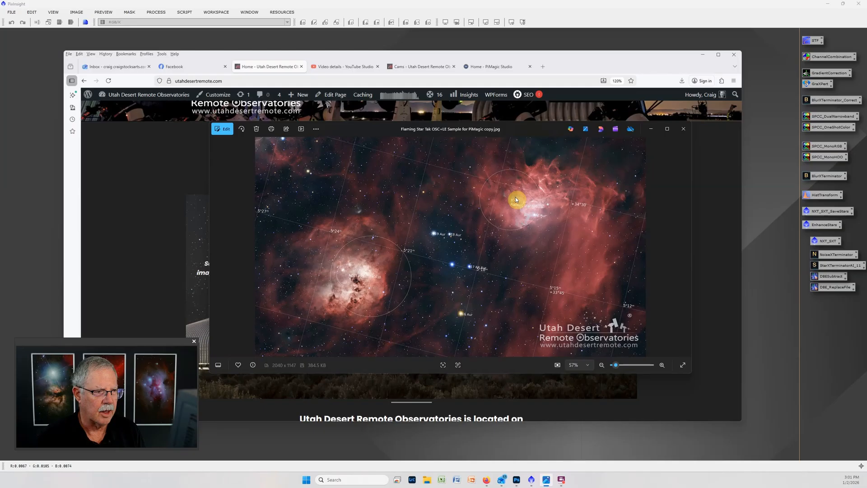
mouse_move(335, 275)
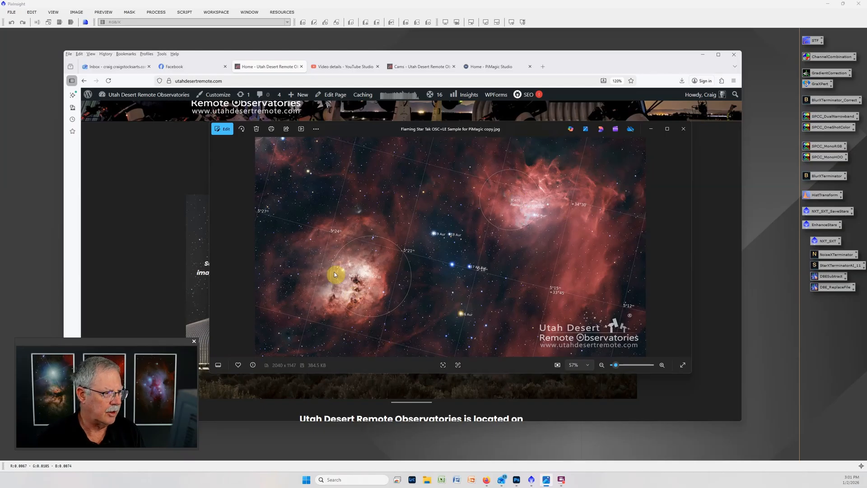
mouse_move(352, 271)
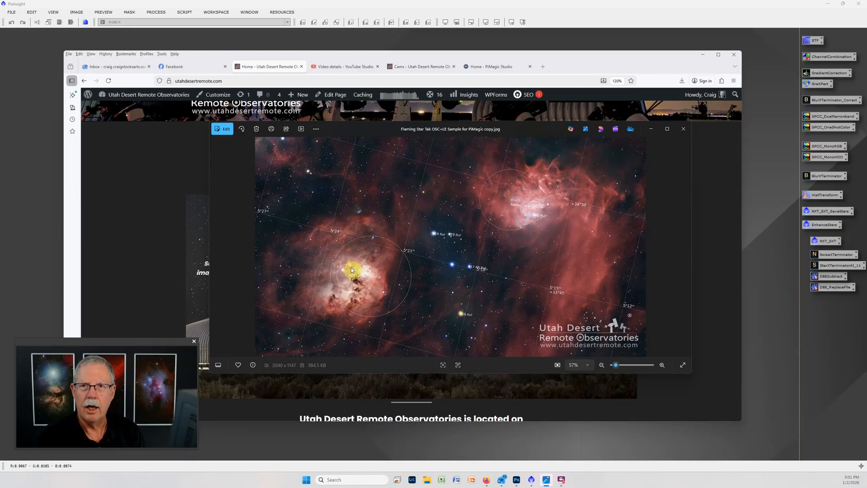
mouse_move(360, 269)
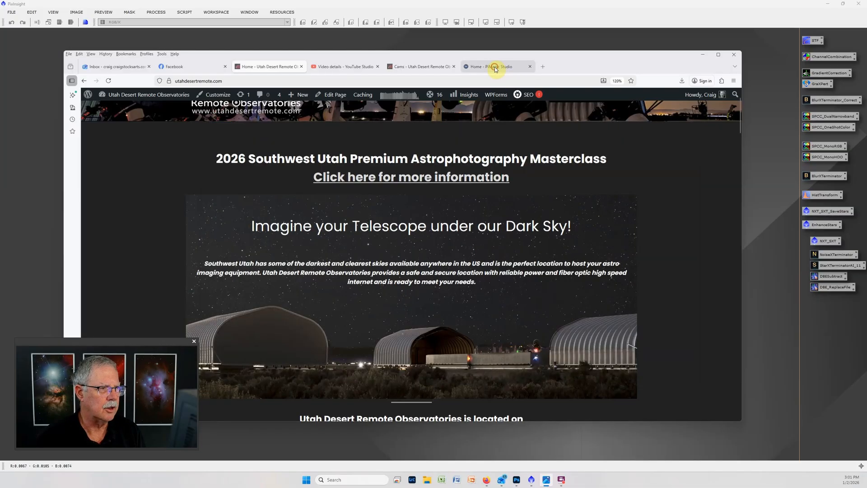
Go to the PiMagic Studio Shop page and scroll to the $89 PiMagic Studio Bundle
left_click(493, 66)
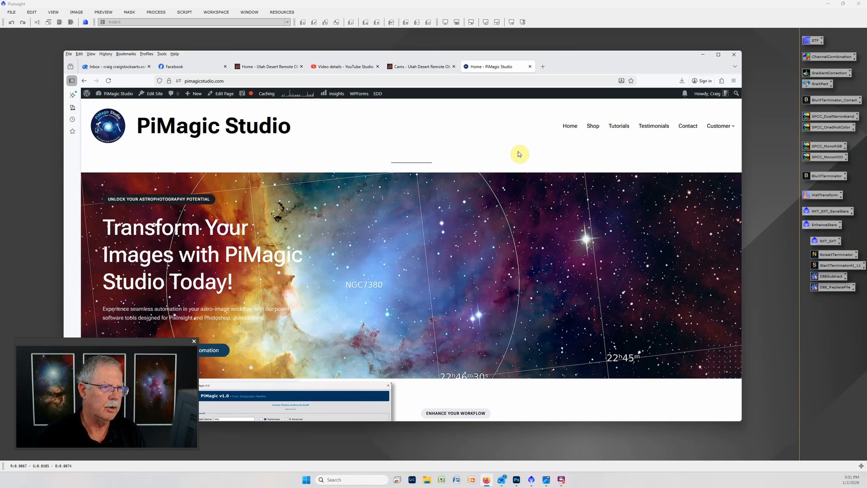
mouse_move(544, 156)
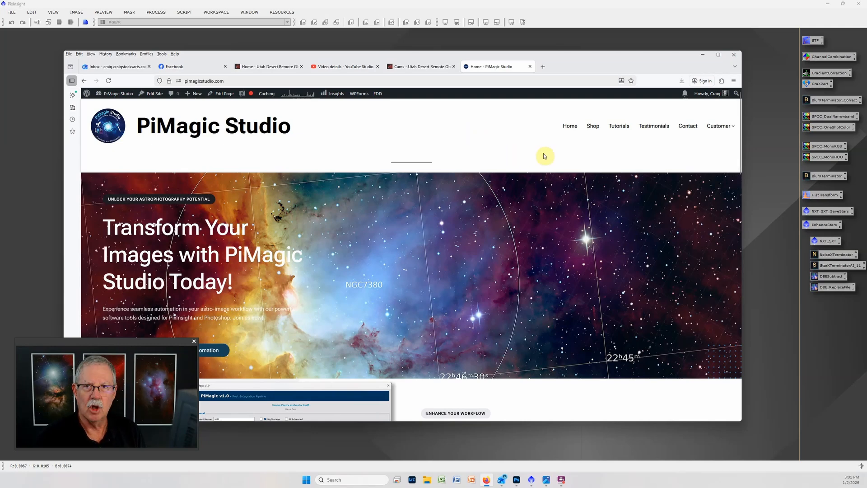
mouse_move(520, 149)
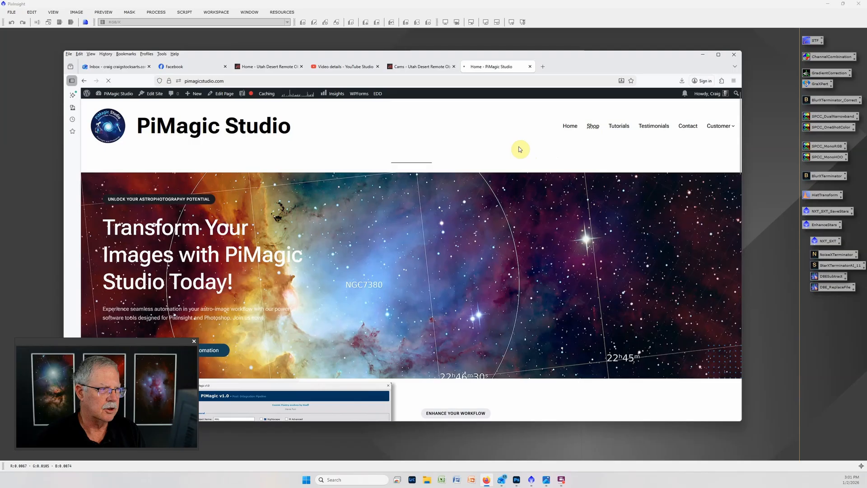
left_click(591, 125)
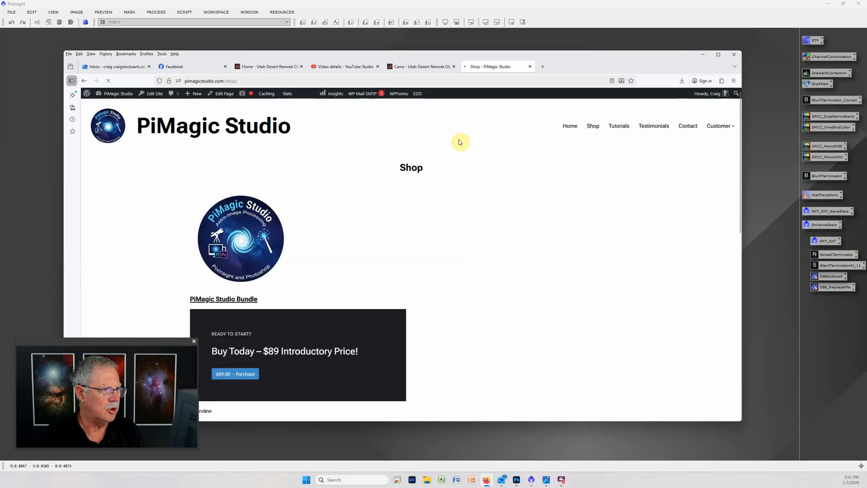
scroll("down", 3)
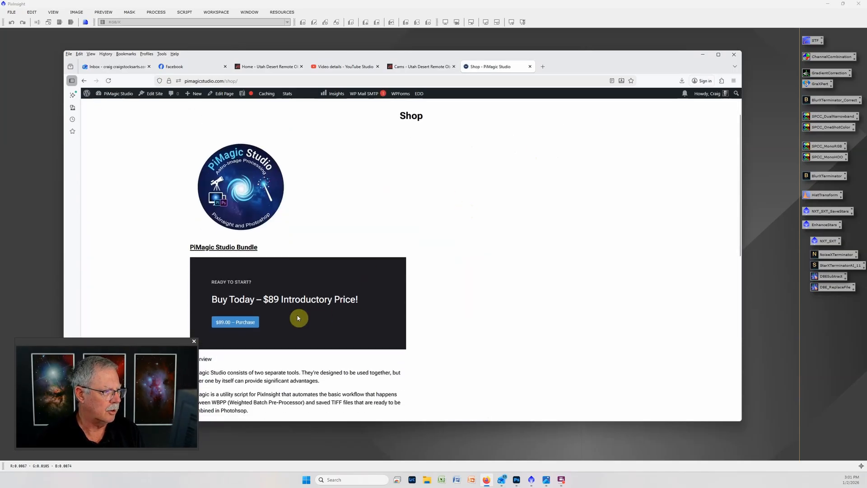
mouse_move(532, 283)
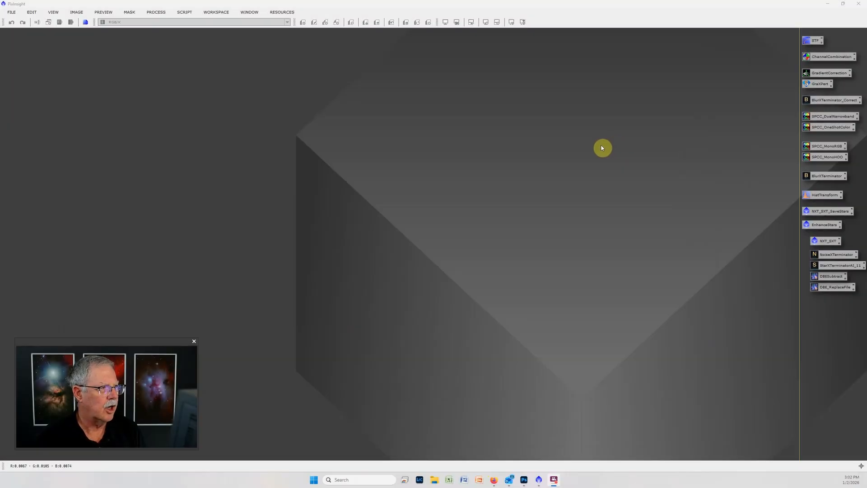
mouse_move(300, 63)
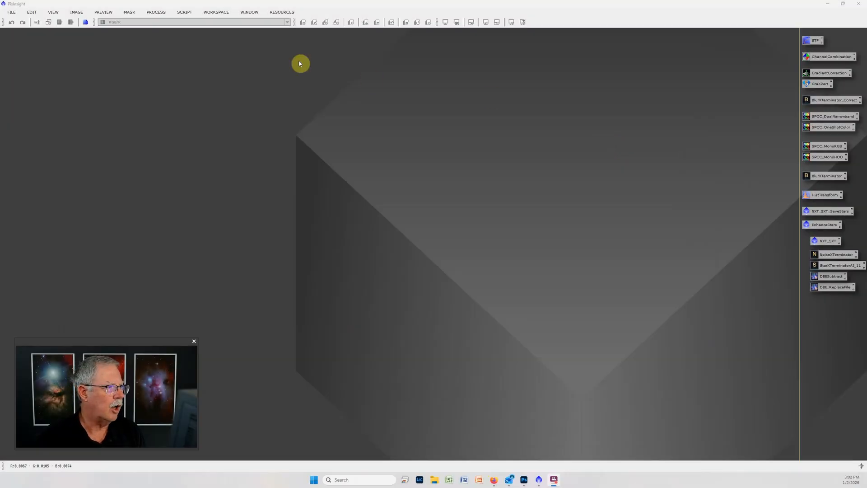
Run WeightedBatchPreprocessing from the Script > Batch Processing menu
left_click(184, 12)
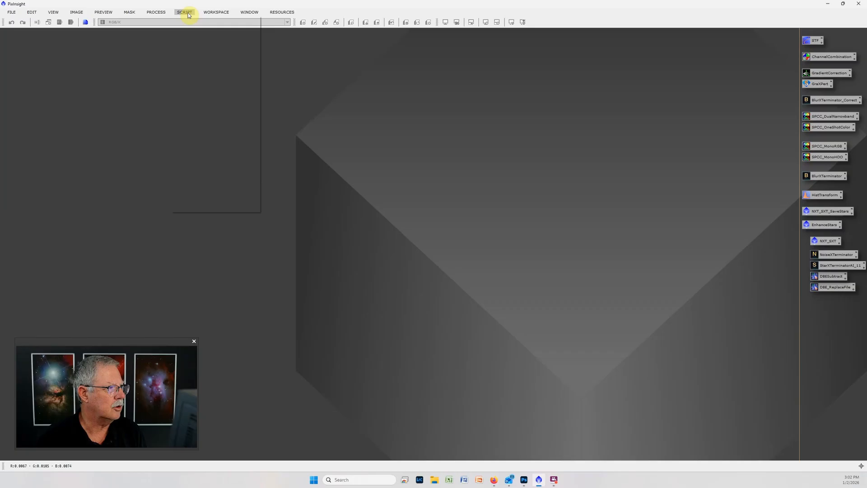
left_click(185, 12)
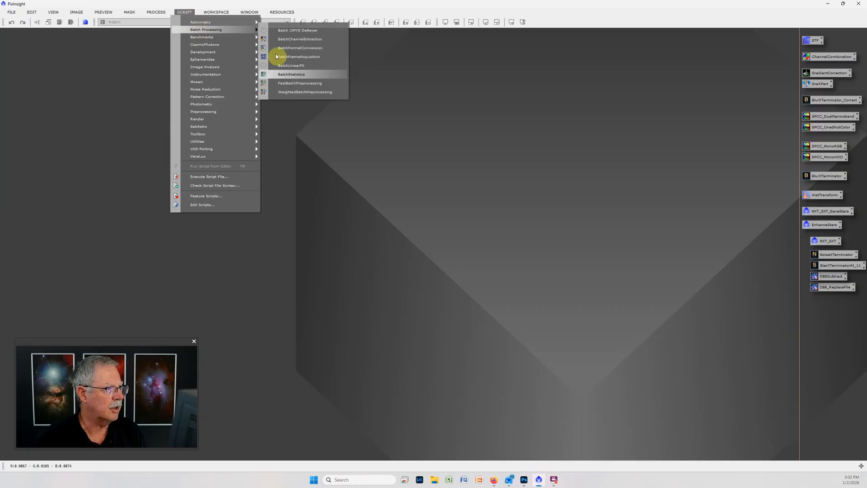
left_click(534, 143)
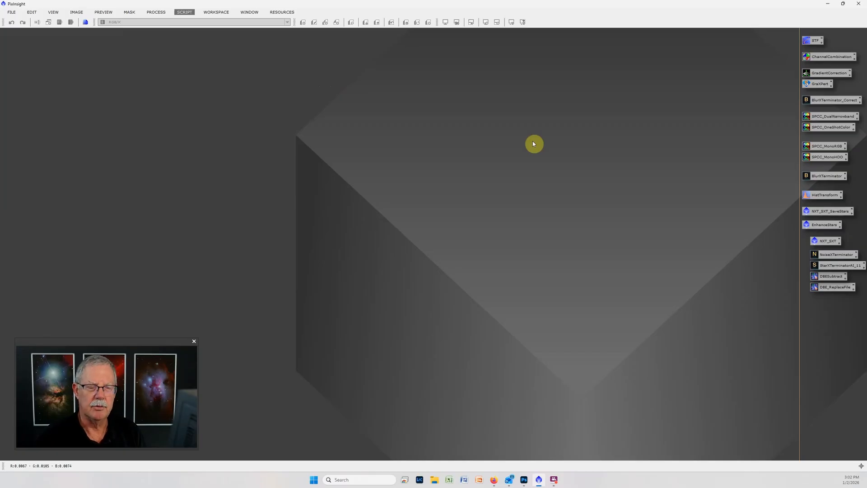
mouse_move(550, 116)
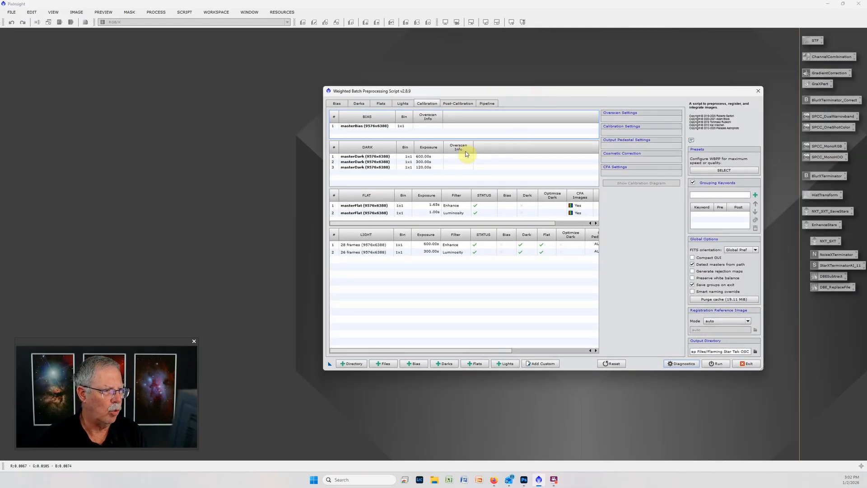
mouse_move(402, 104)
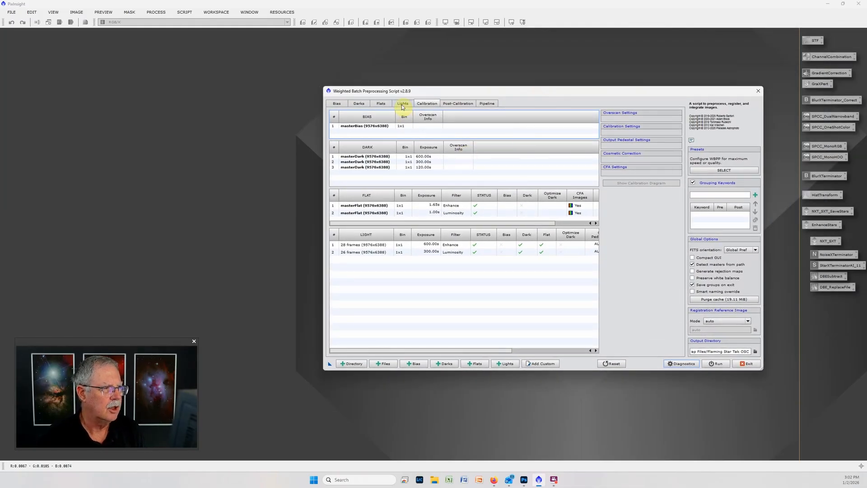
Check the loaded light frames, master flats and master bias, then return to Lights
left_click(402, 104)
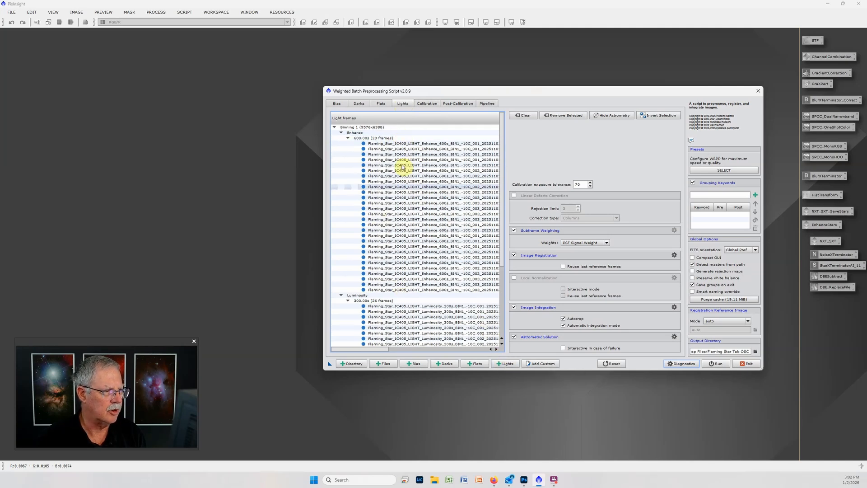
mouse_move(434, 171)
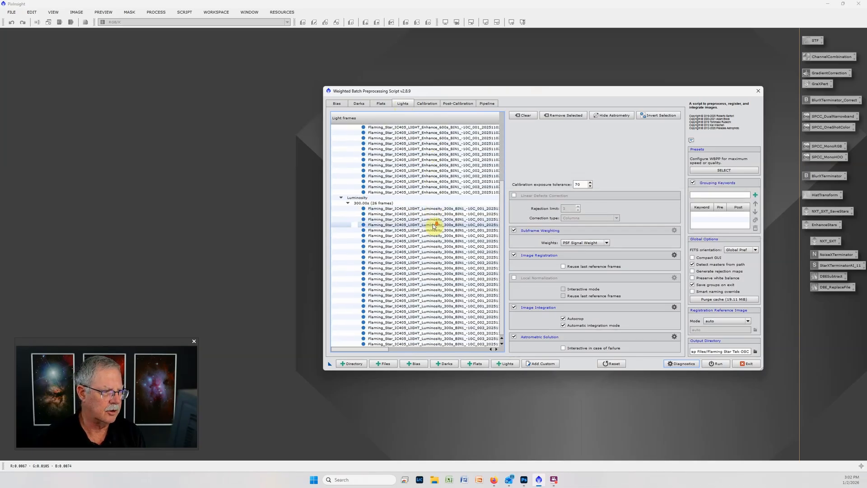
scroll("up", 3)
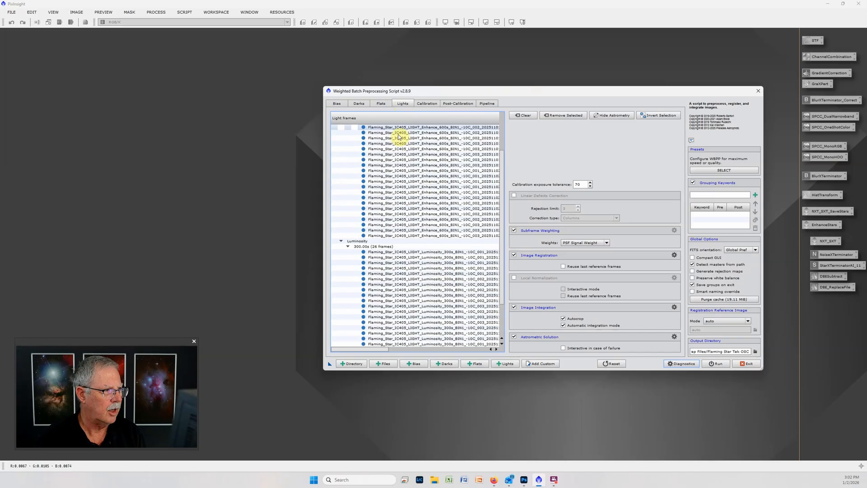
left_click(359, 103)
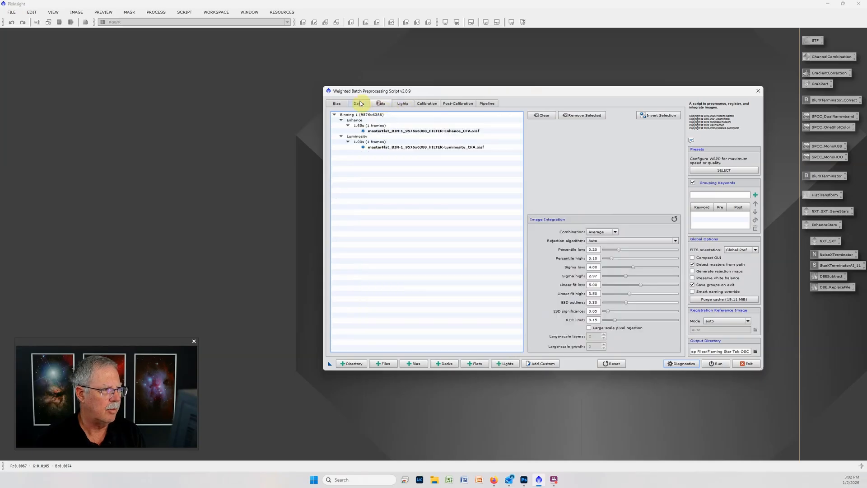
left_click(336, 103)
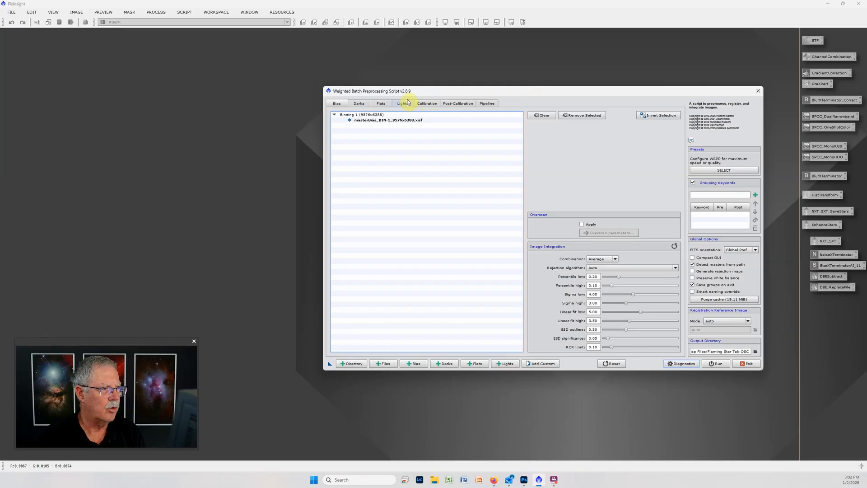
left_click(402, 103)
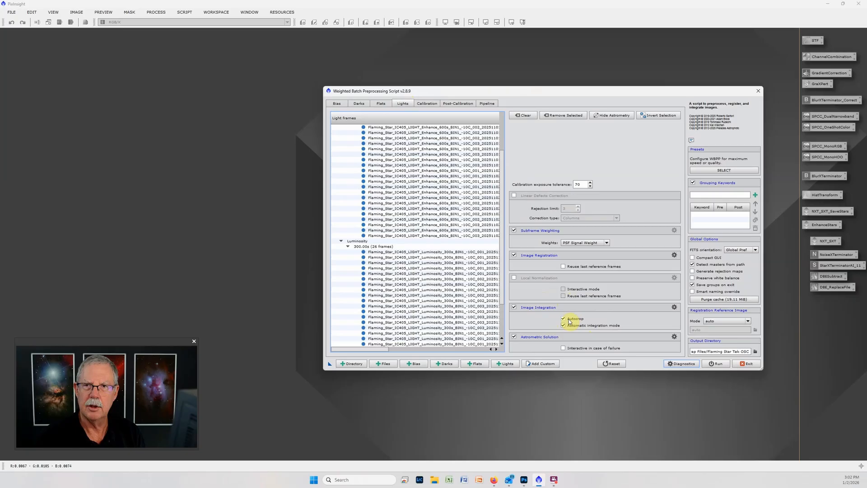
mouse_move(572, 319)
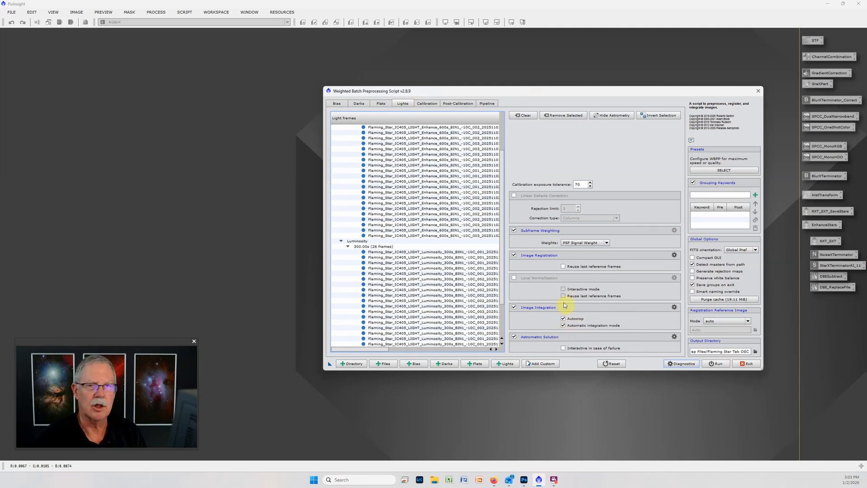
In the Calibration tab, inspect the Enhance master flat and Enhance light frame settings
left_click(426, 103)
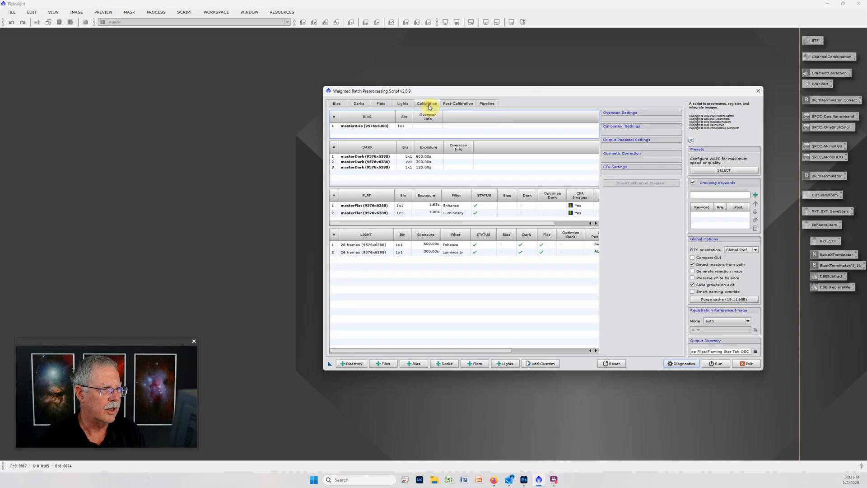
left_click(366, 205)
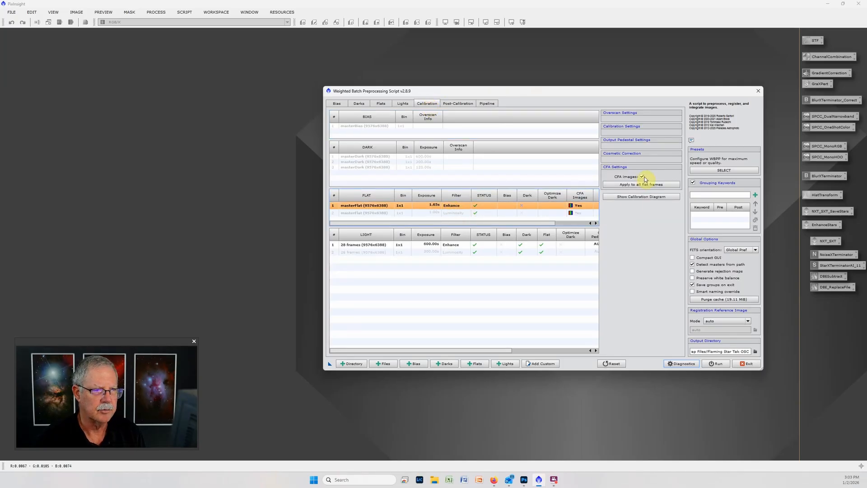
mouse_move(616, 184)
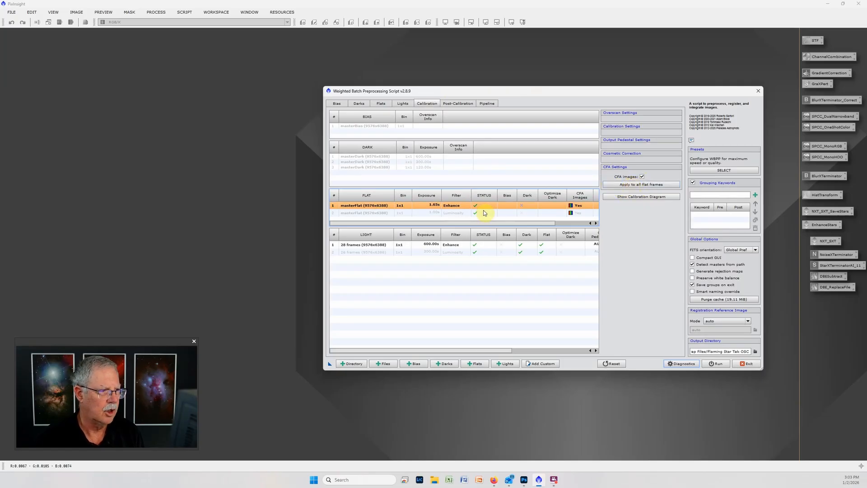
mouse_move(463, 208)
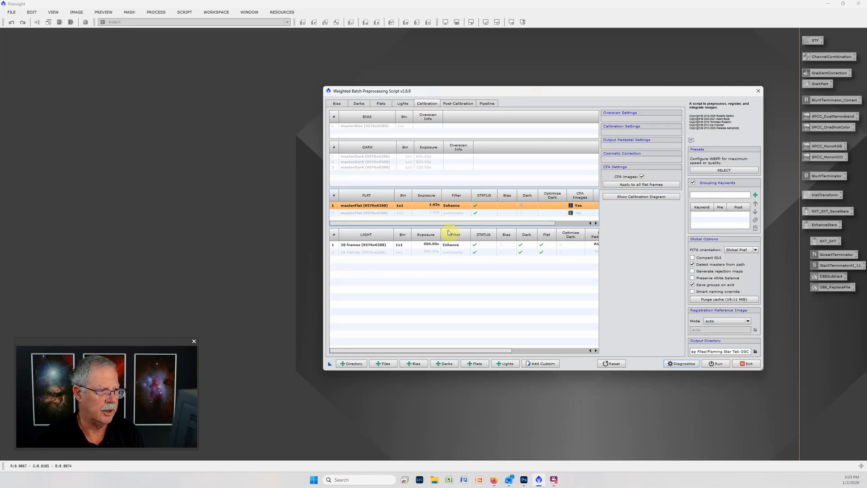
left_click(621, 126)
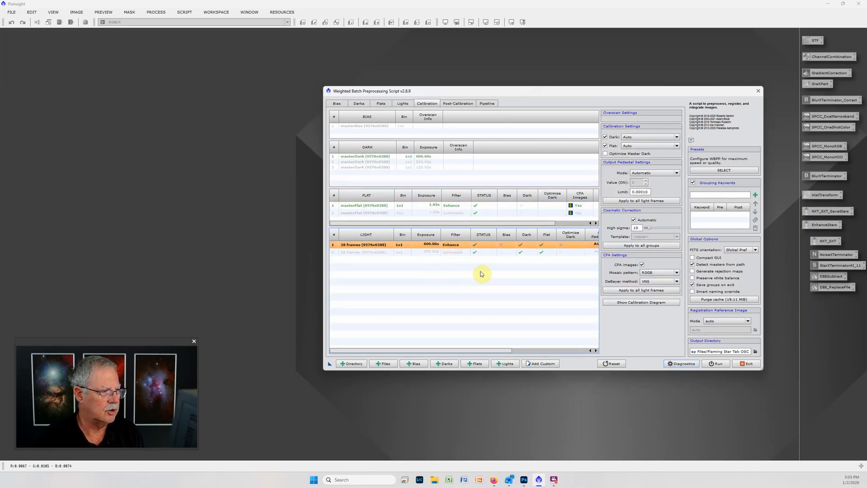
mouse_move(648, 270)
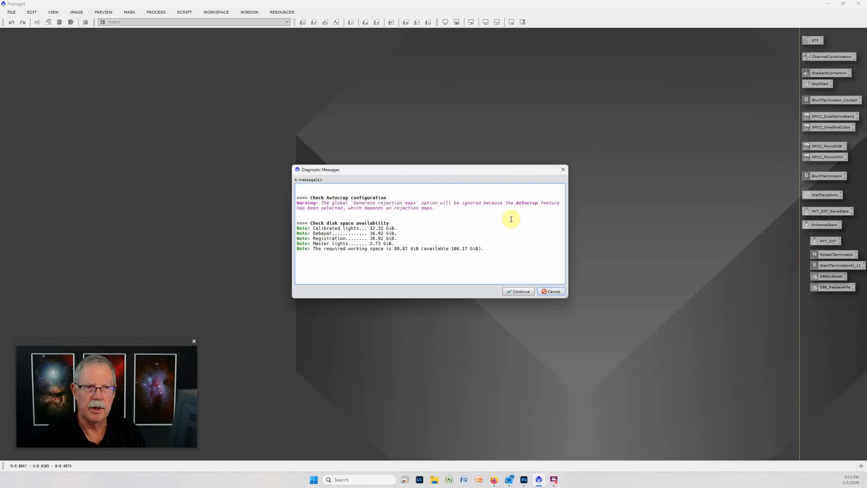
mouse_move(522, 260)
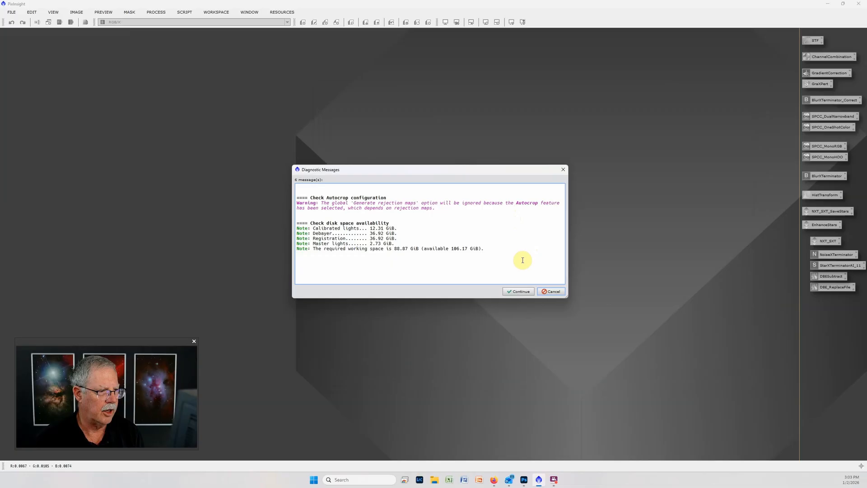
mouse_move(586, 313)
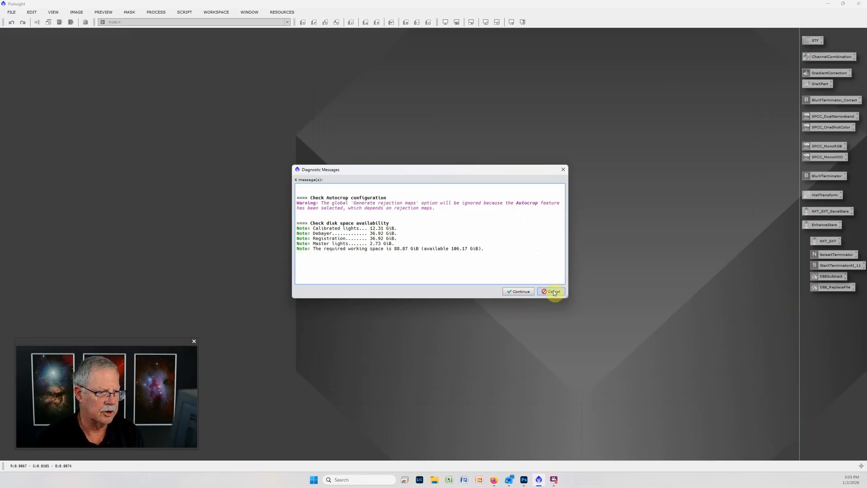
Cancel the run from the Diagnostic Messages dialog showing autocrop and disk space warnings
left_click(551, 291)
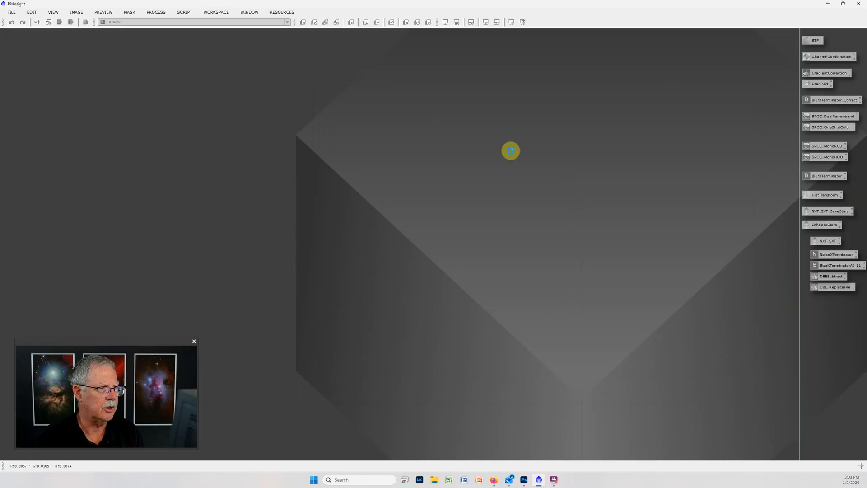
mouse_move(505, 121)
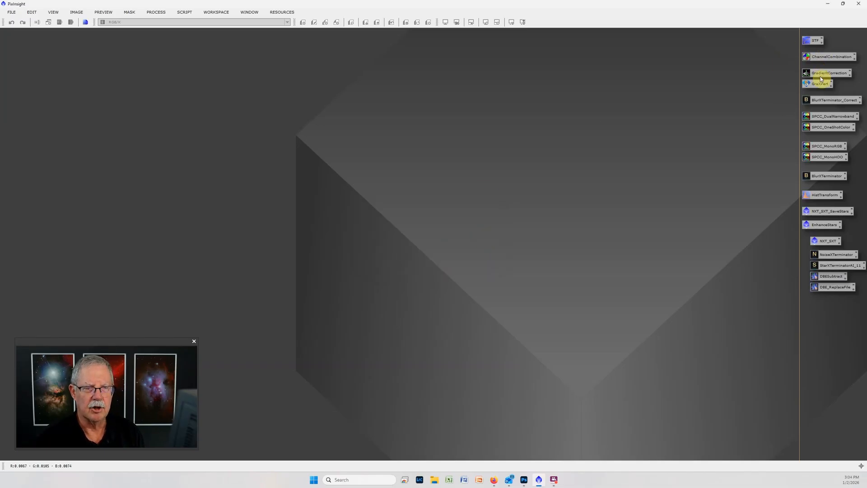
mouse_move(819, 149)
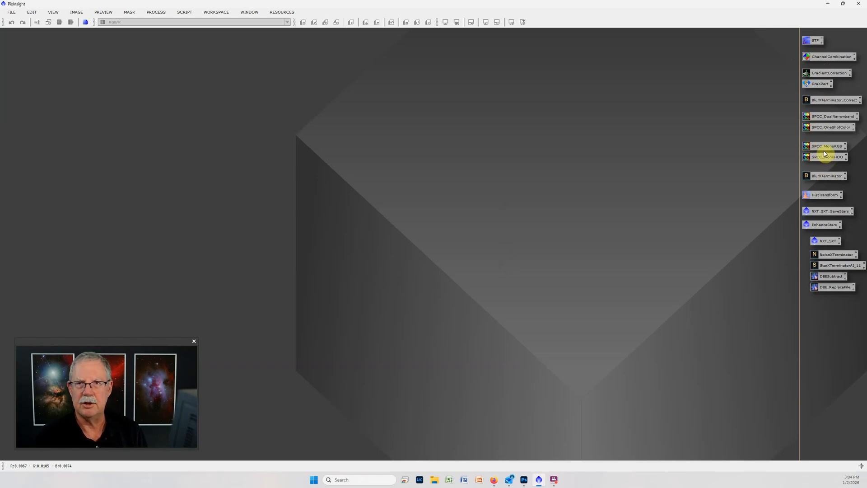
mouse_move(184, 12)
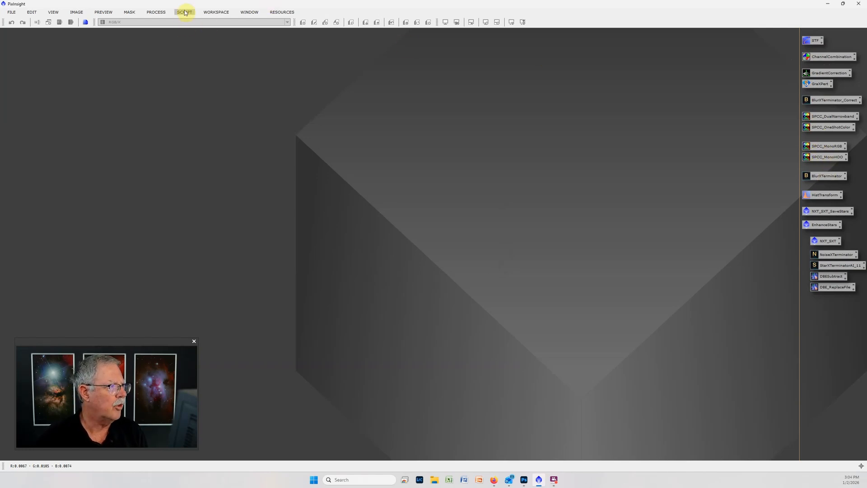
Launch the PiMagic script from Script > Utilities and enter object name 'Flaming STar'
left_click(184, 12)
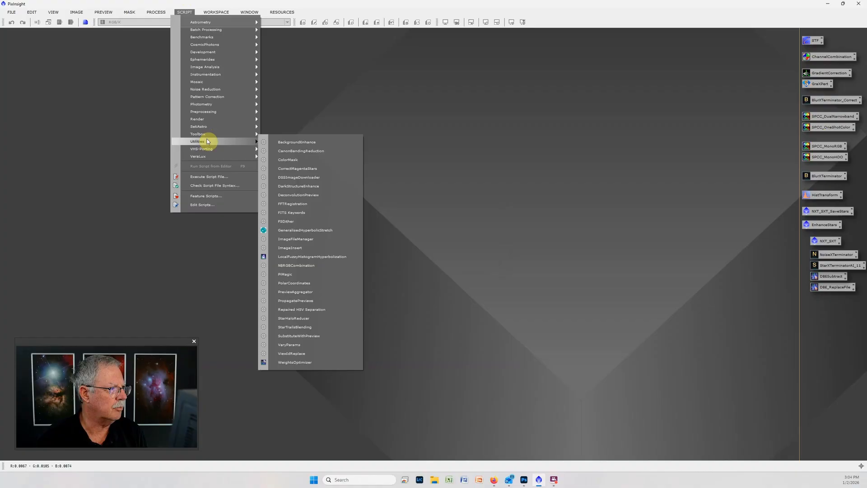
left_click(287, 274)
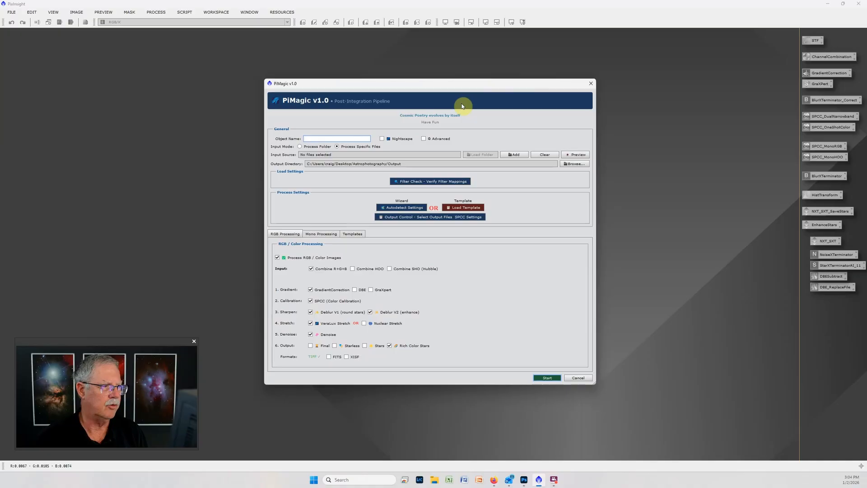
mouse_move(367, 184)
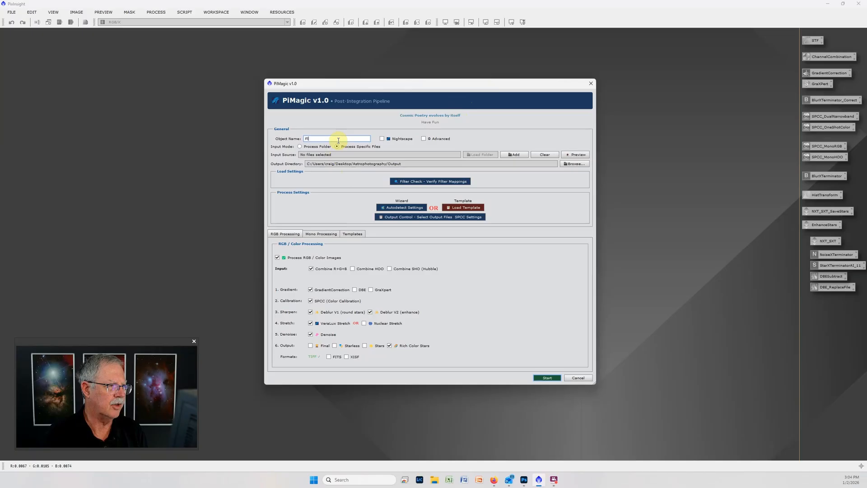
type("Flaming STar")
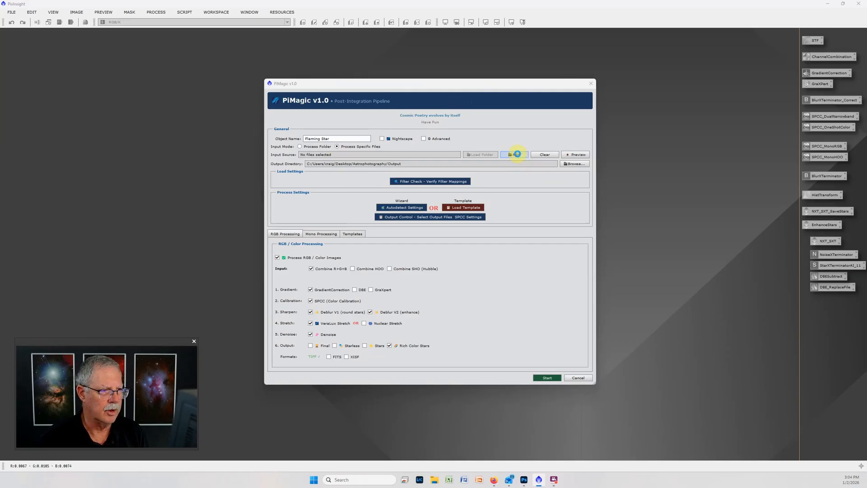
Browse to PI Swap Files > Flaming Star Tak OSC and pick the autocrop master files
left_click(513, 154)
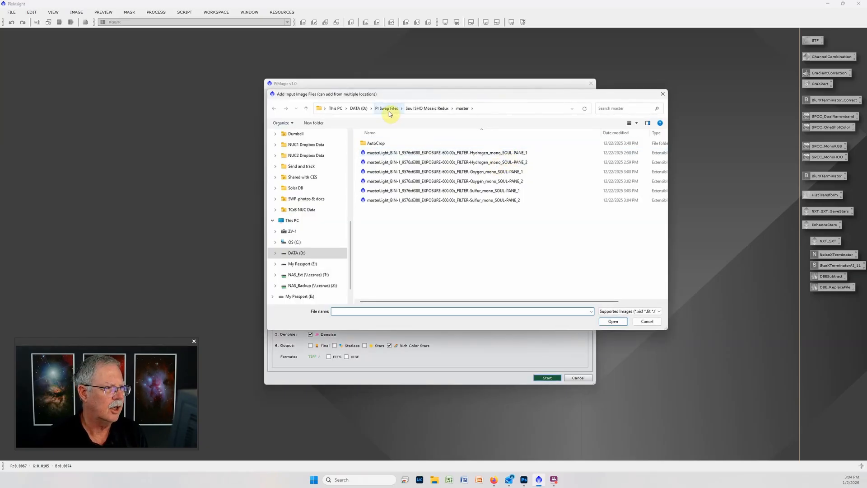
left_click(387, 108)
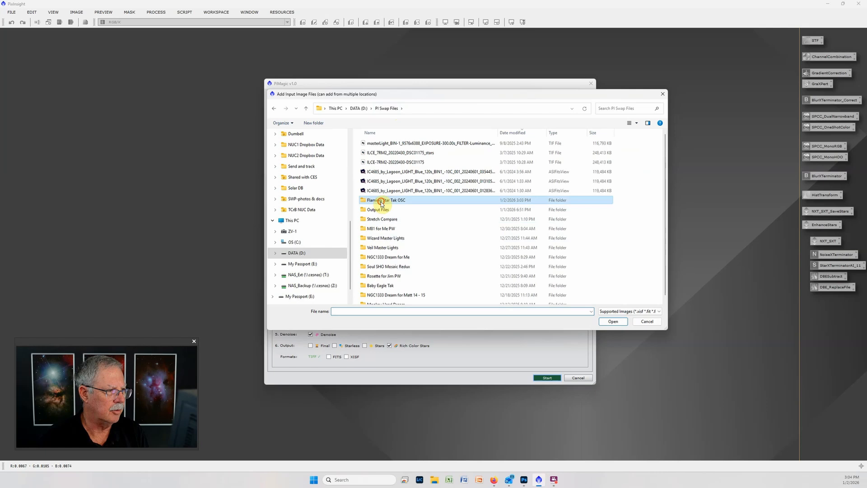
double_click(385, 200)
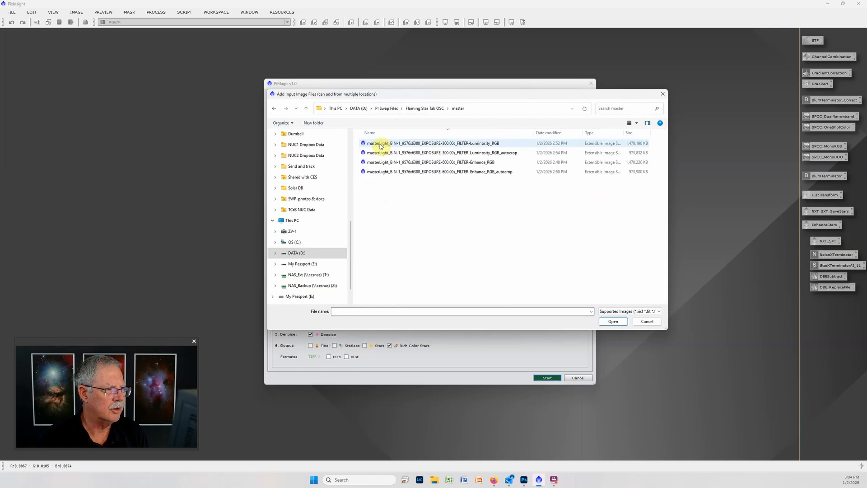
mouse_move(507, 150)
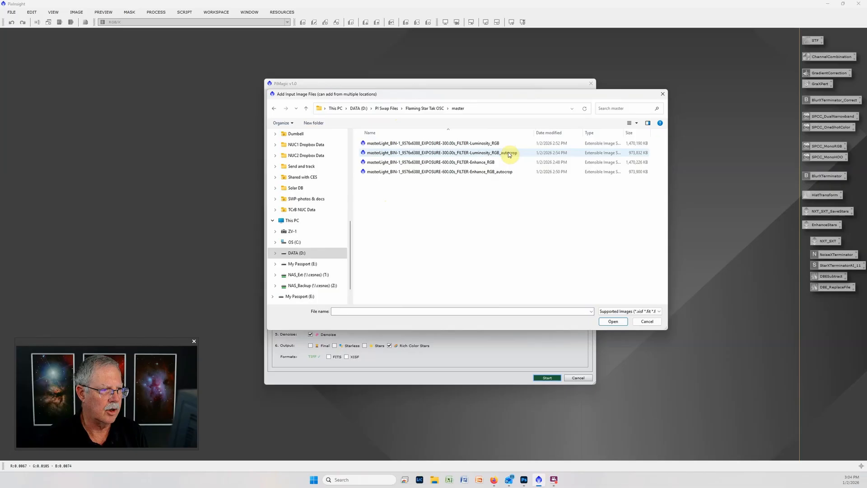
left_click(440, 172)
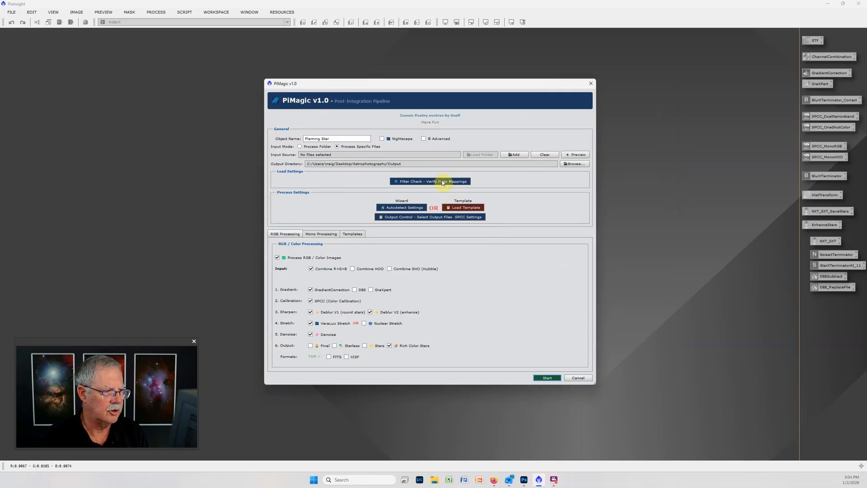
In Filter Check, set the Enhance file's output filter to Dual-band (Ha+OIII) and apply
left_click(429, 181)
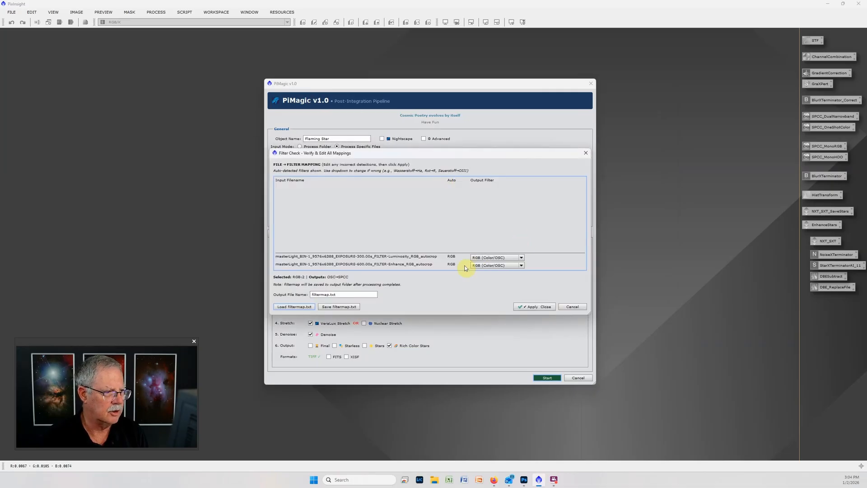
mouse_move(437, 260)
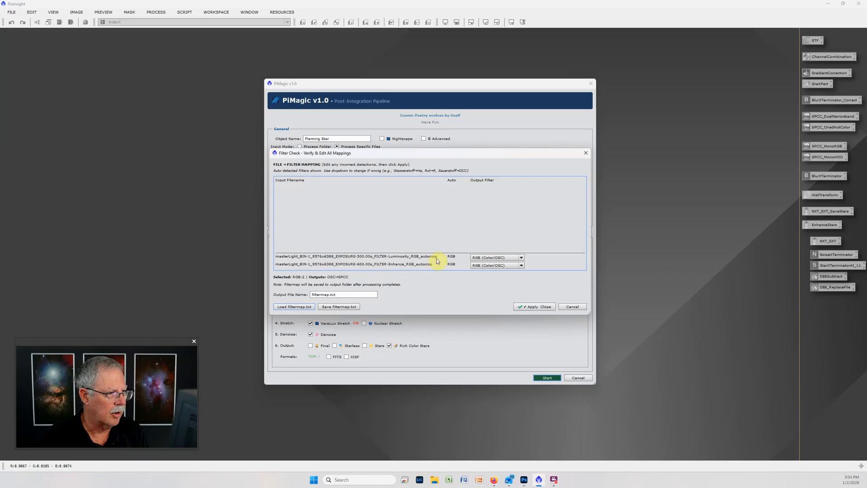
mouse_move(470, 269)
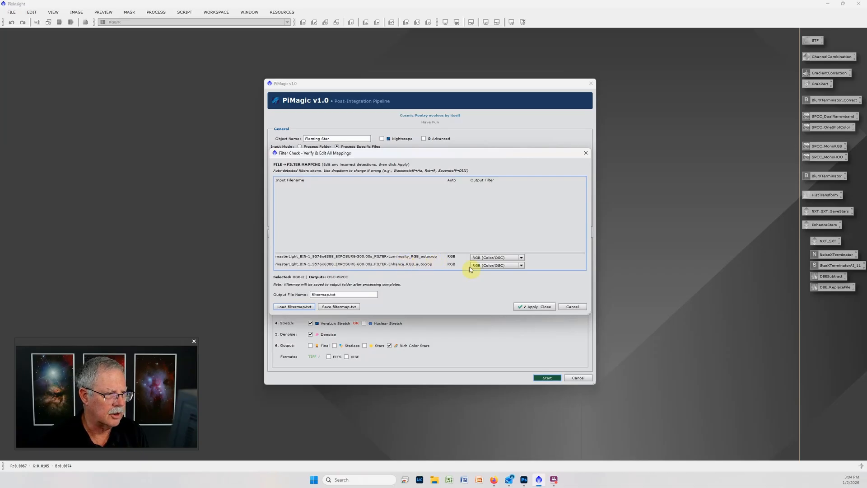
mouse_move(395, 266)
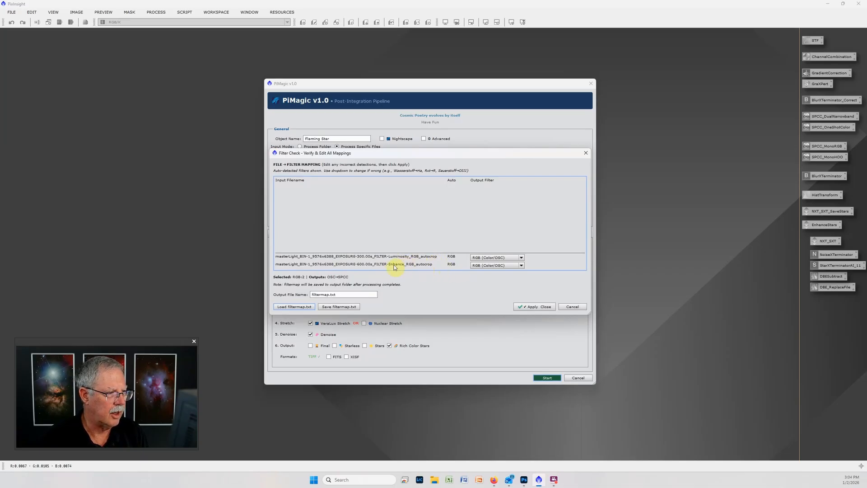
mouse_move(395, 263)
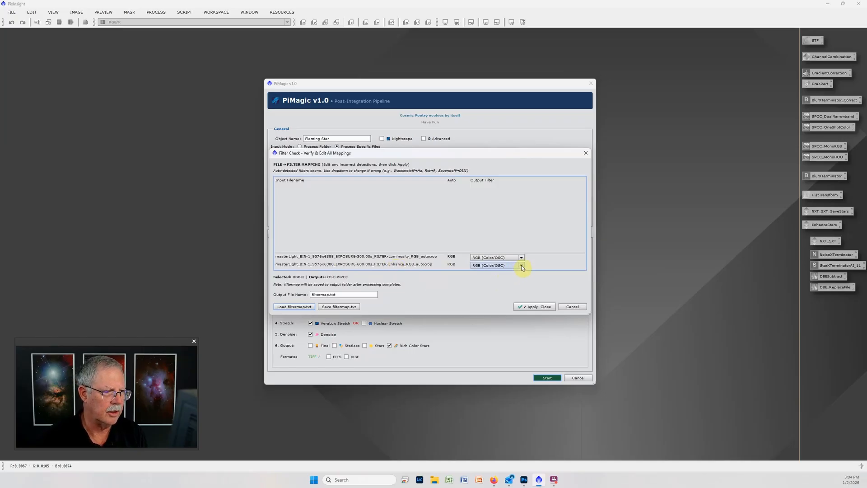
left_click(519, 265)
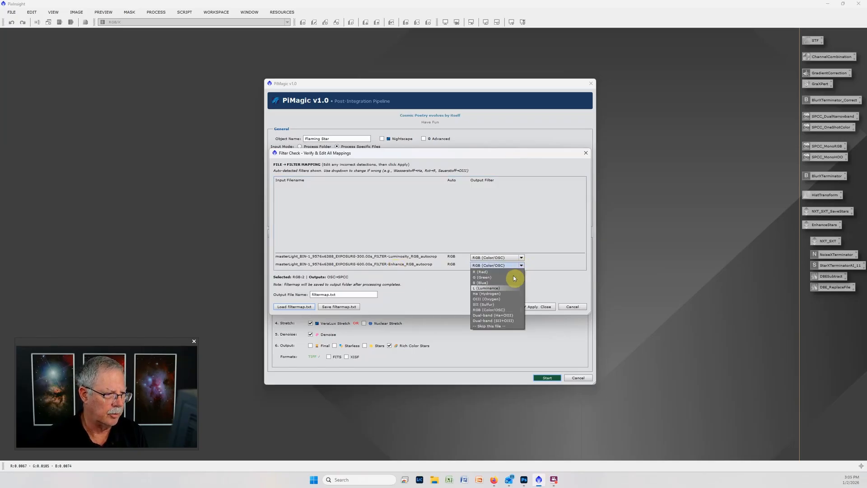
mouse_move(493, 315)
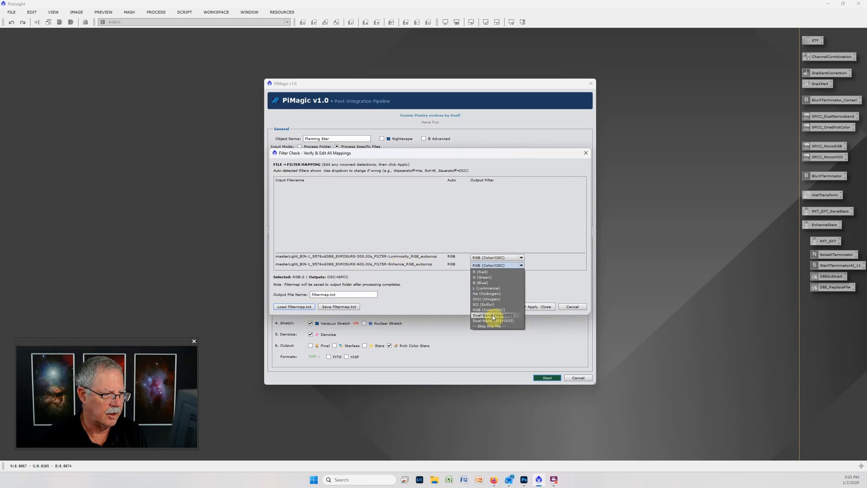
left_click(491, 315)
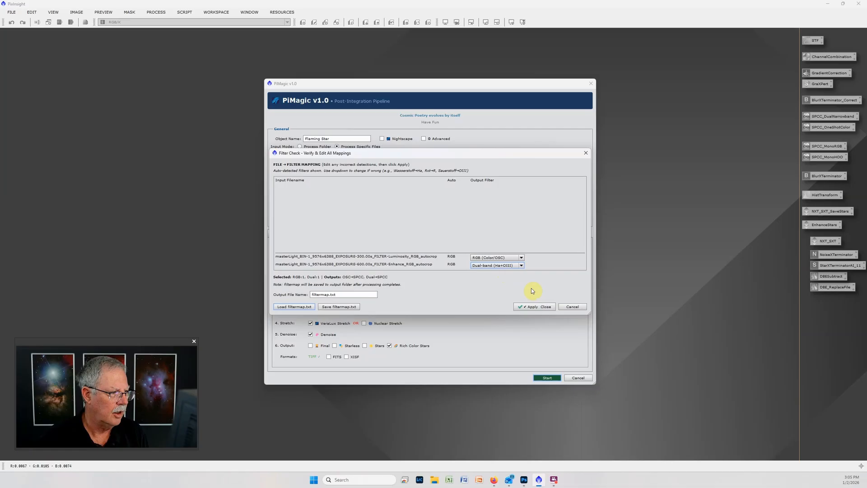
left_click(532, 306)
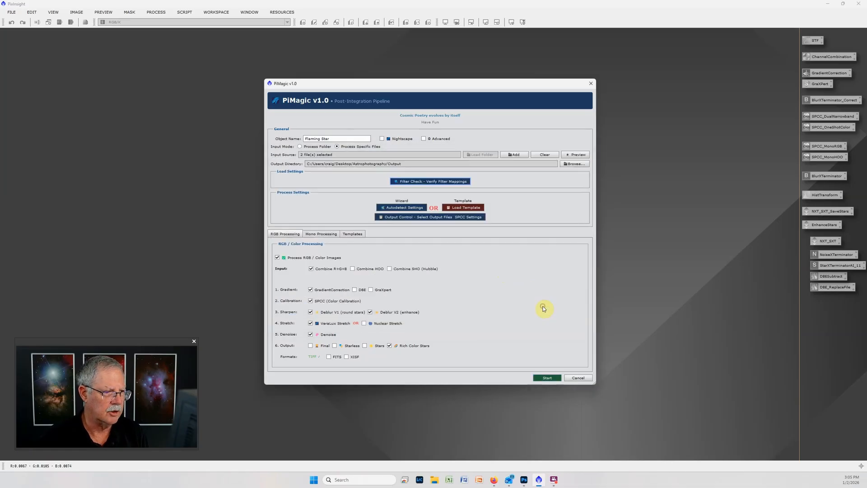
mouse_move(525, 278)
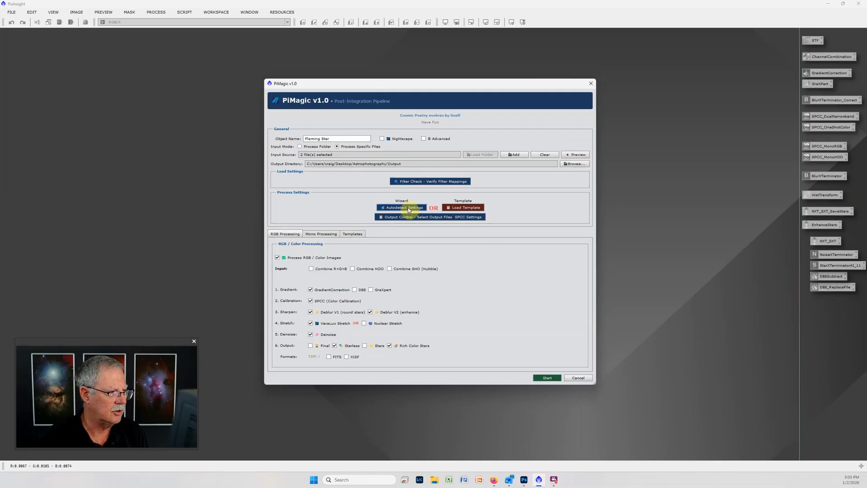
mouse_move(359, 261)
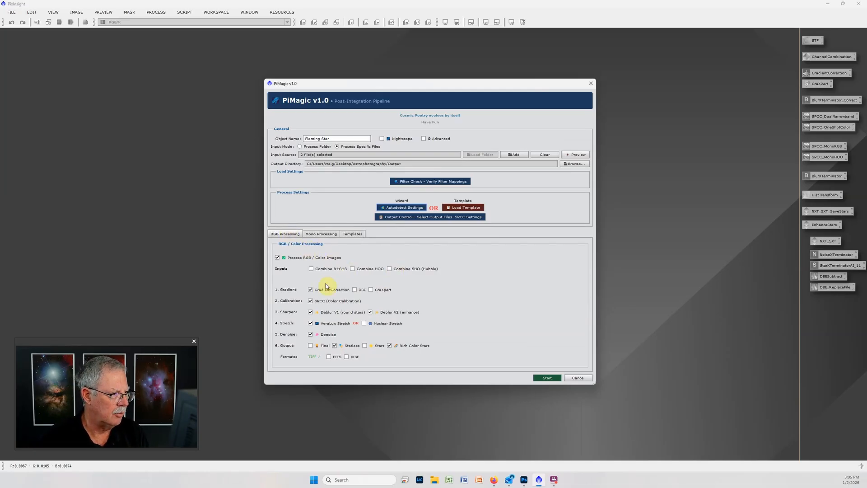
mouse_move(336, 300)
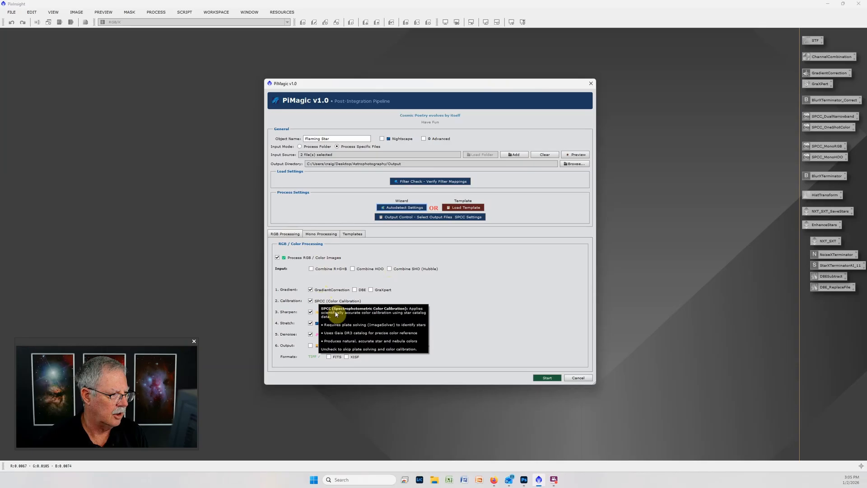
mouse_move(365, 302)
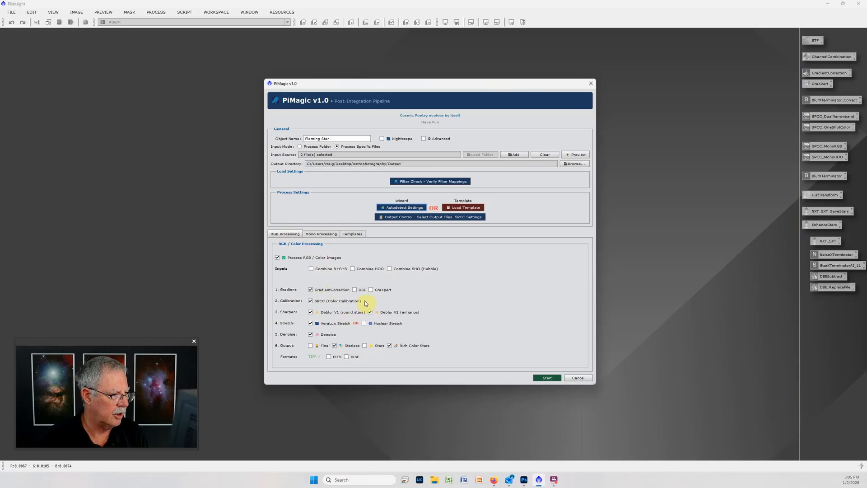
mouse_move(337, 317)
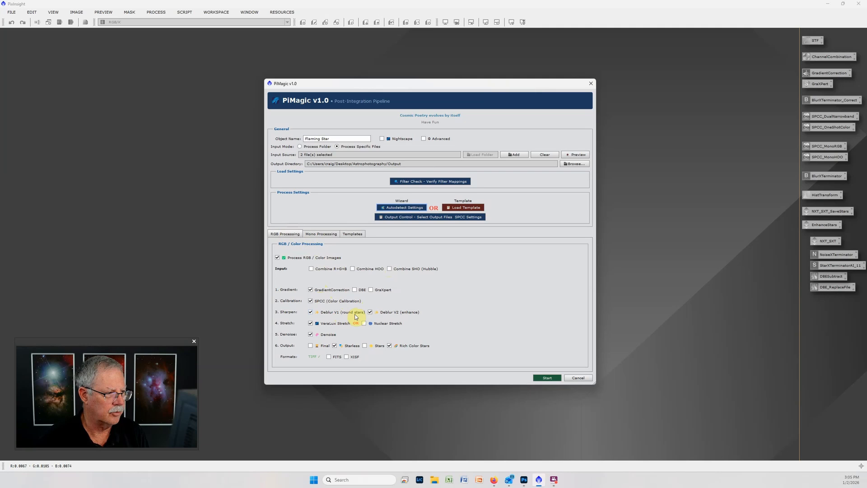
mouse_move(392, 317)
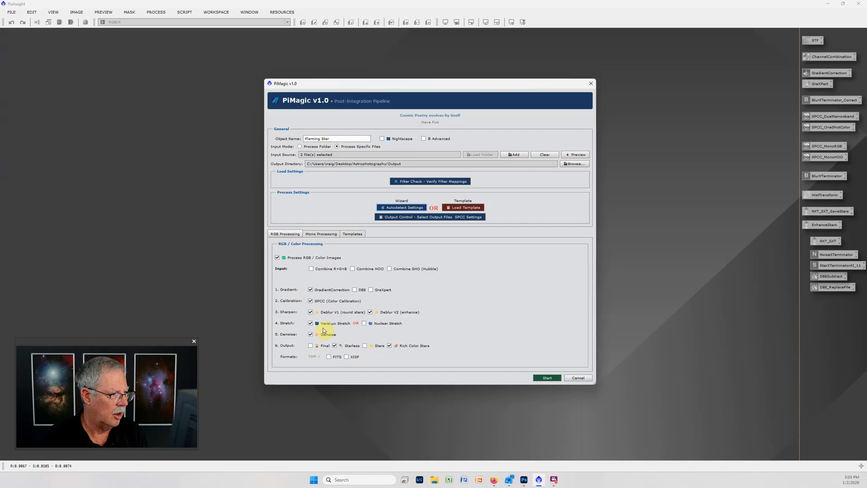
mouse_move(325, 329)
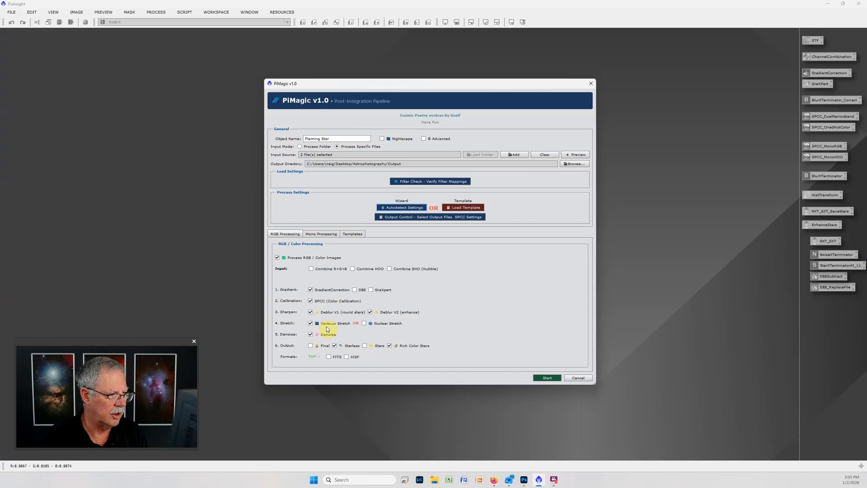
mouse_move(390, 323)
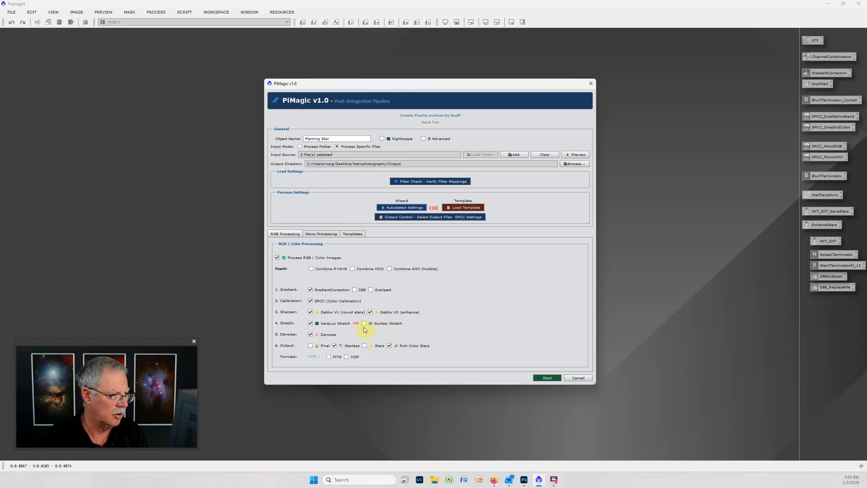
mouse_move(340, 338)
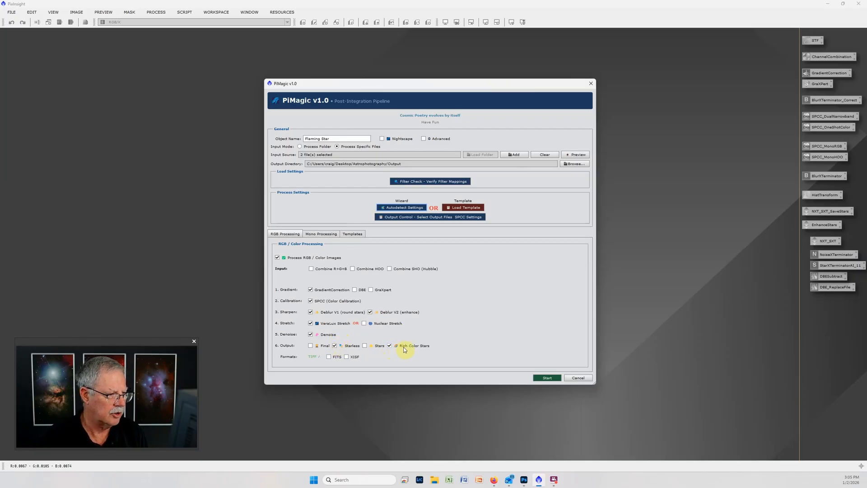
mouse_move(328, 268)
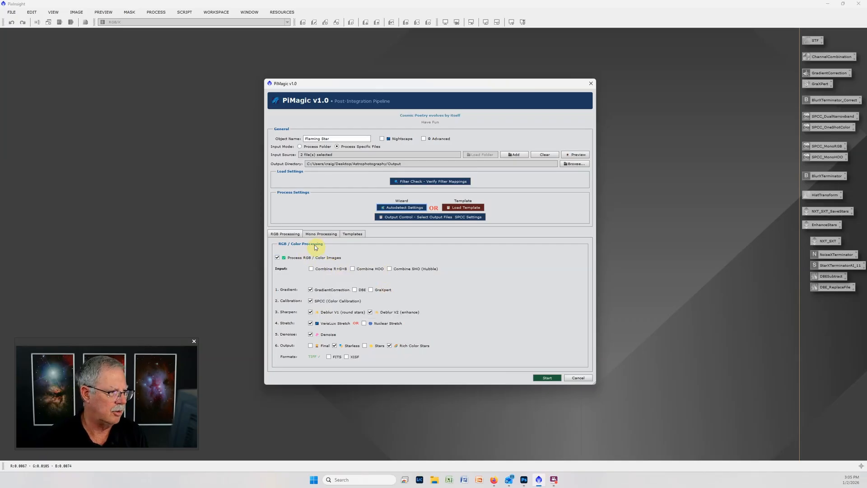
Look at the Mono Processing settings, then go back to RGB Processing
left_click(321, 233)
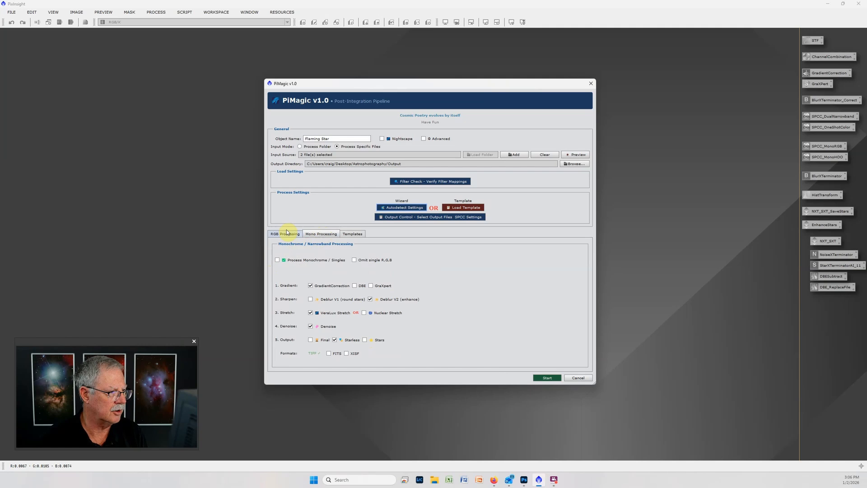
left_click(285, 233)
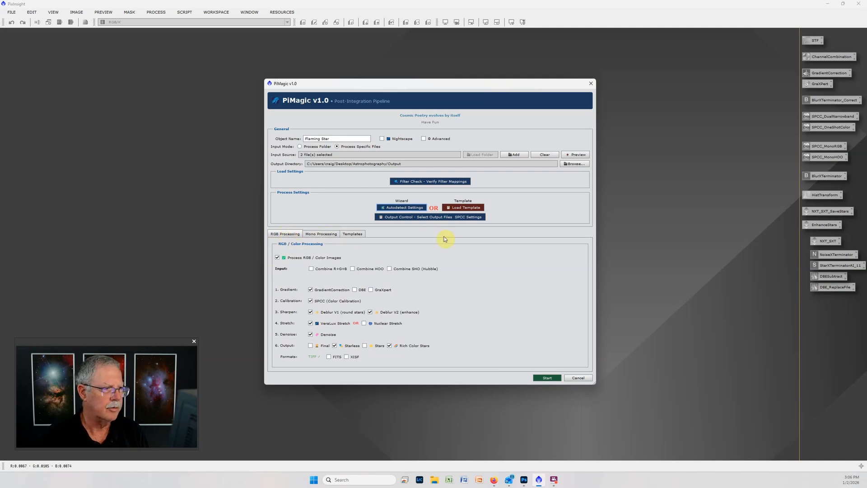
mouse_move(551, 365)
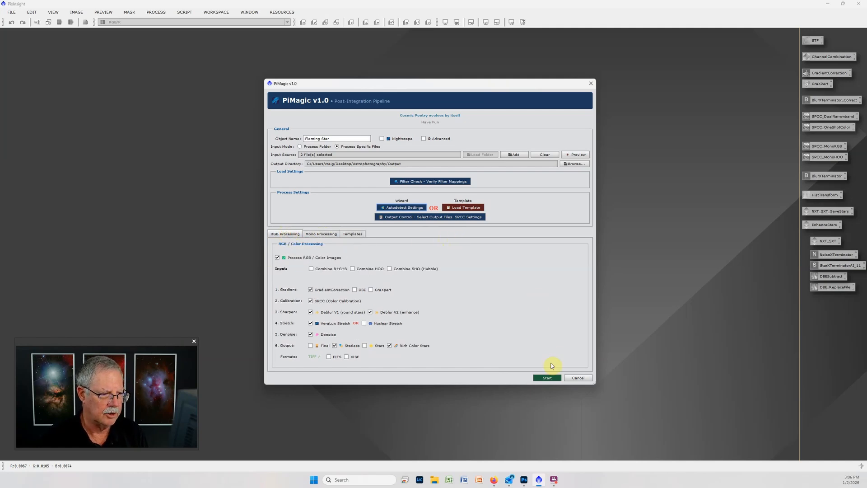
After the missing-directory error, select PI Swap Files > Output Files as the output folder
left_click(546, 378)
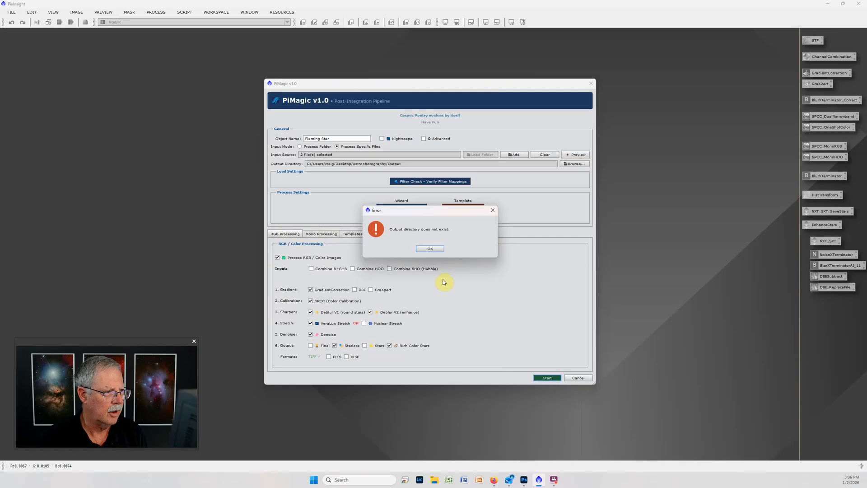
left_click(429, 248)
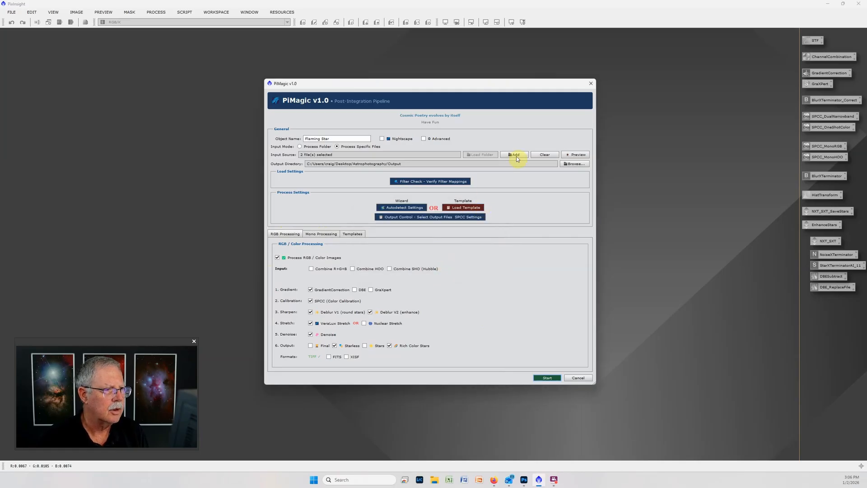
left_click(515, 155)
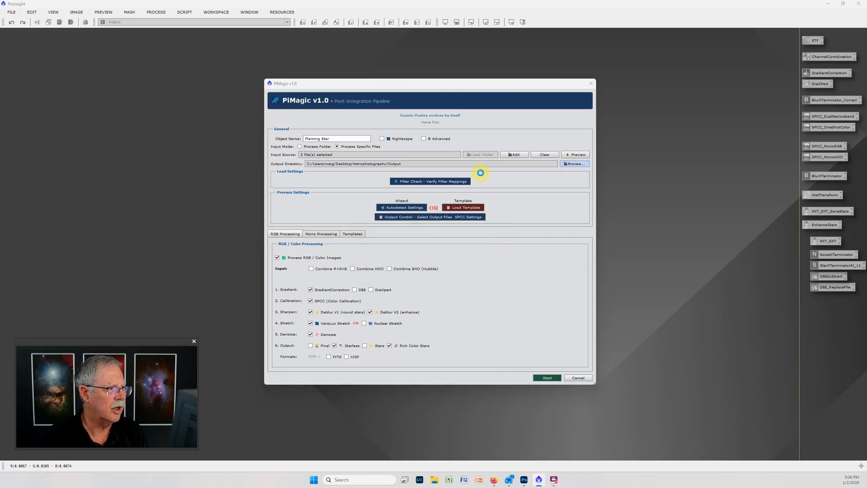
left_click(574, 163)
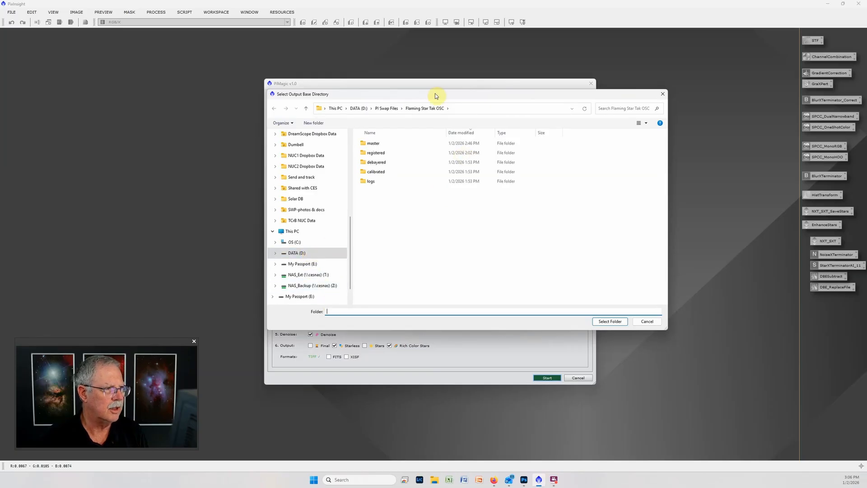
left_click(387, 108)
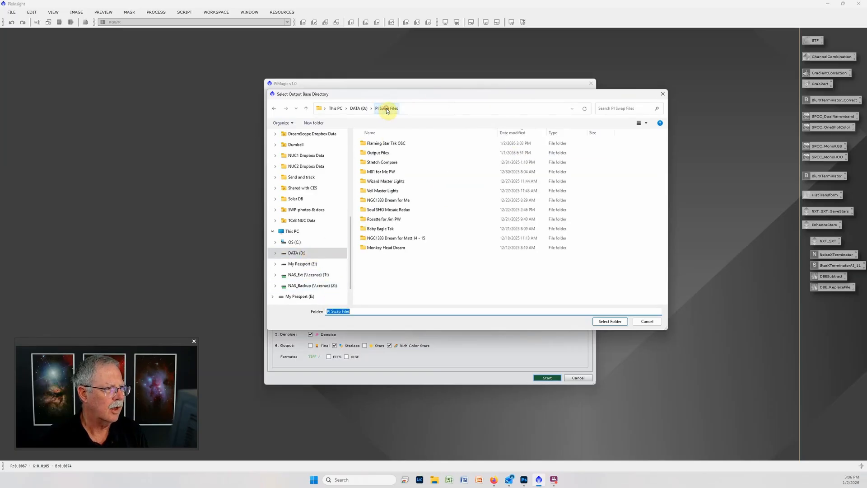
left_click(377, 153)
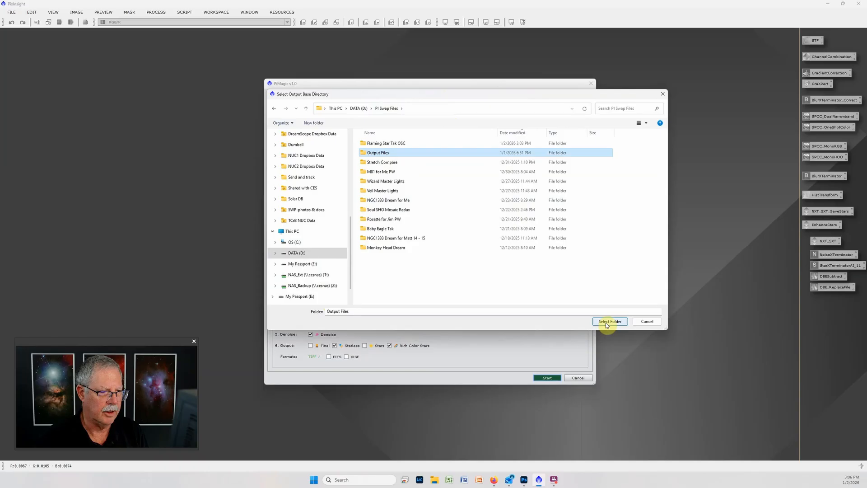
left_click(610, 321)
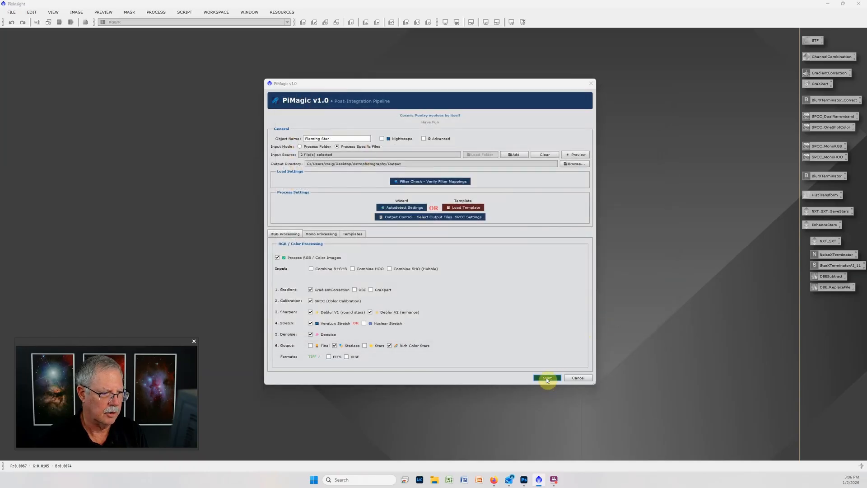
Start PiMagic so GradientCorrection, SPCC, Deblur, VeraLux stretch and StarX run on both masters
left_click(547, 378)
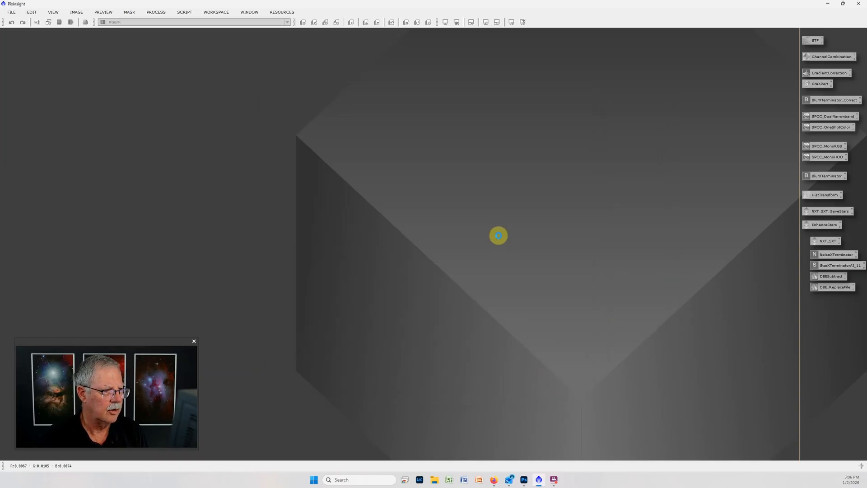
left_click(497, 235)
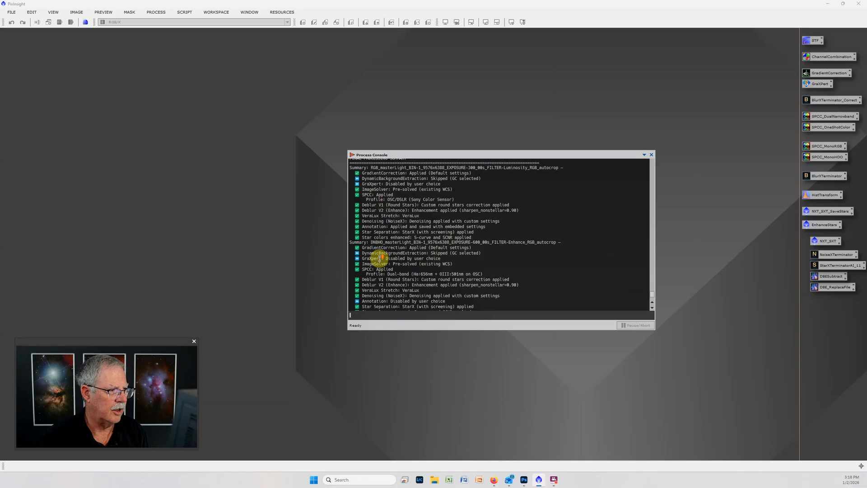
scroll("down", 3)
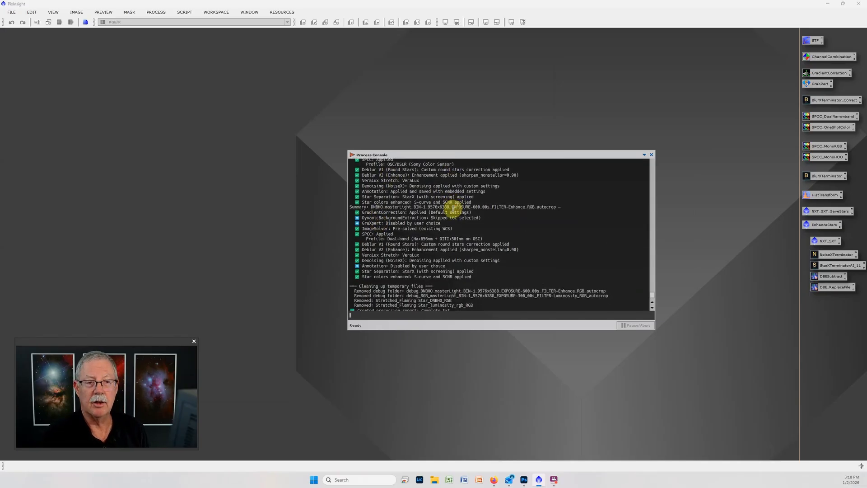
mouse_move(628, 145)
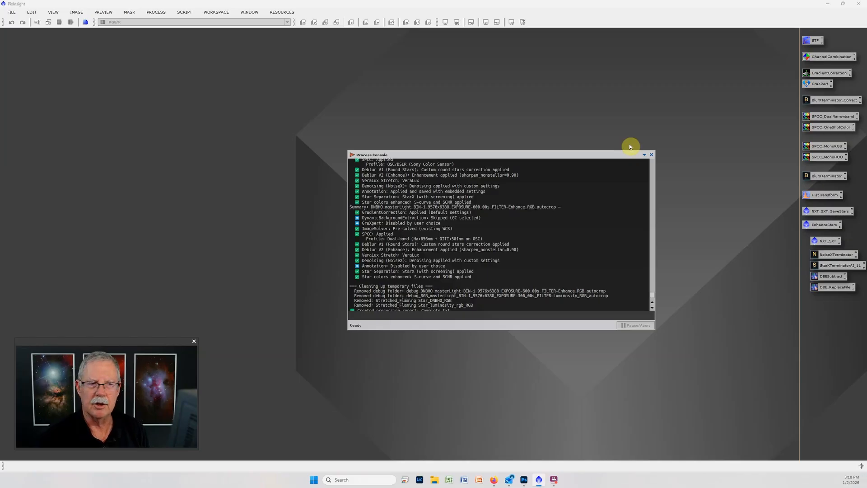
mouse_move(527, 460)
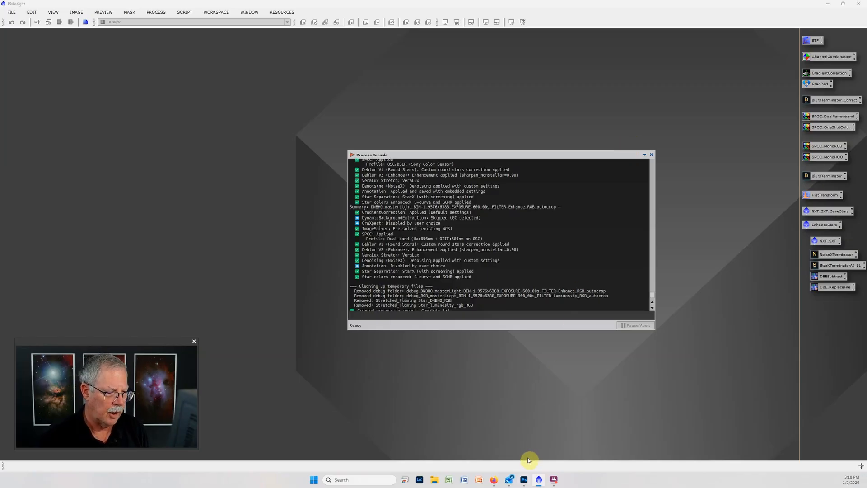
Import the TIFs from D: > PI Swap Files > Output Files > PiMagic-Flaming_Star > PiMagic through AstroMagic
left_click(522, 480)
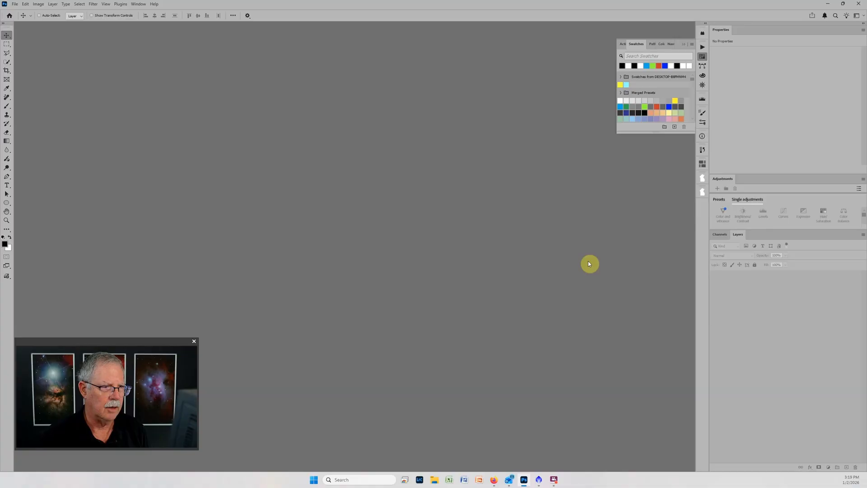
left_click(702, 192)
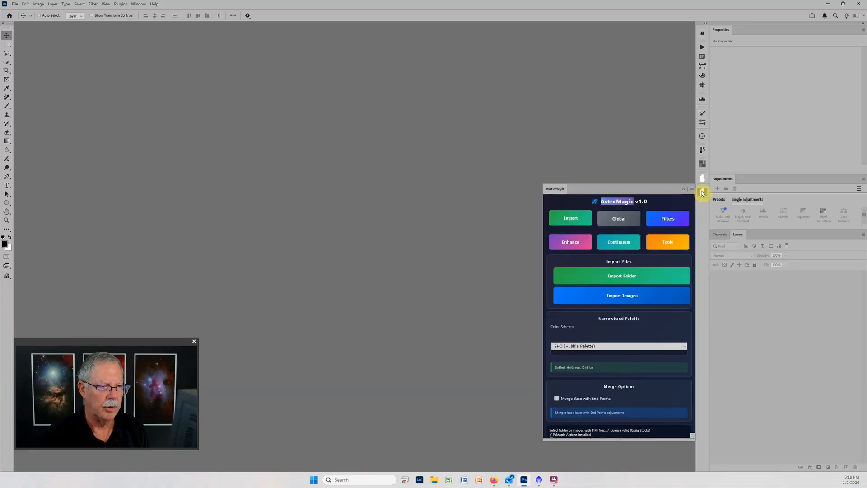
mouse_move(655, 183)
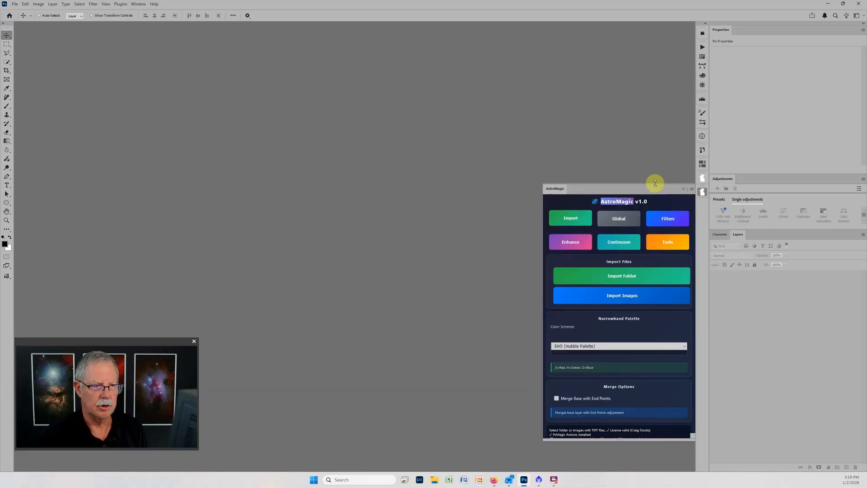
left_click(621, 295)
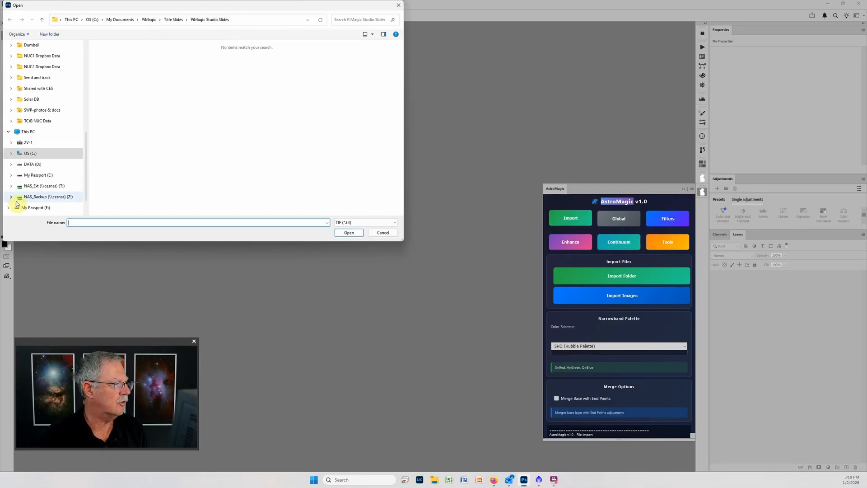
left_click(32, 164)
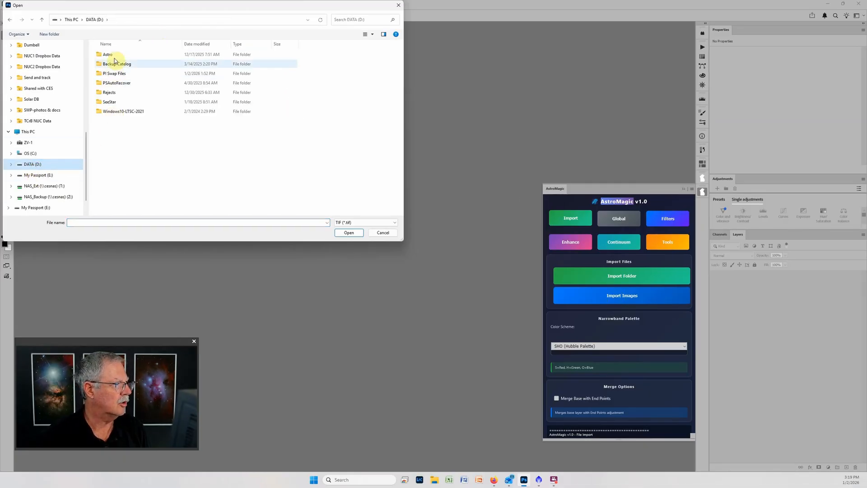
double_click(114, 73)
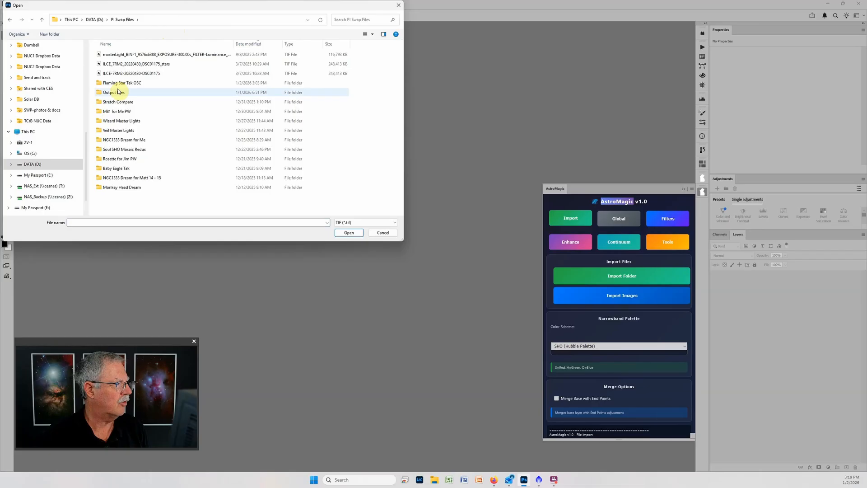
double_click(113, 92)
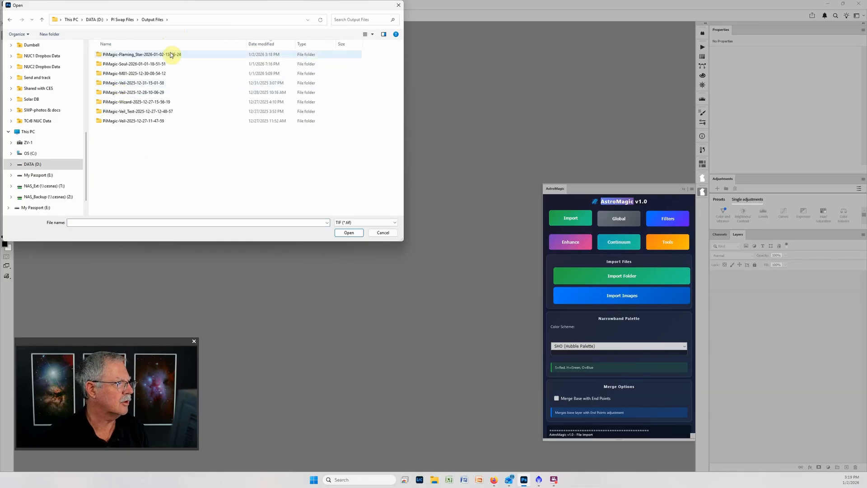
mouse_move(163, 54)
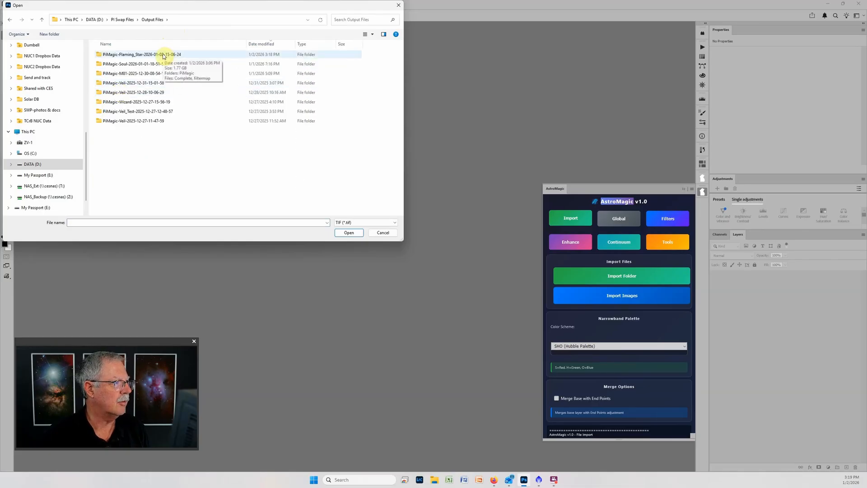
double_click(141, 54)
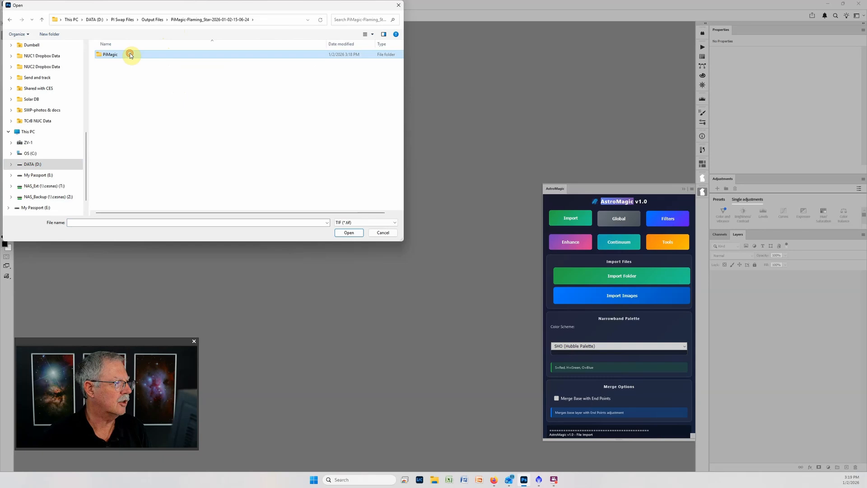
double_click(109, 54)
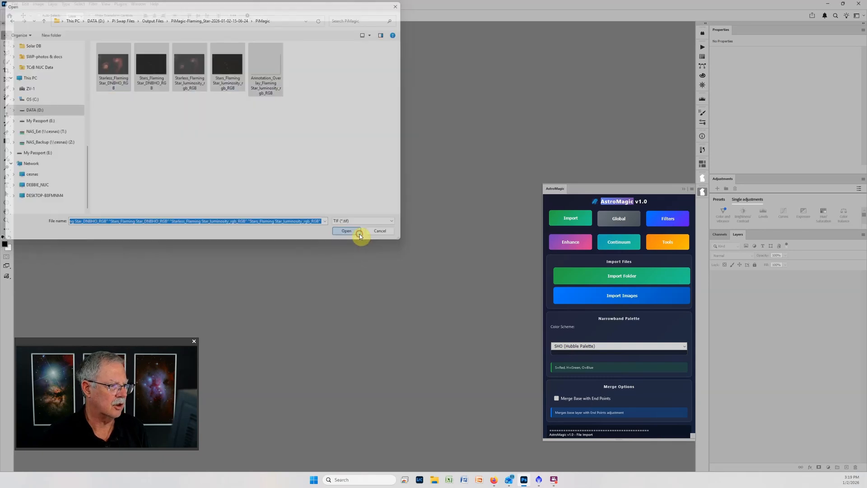
left_click(345, 231)
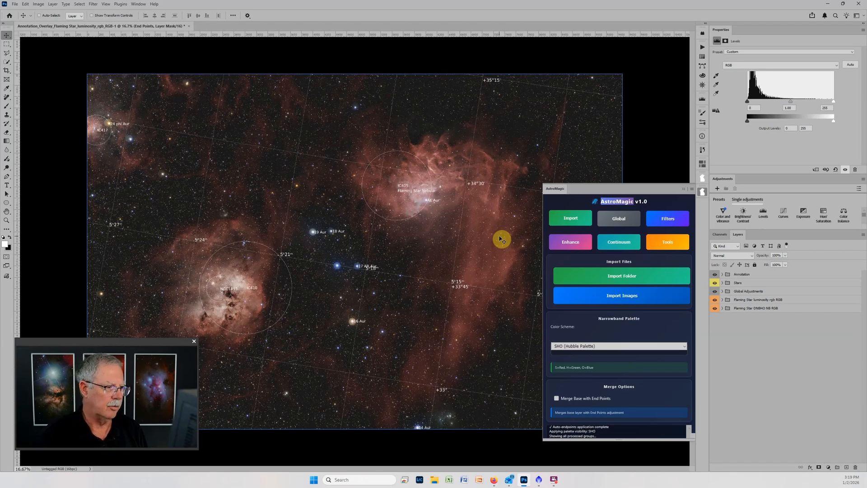
mouse_move(694, 170)
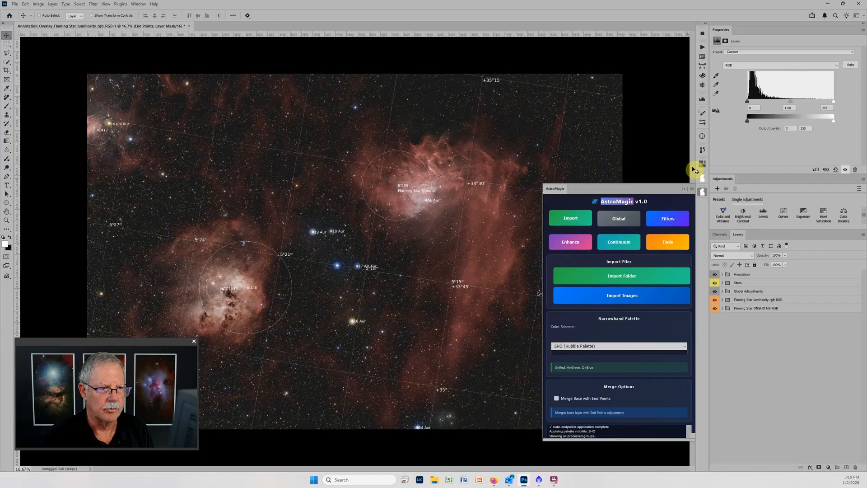
mouse_move(683, 192)
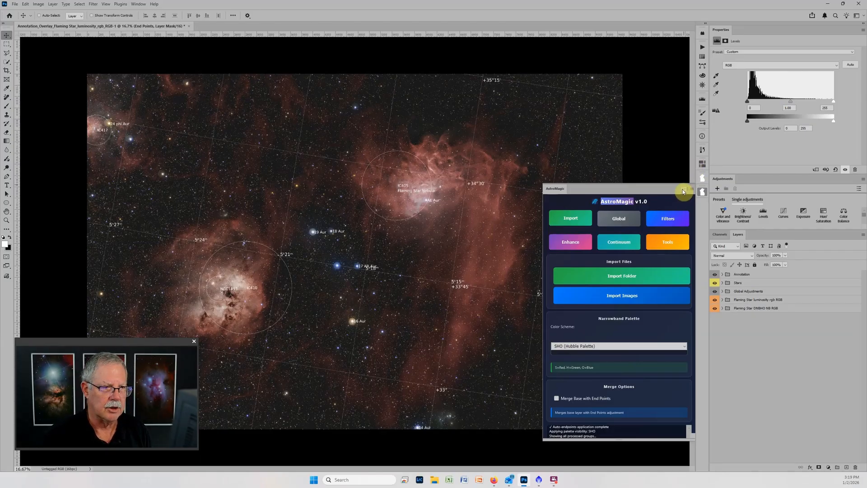
Close AstroMagic and select the DNBHO, luminosity, Global Adjustments and Annotation groups in turn
left_click(684, 191)
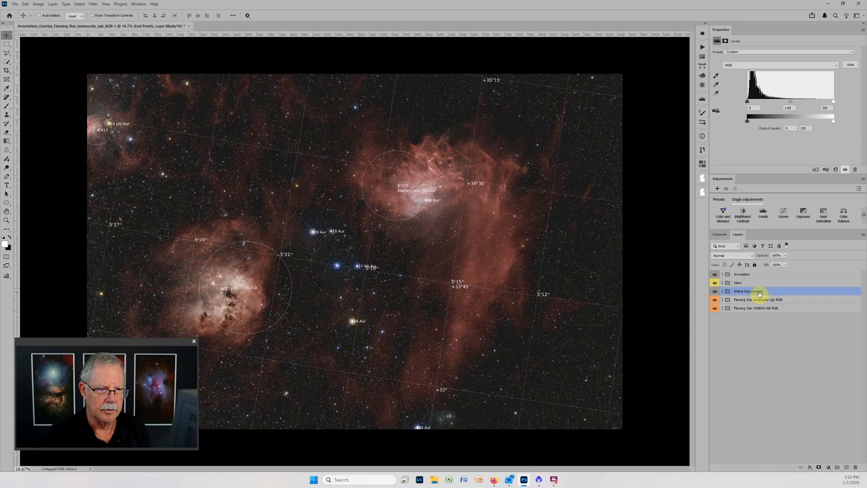
left_click(757, 308)
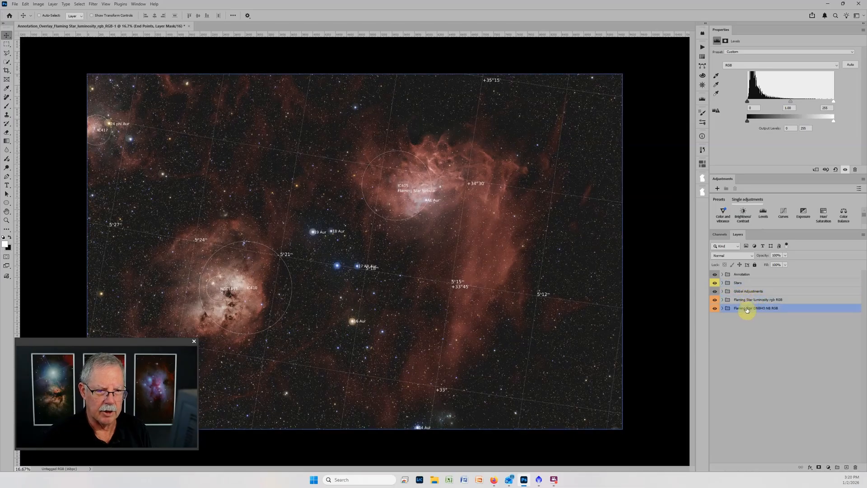
left_click(756, 308)
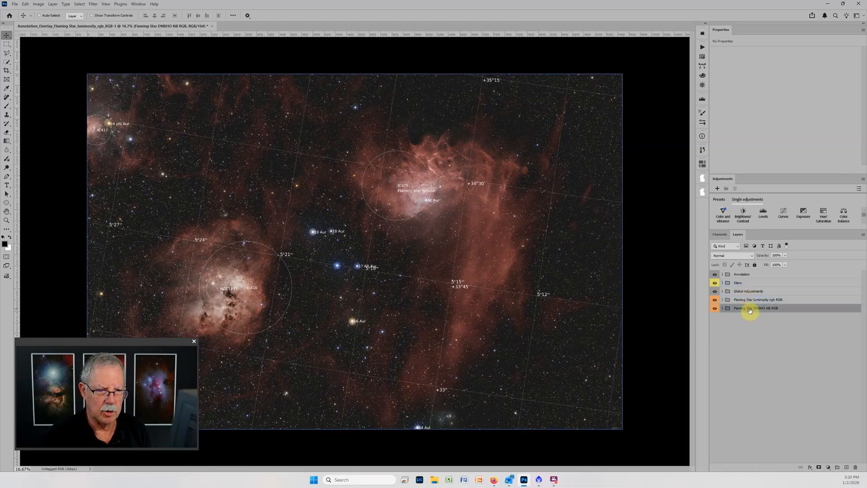
left_click(756, 299)
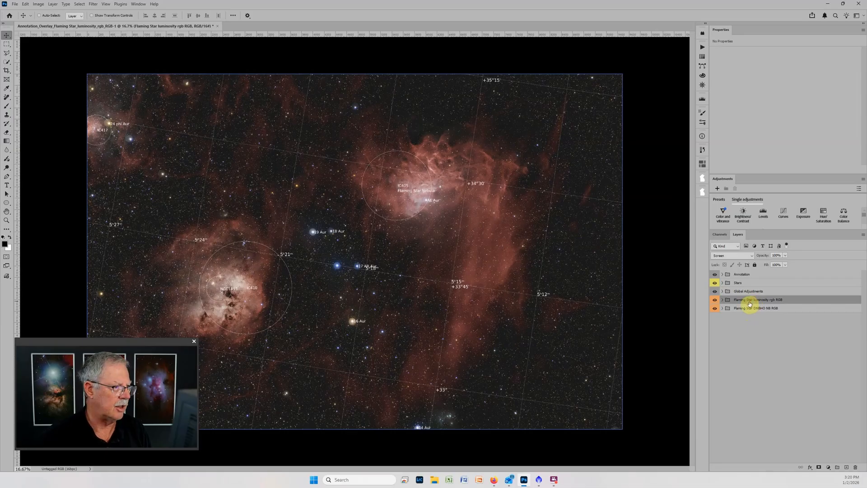
left_click(748, 291)
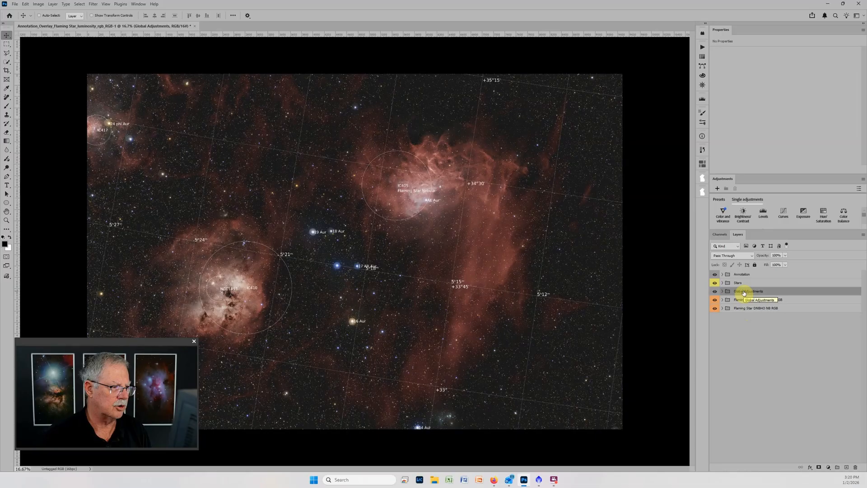
left_click(741, 273)
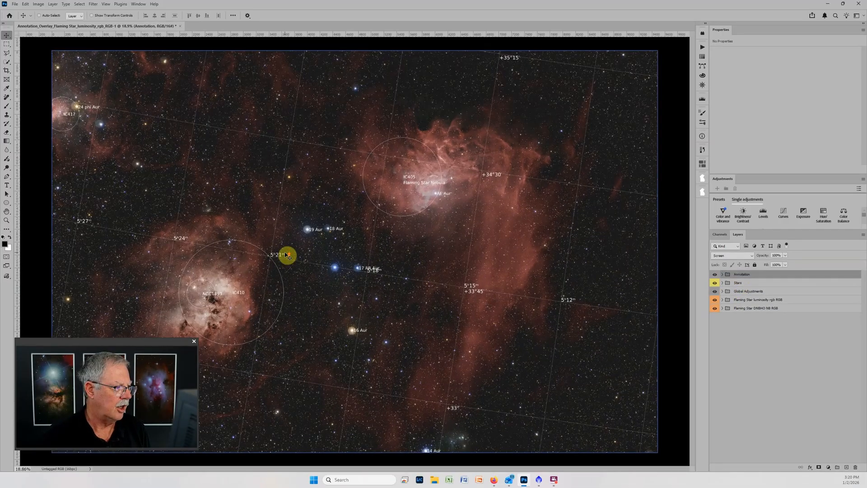
Hide the Annotation group to remove labels, circles and grid lines from view
scroll("up", 3)
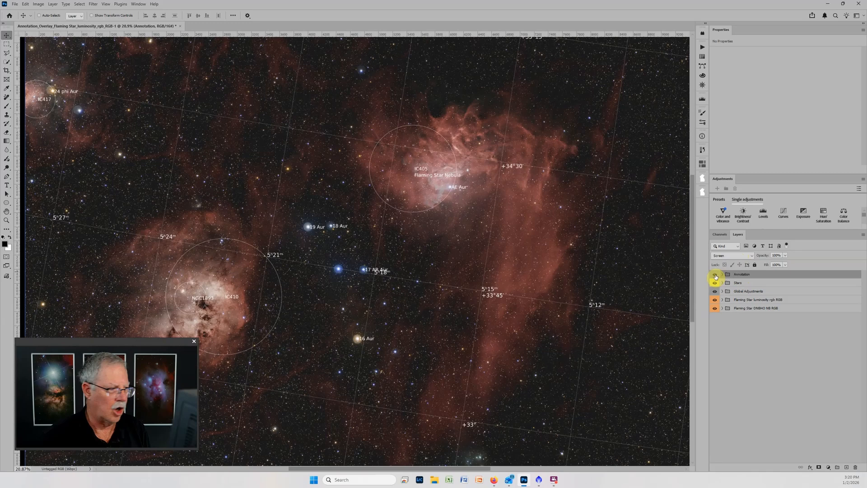
left_click(715, 274)
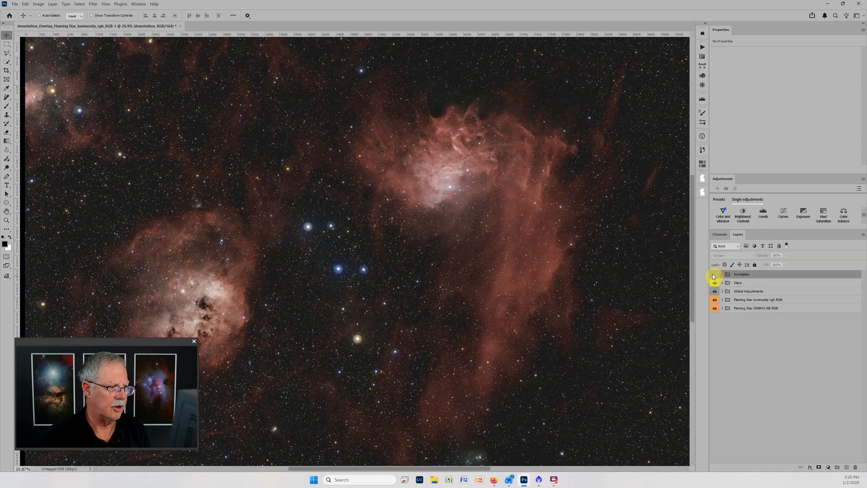
left_click(758, 299)
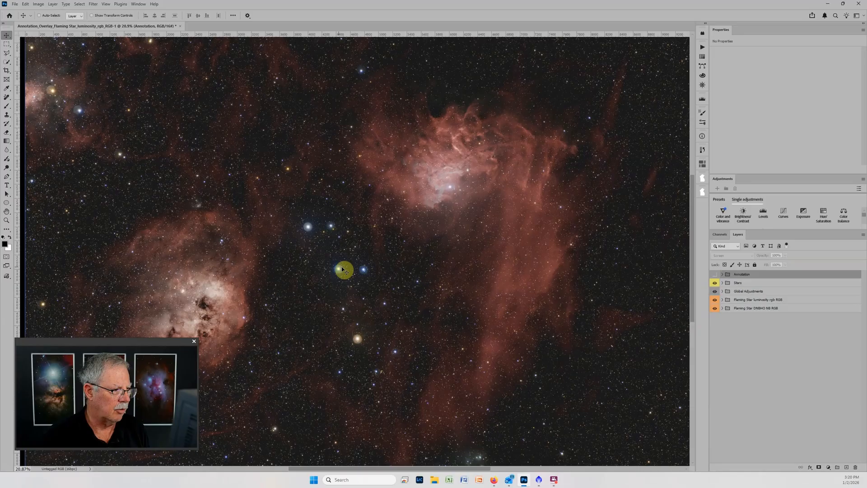
mouse_move(368, 306)
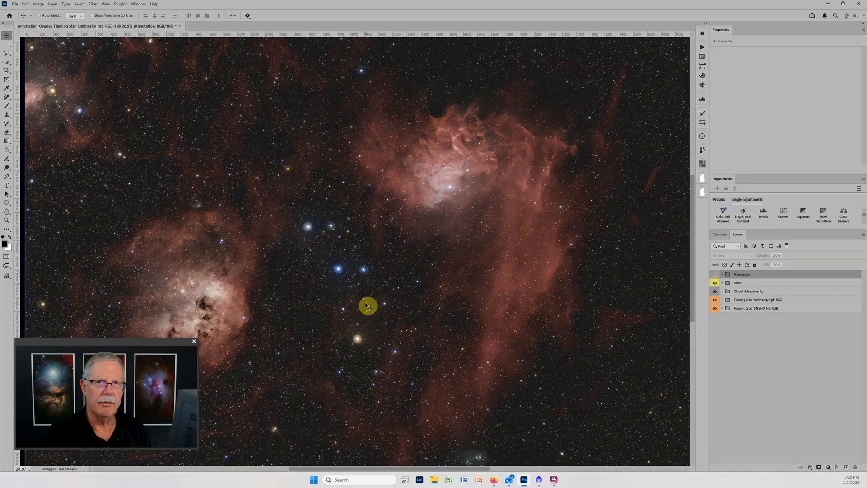
mouse_move(372, 287)
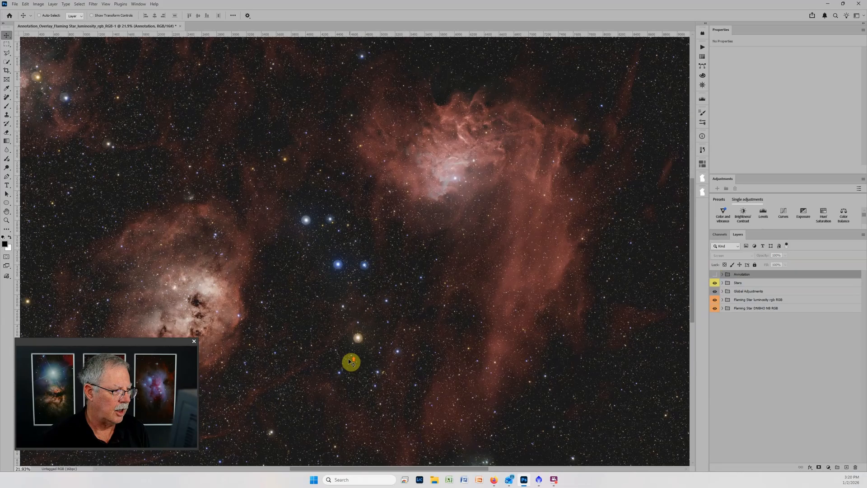
scroll("up", 3)
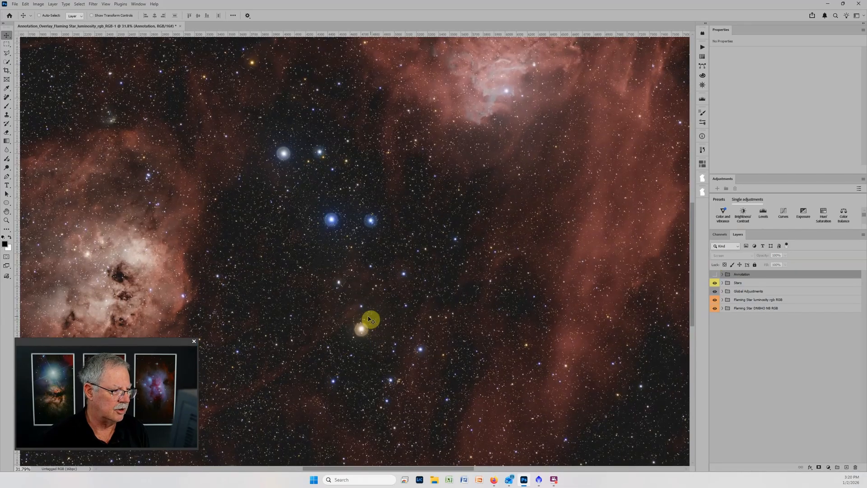
scroll("up", 3)
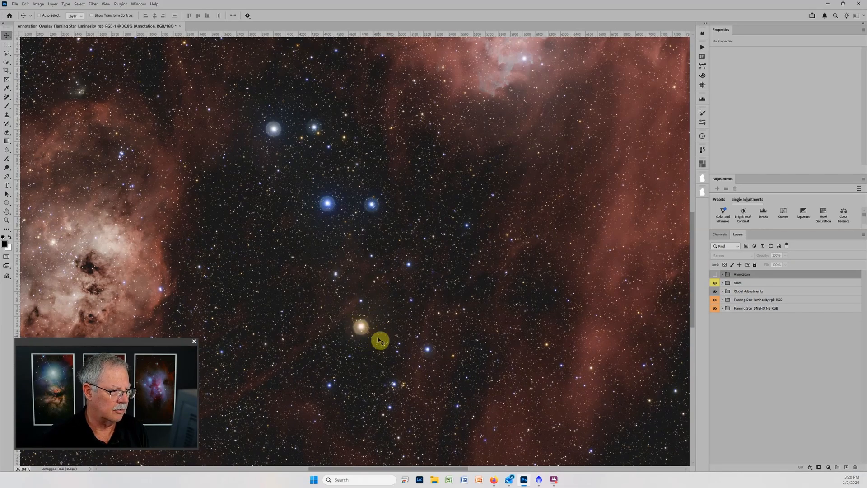
mouse_move(405, 286)
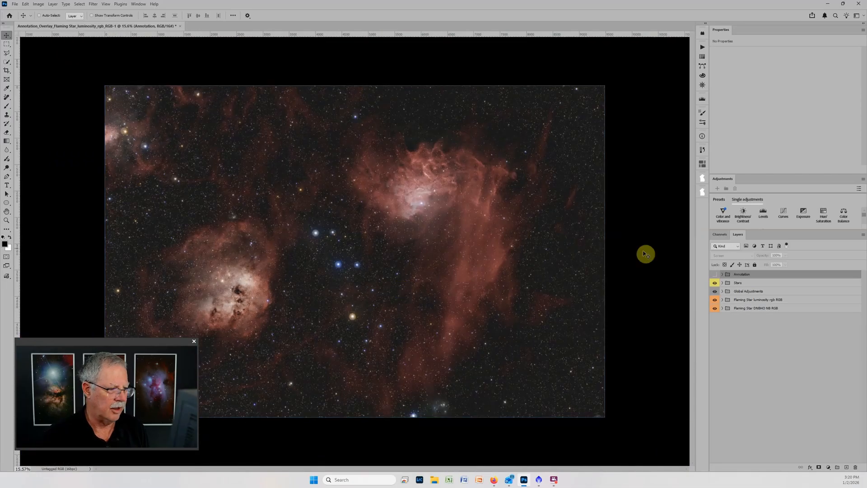
left_click(714, 283)
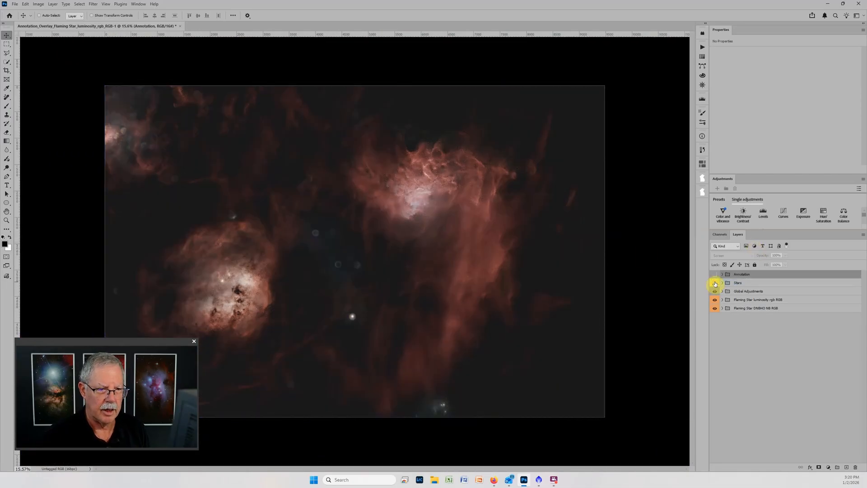
left_click(715, 283)
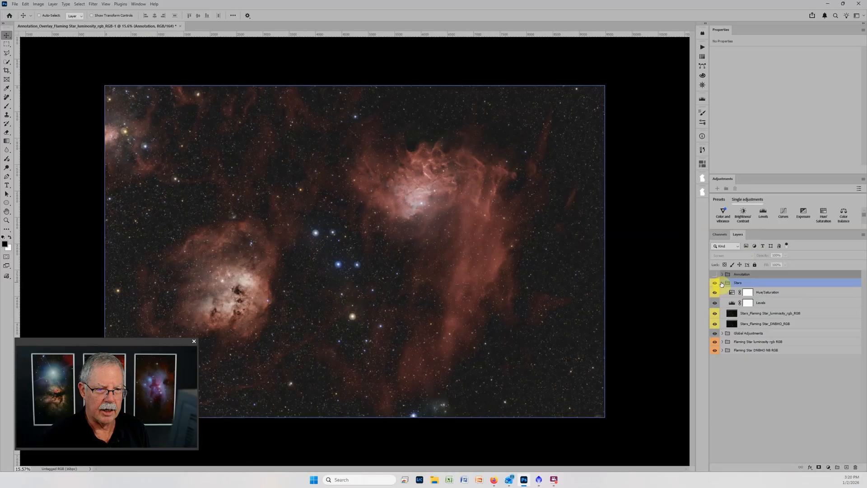
left_click(766, 324)
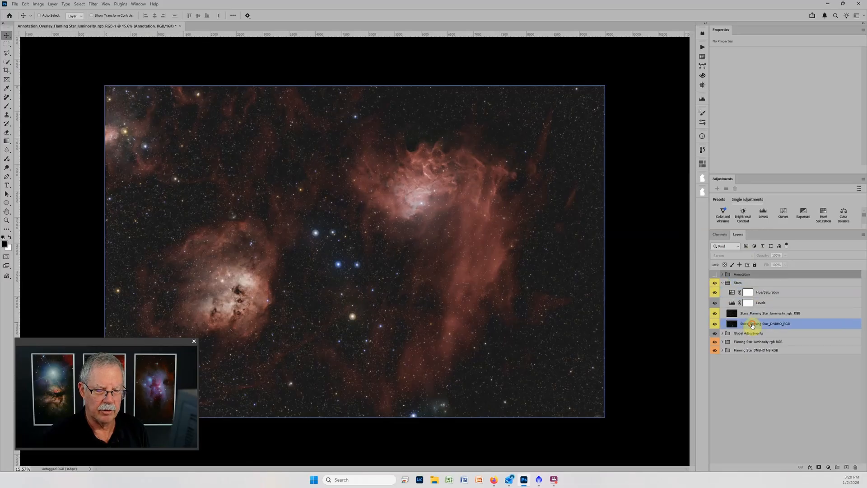
left_click(771, 313)
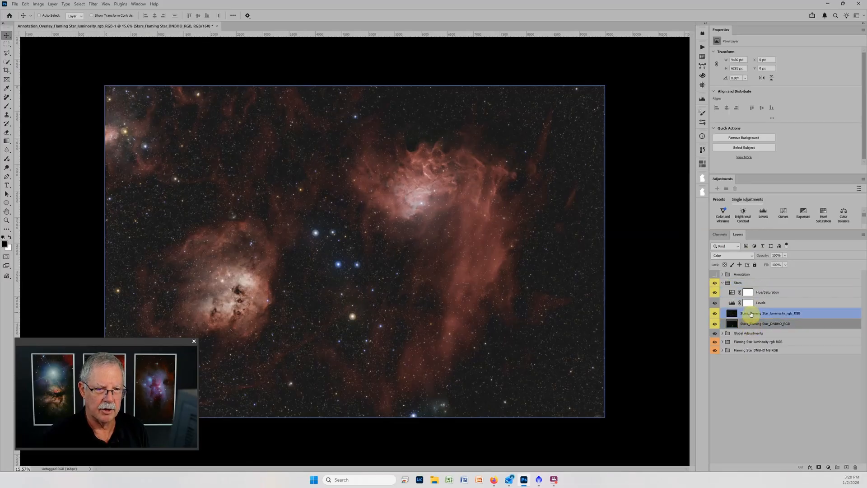
left_click(765, 324)
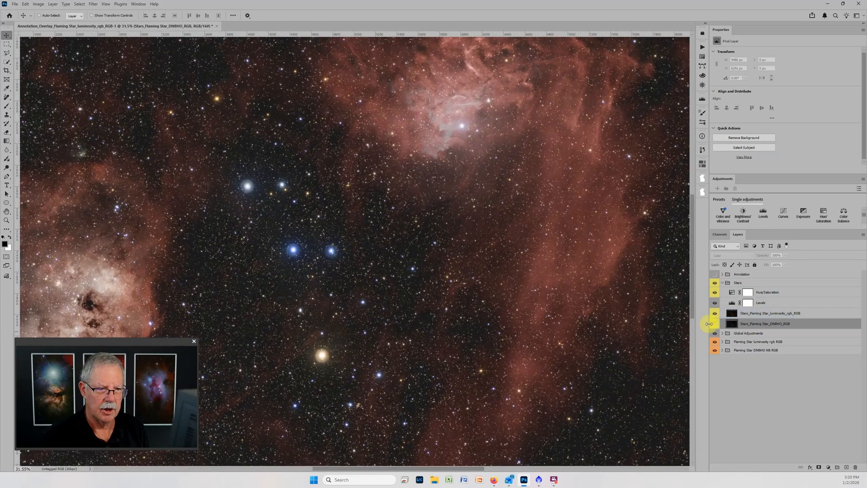
left_click(714, 323)
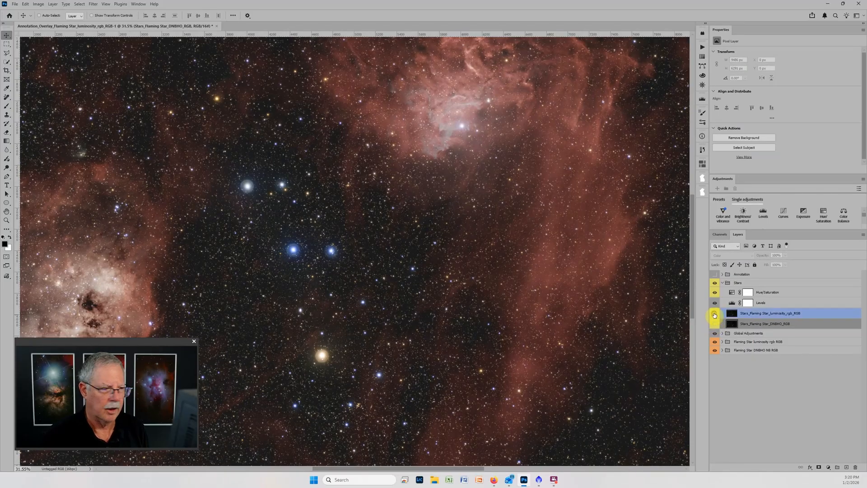
left_click(715, 313)
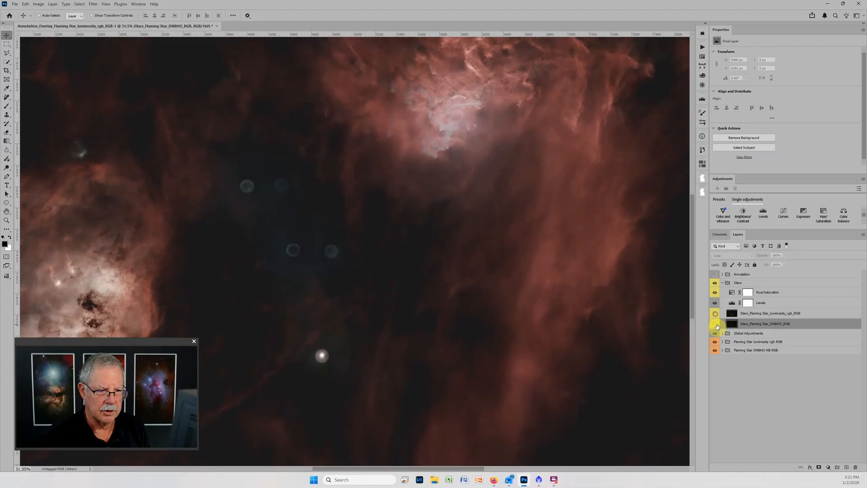
left_click(715, 323)
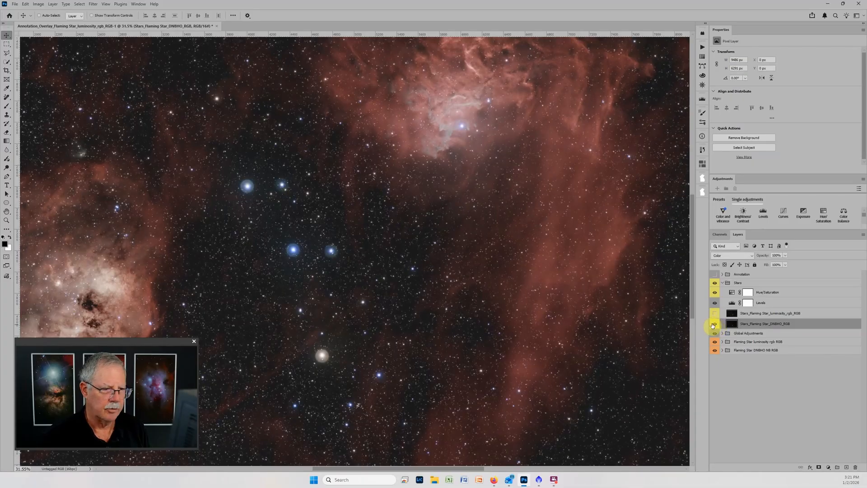
left_click(715, 313)
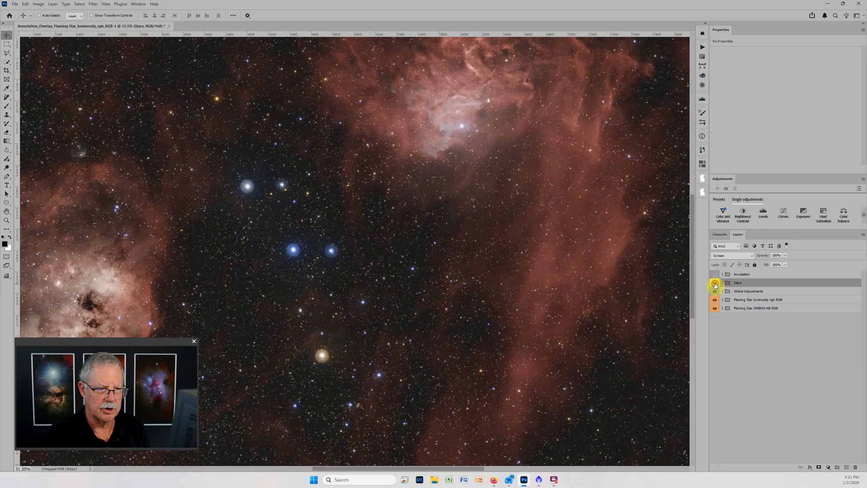
Hide the Stars, Global Adjustments and Flaming Star luminosity rgb groups
left_click(715, 283)
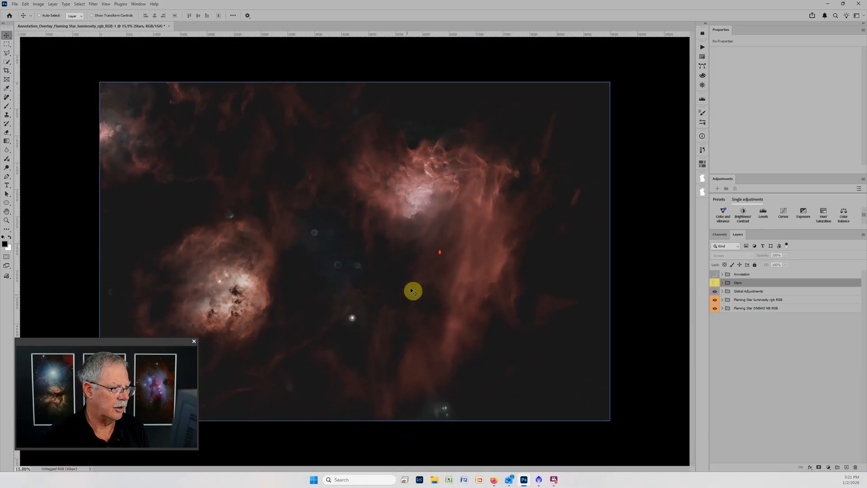
mouse_move(266, 241)
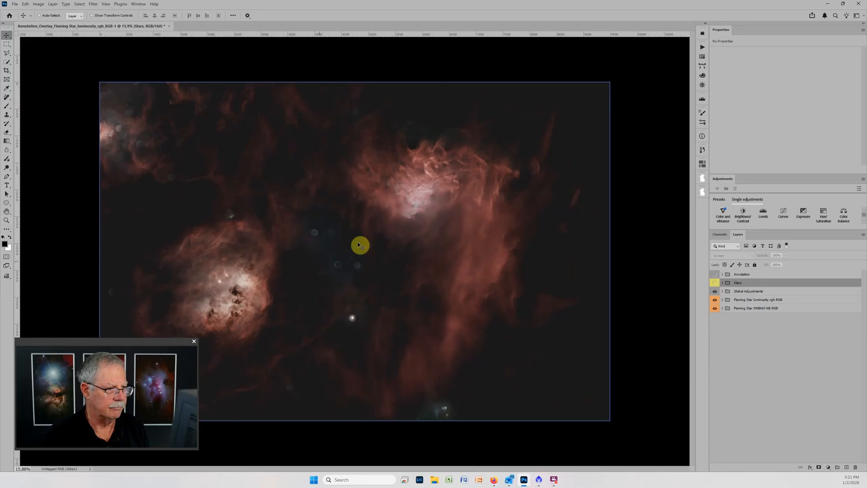
mouse_move(374, 284)
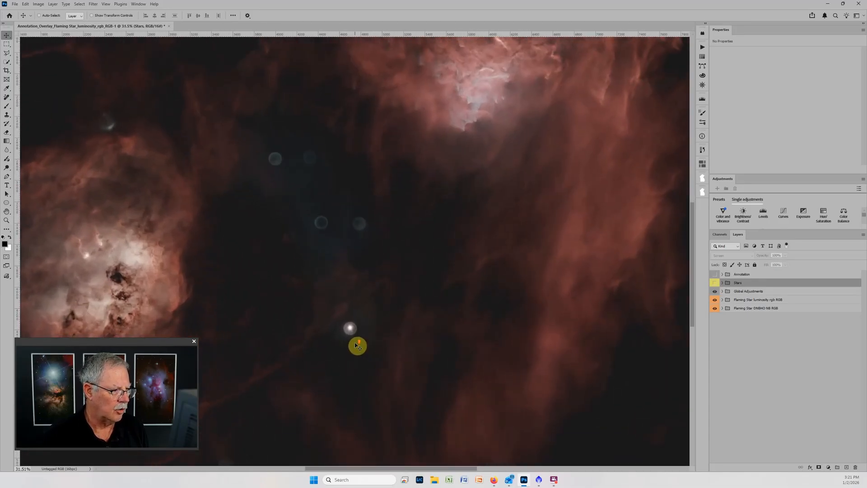
scroll("up", 3)
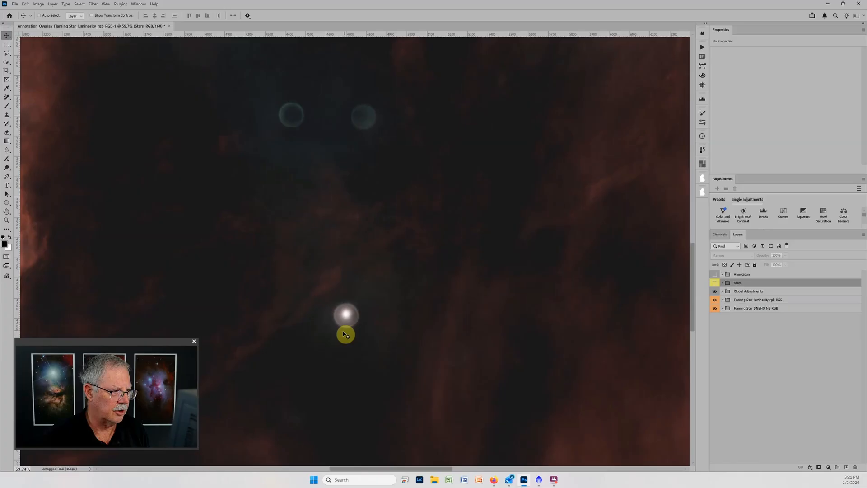
left_click(756, 308)
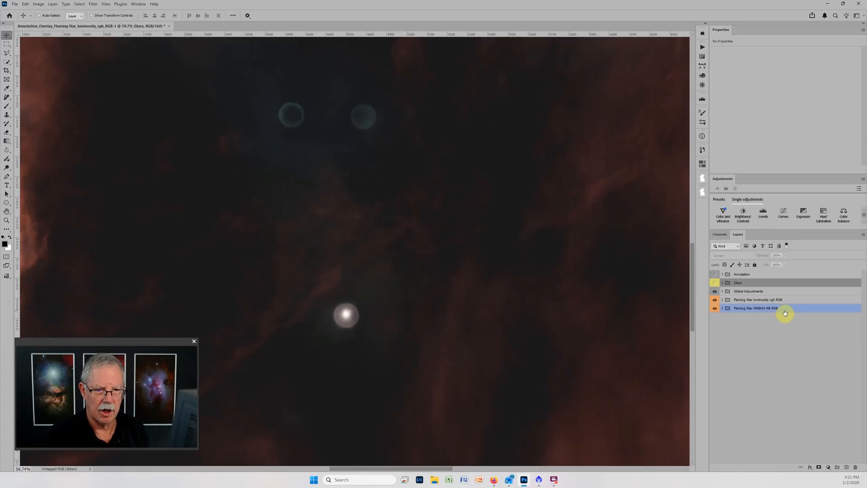
left_click(749, 291)
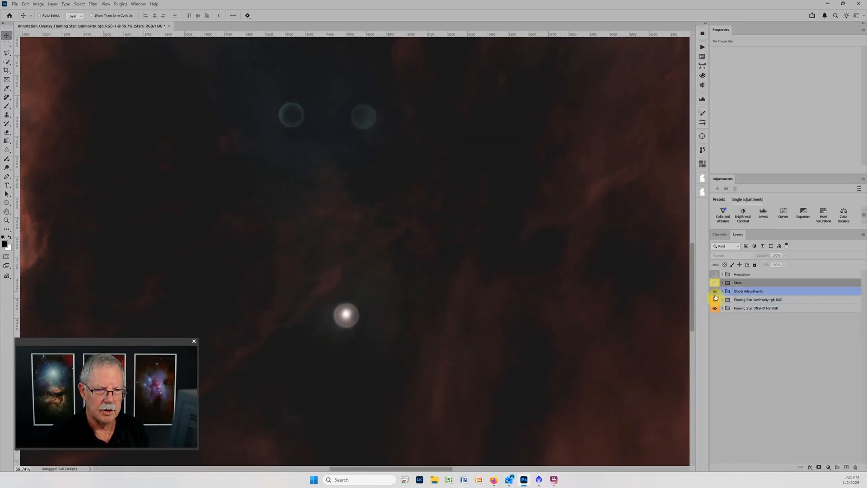
left_click(757, 299)
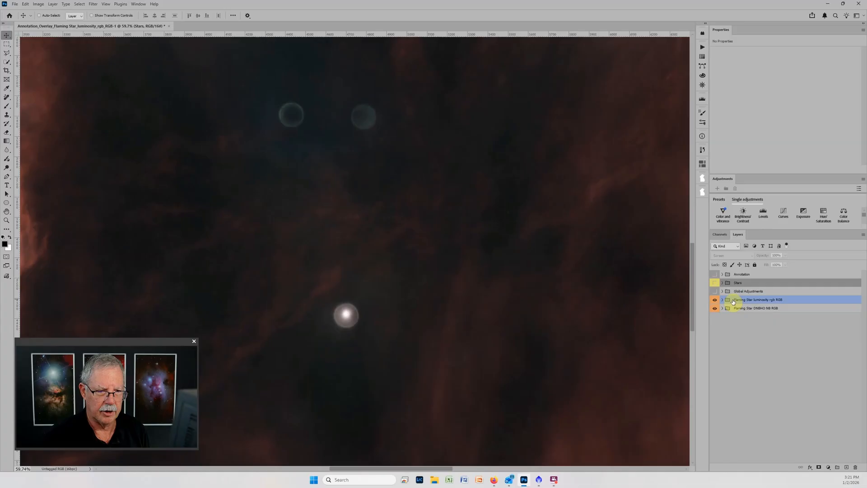
left_click(737, 283)
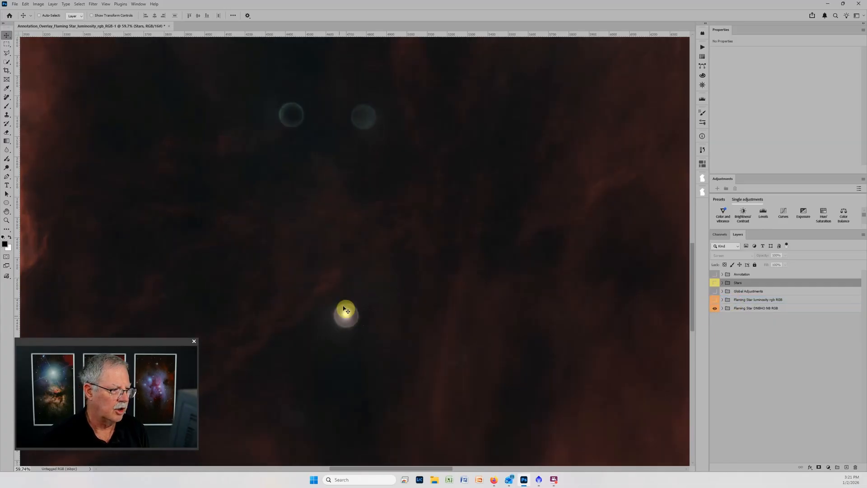
mouse_move(367, 324)
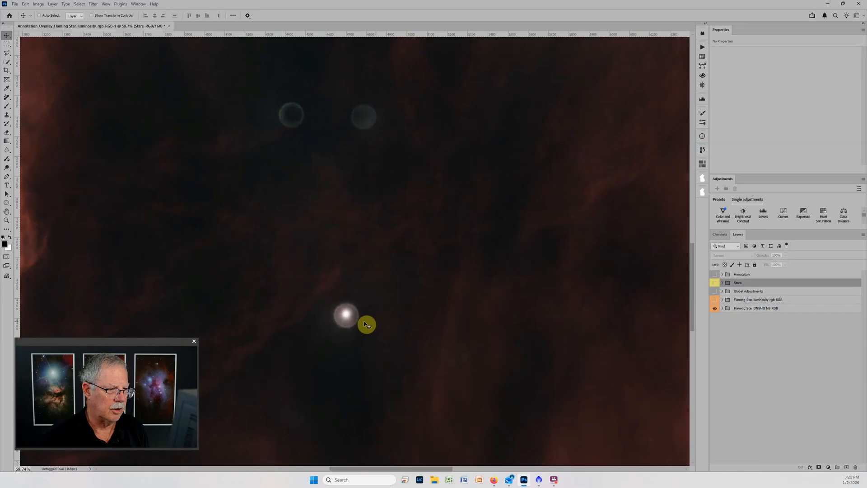
mouse_move(441, 331)
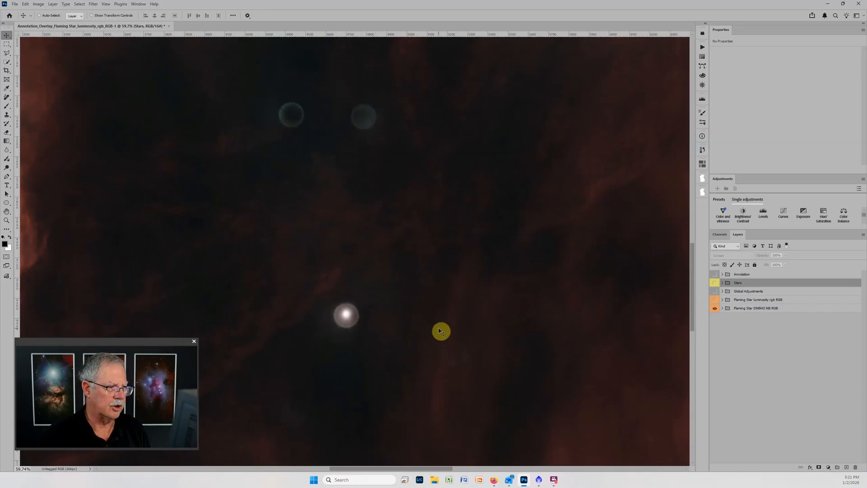
Expand the Flaming Star DNBHO NB RGB group to show its Hue/Saturation, Levels and Dodge layers
left_click(755, 307)
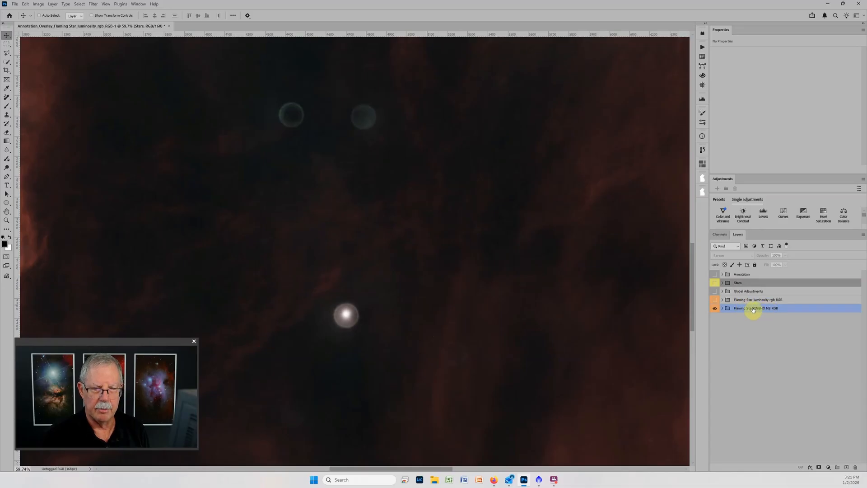
mouse_move(754, 308)
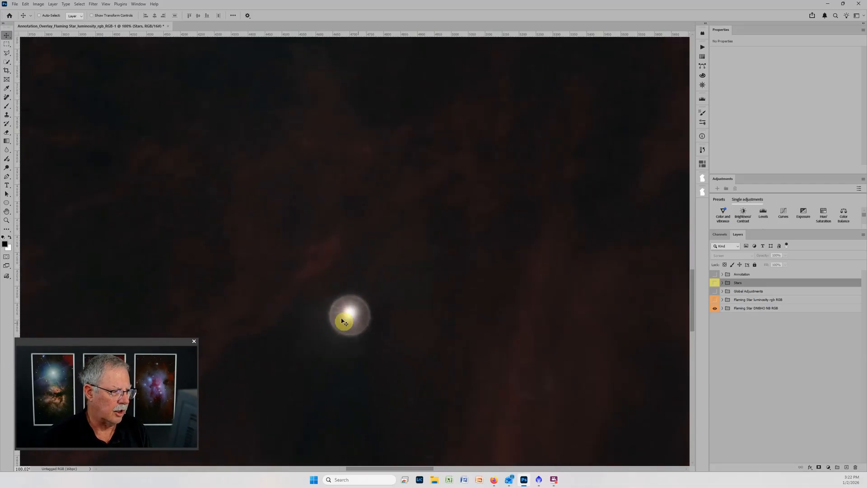
mouse_move(355, 326)
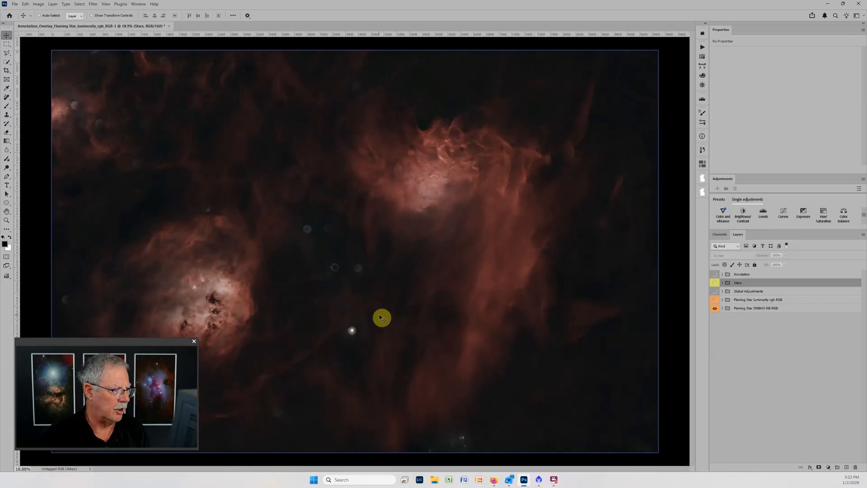
left_click(758, 308)
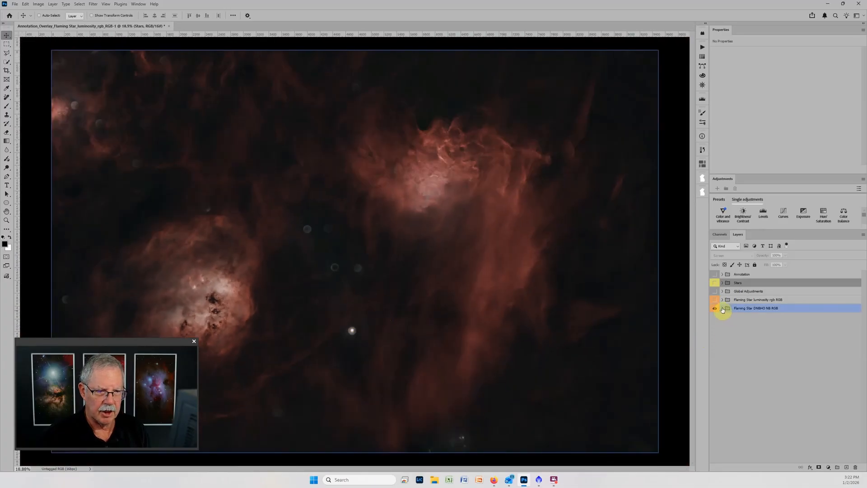
left_click(722, 308)
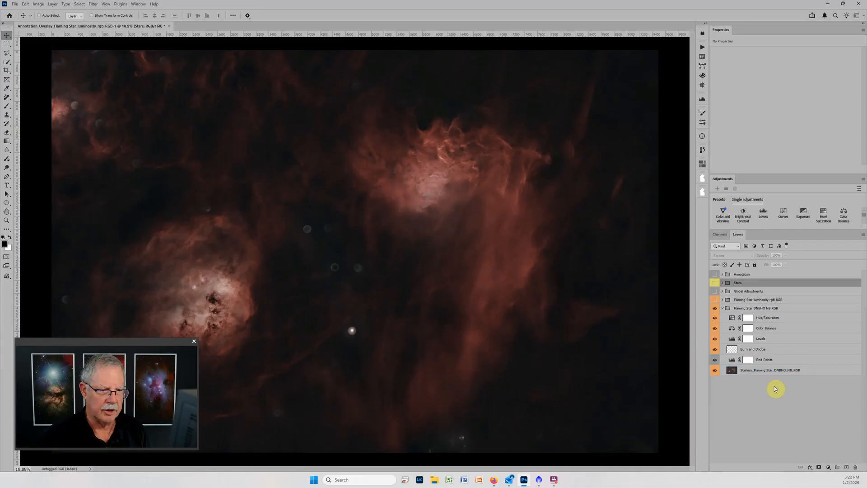
Solo the starless DNBHO image and add a blank Layer 1 above it
left_click(715, 317)
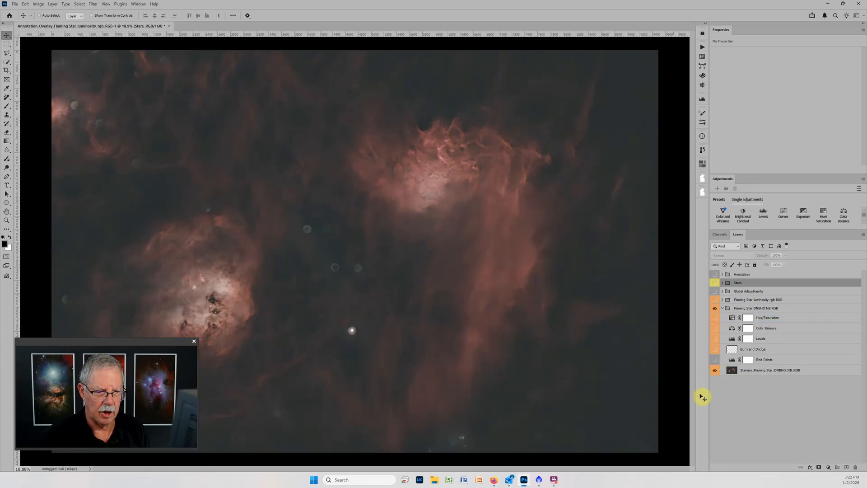
left_click(769, 370)
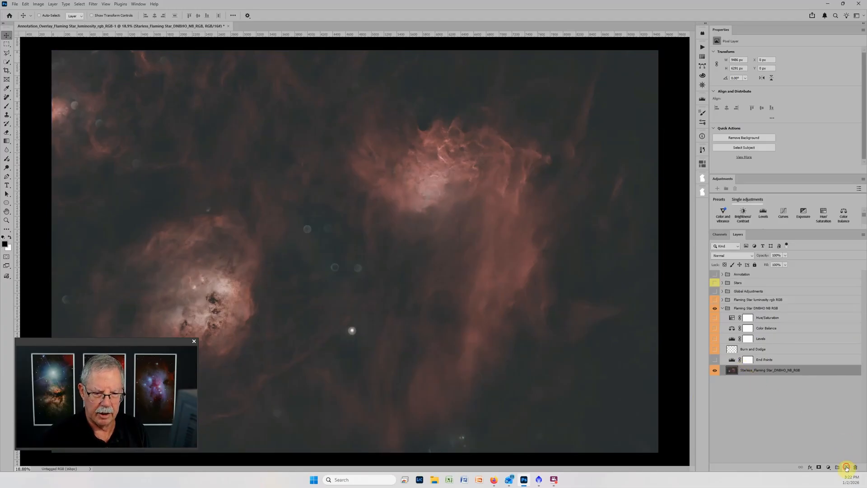
left_click(845, 466)
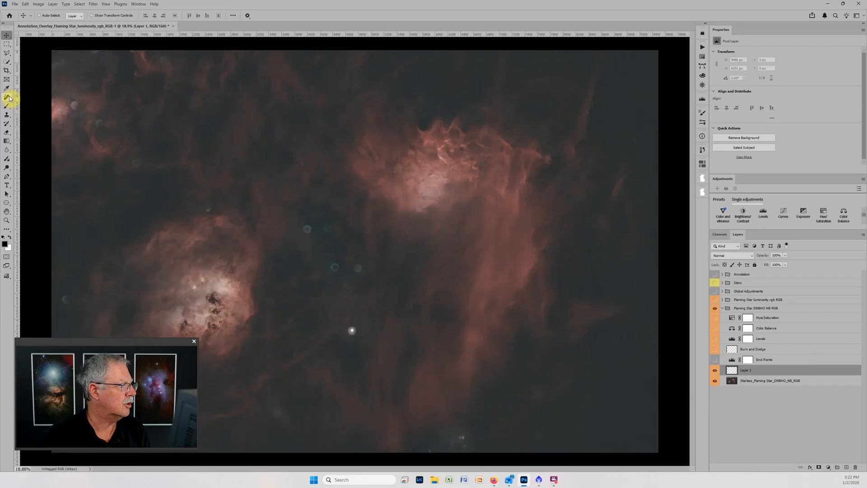
Use the Remove tool to paint removal strokes over the round halo discs on Layer 1
left_click(7, 99)
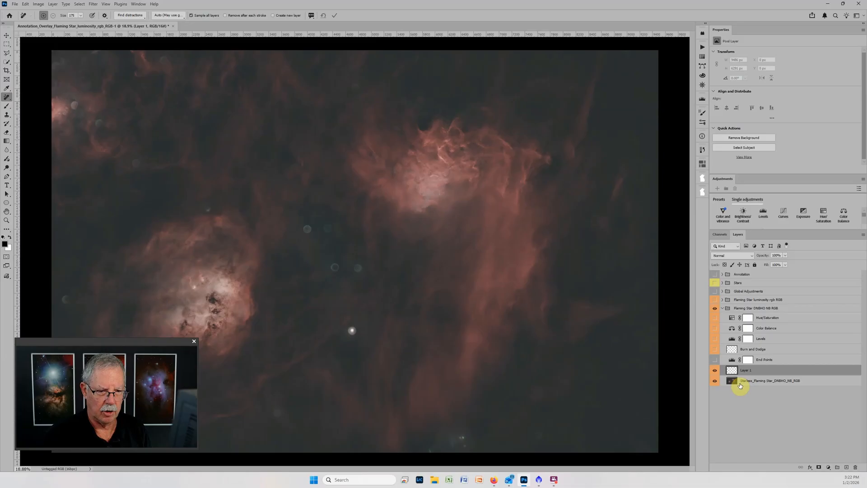
left_click(743, 369)
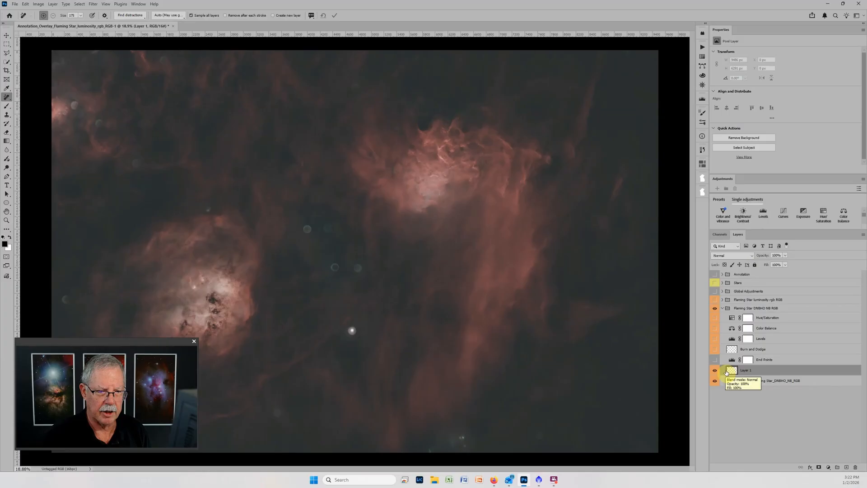
mouse_move(734, 371)
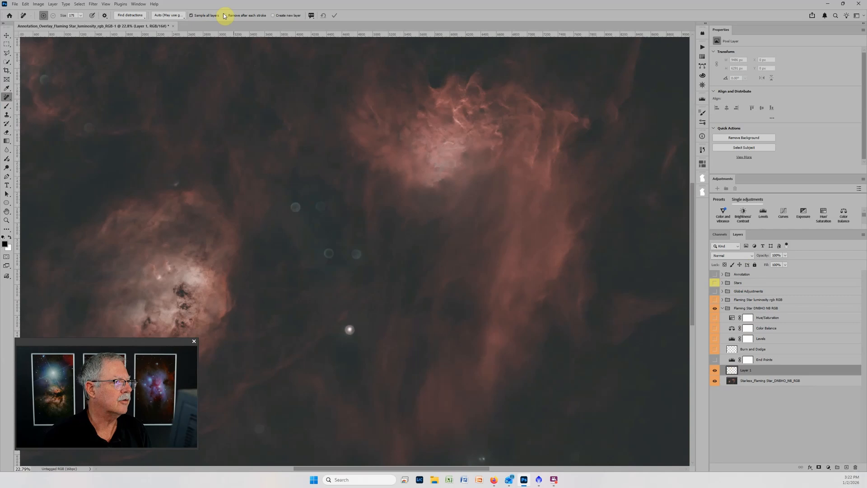
mouse_move(235, 17)
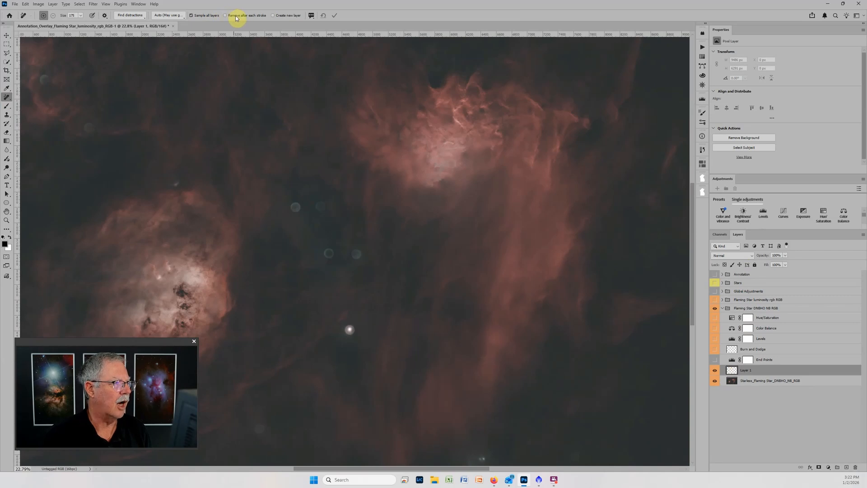
mouse_move(247, 17)
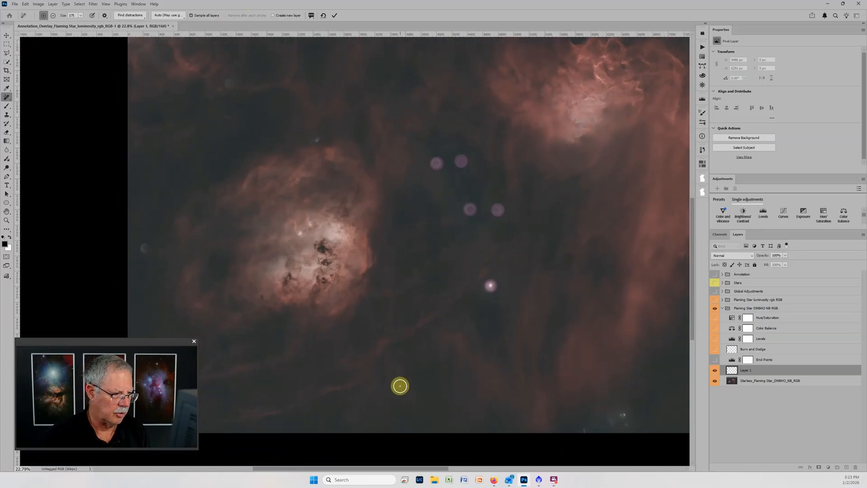
mouse_move(145, 248)
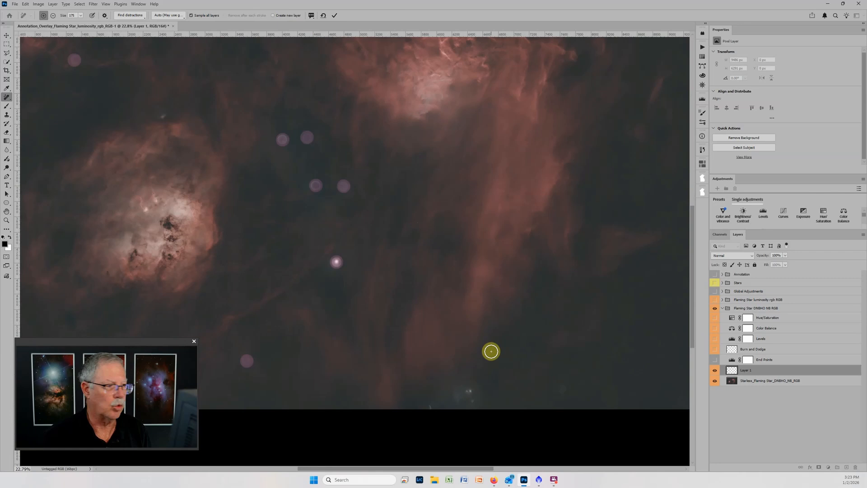
scroll("up", 3)
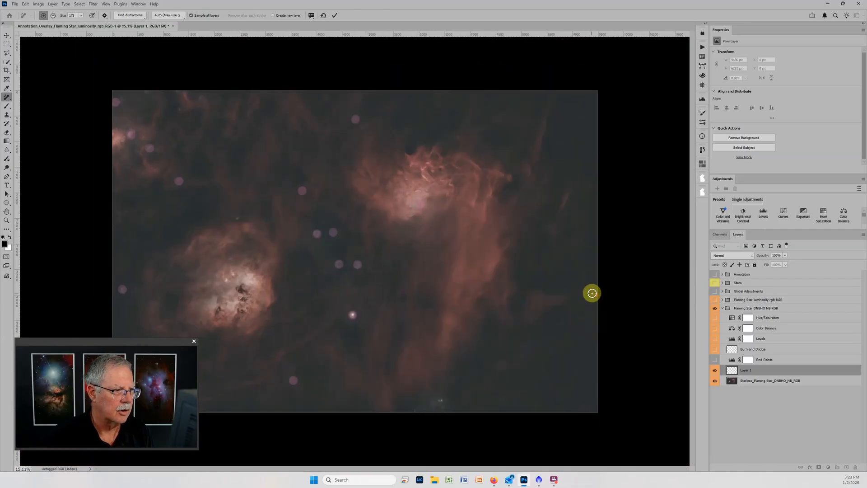
mouse_move(441, 317)
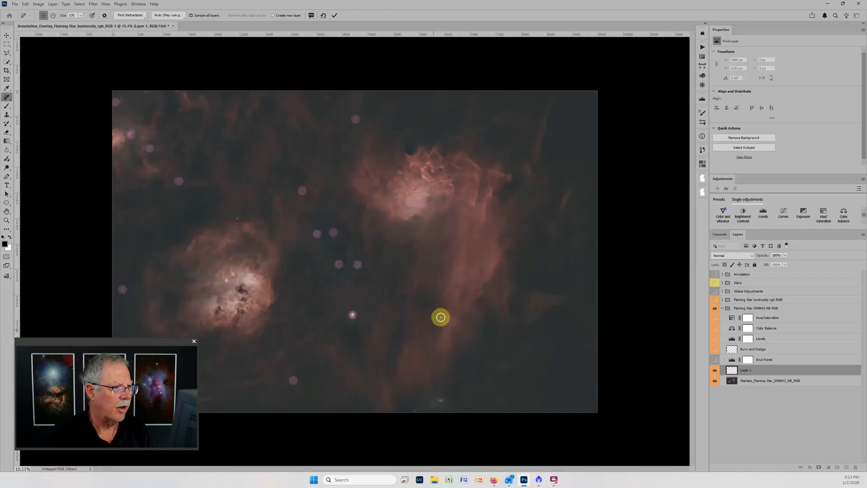
mouse_move(555, 305)
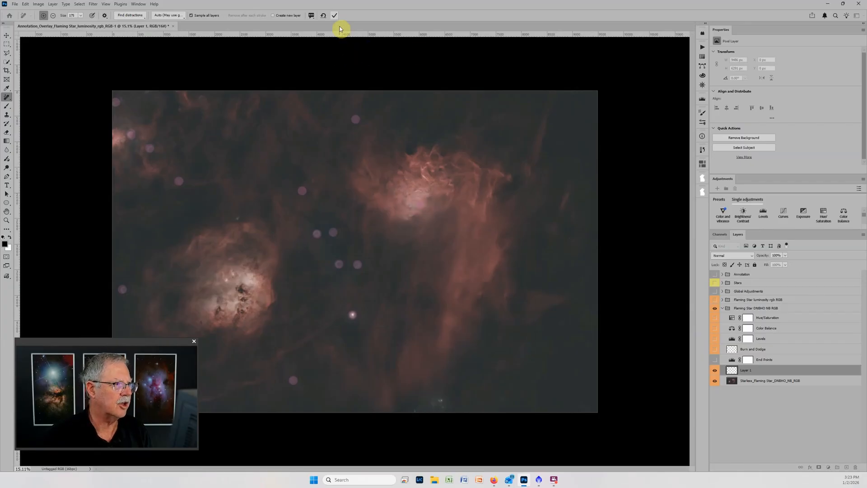
mouse_move(473, 245)
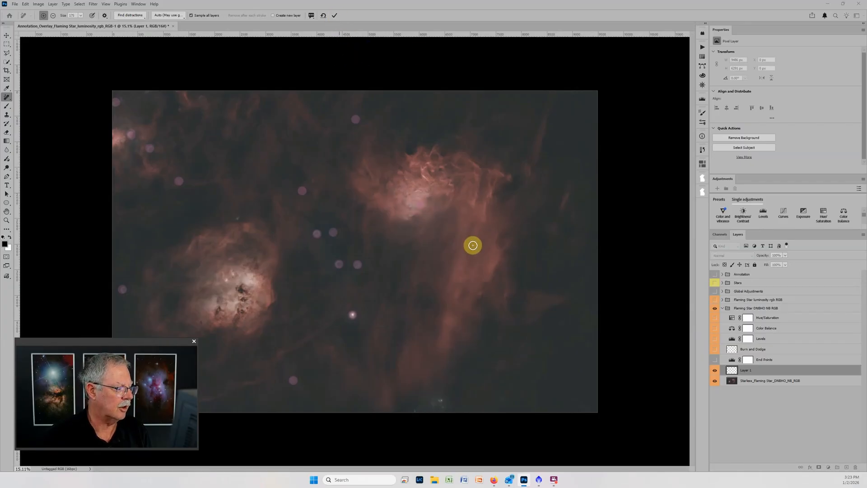
Apply the removal strokes to erase the halos, then show the DNBHO adjustment layers again
left_click(473, 245)
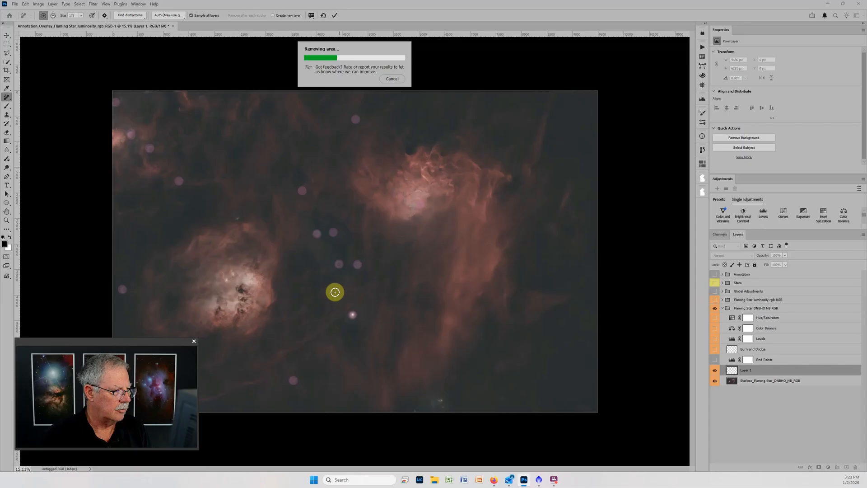
mouse_move(231, 110)
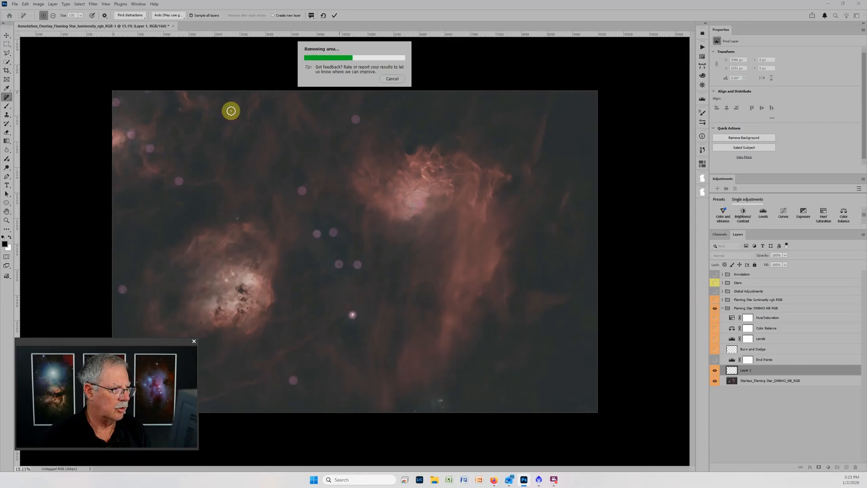
mouse_move(365, 311)
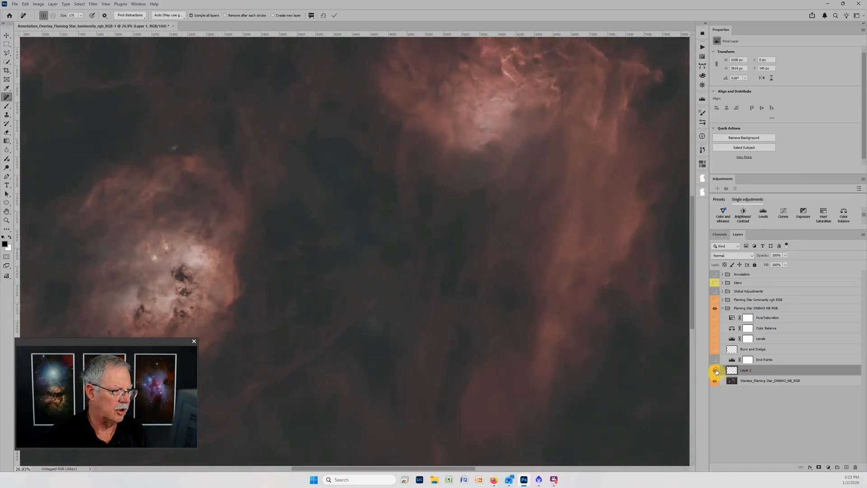
left_click(715, 370)
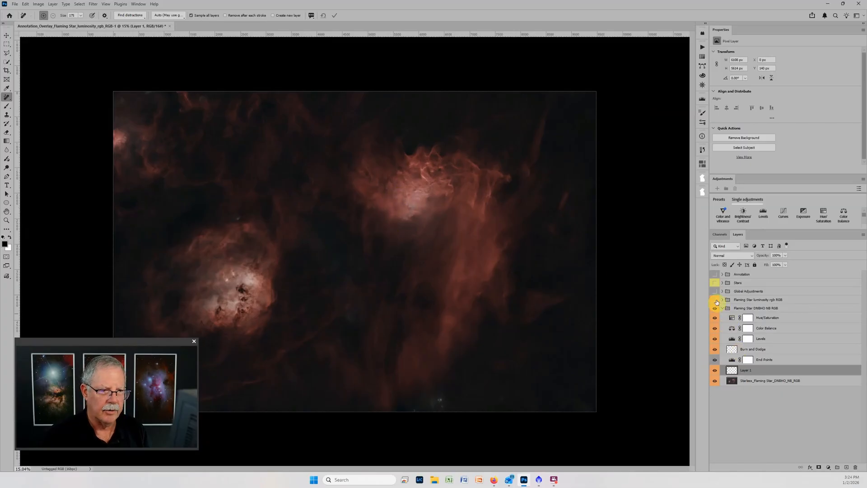
left_click(715, 300)
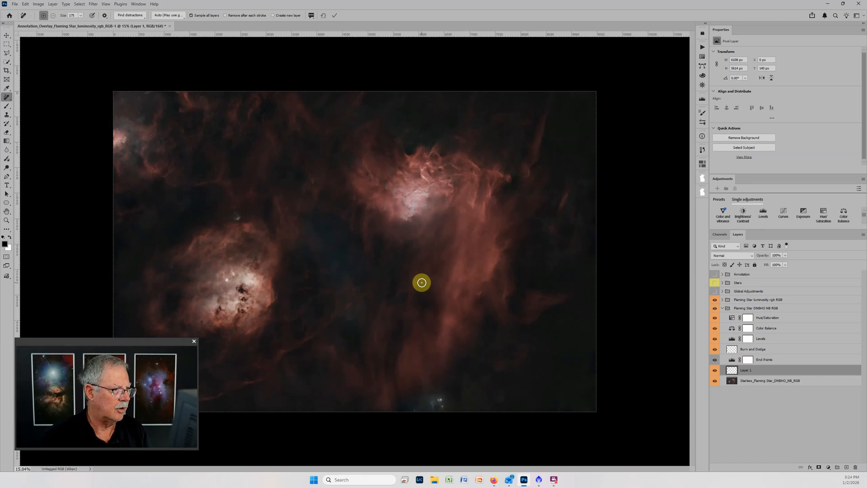
left_click(760, 298)
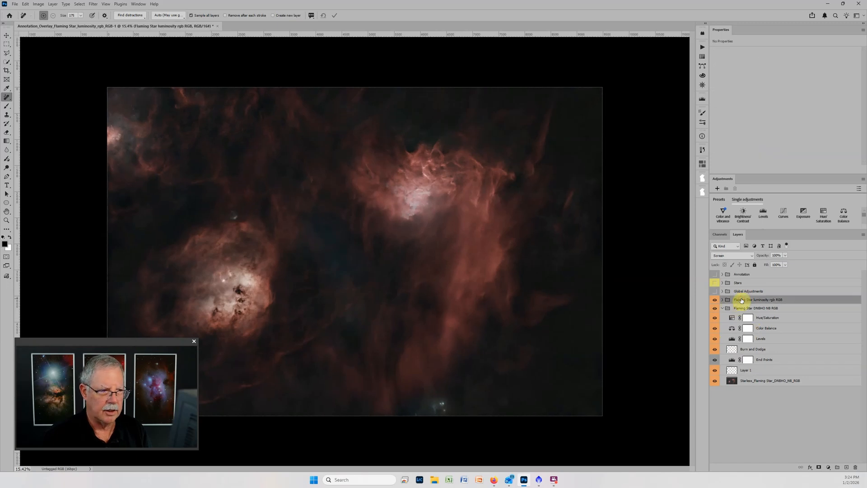
left_click(722, 299)
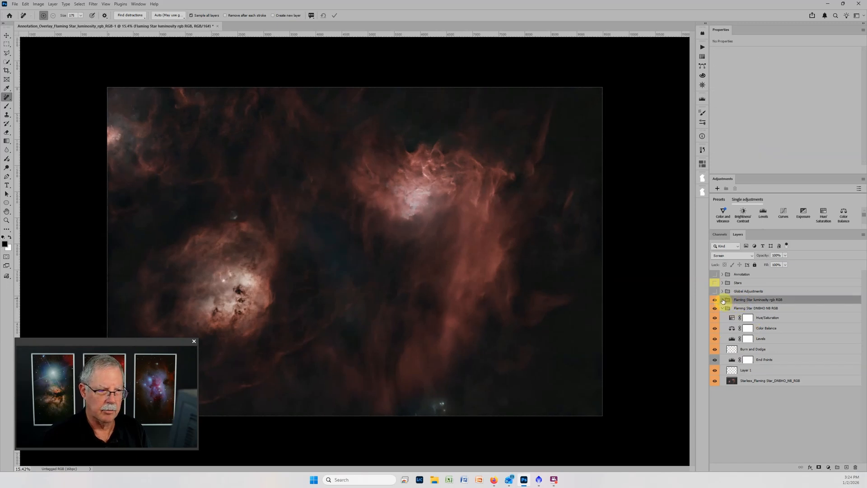
left_click(721, 299)
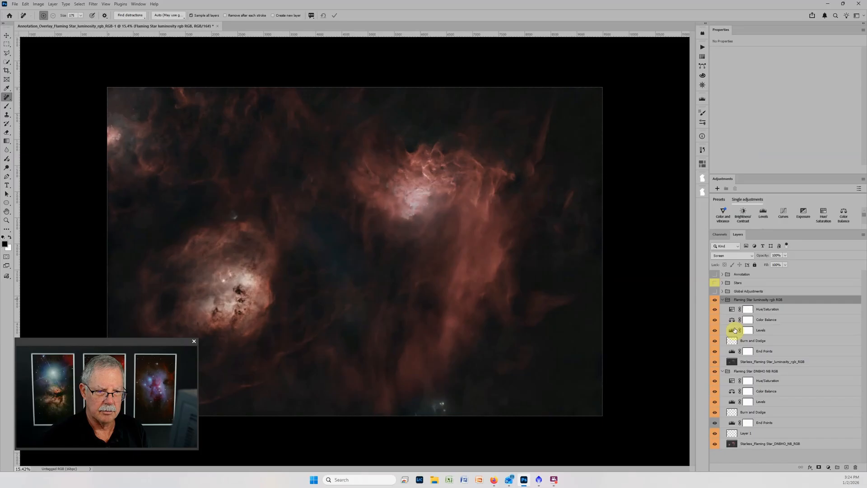
left_click(761, 330)
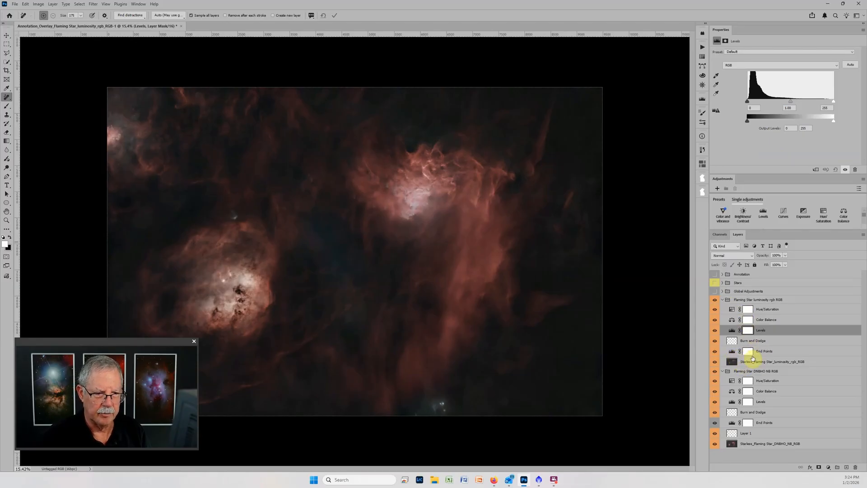
left_click(764, 350)
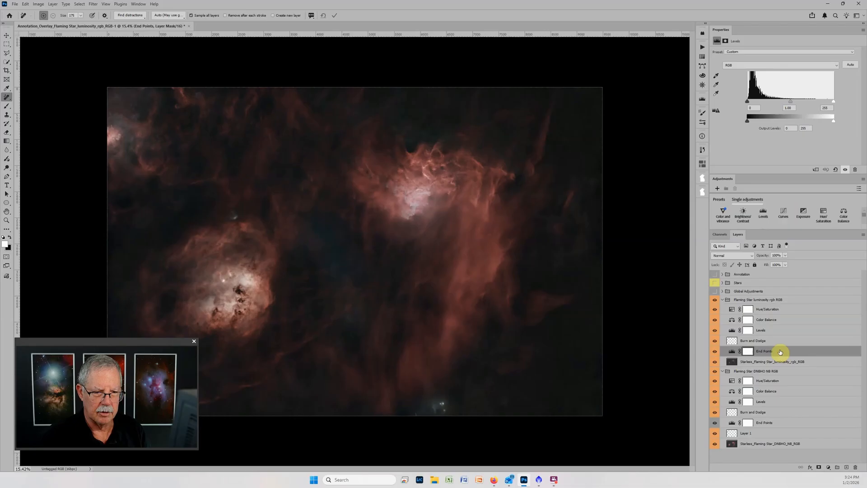
mouse_move(780, 352)
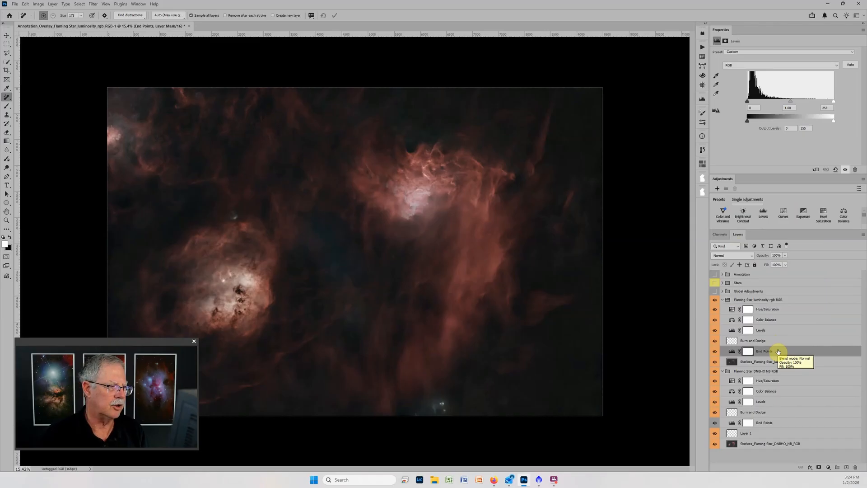
mouse_move(733, 330)
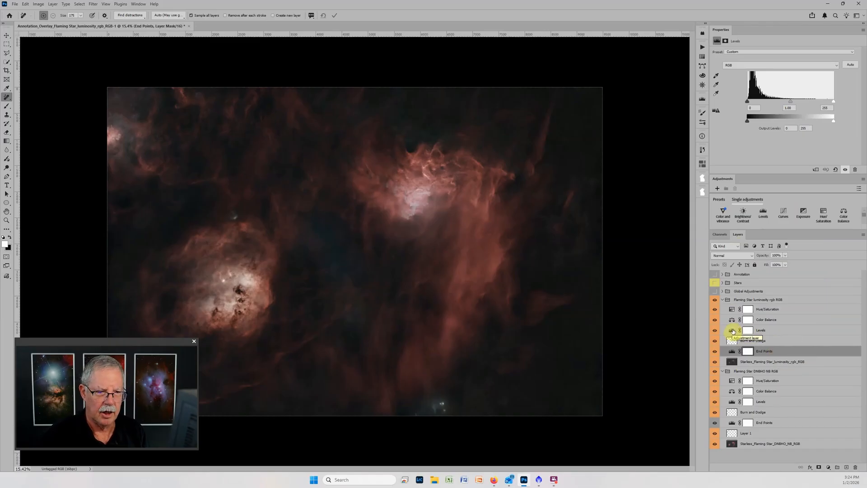
left_click(760, 330)
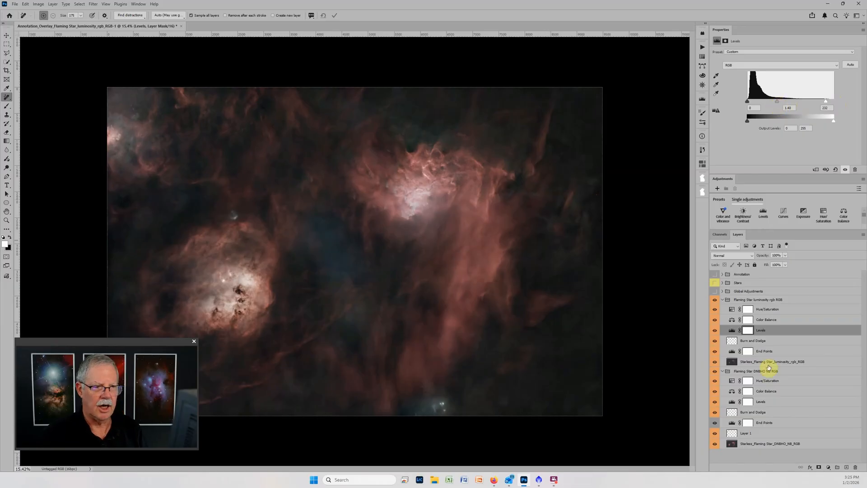
left_click(758, 299)
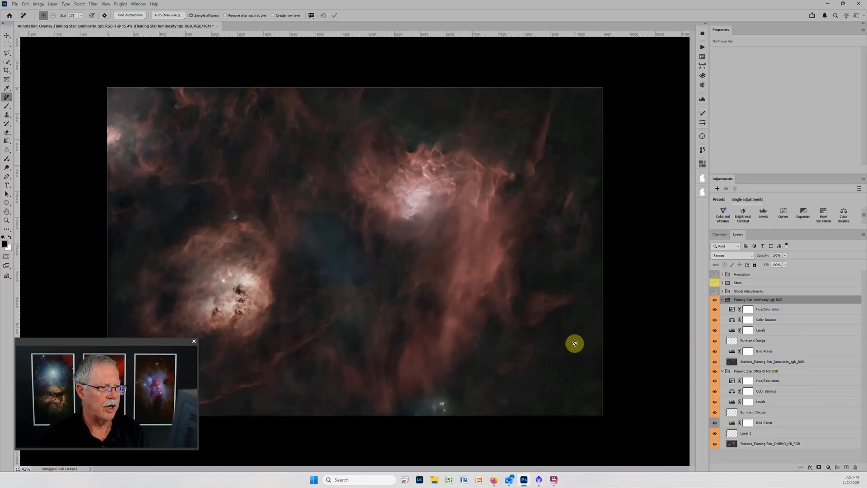
mouse_move(538, 253)
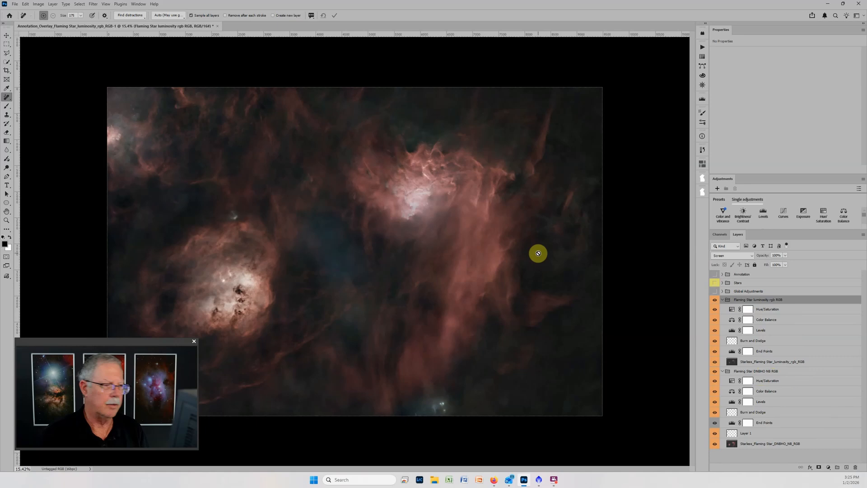
mouse_move(520, 249)
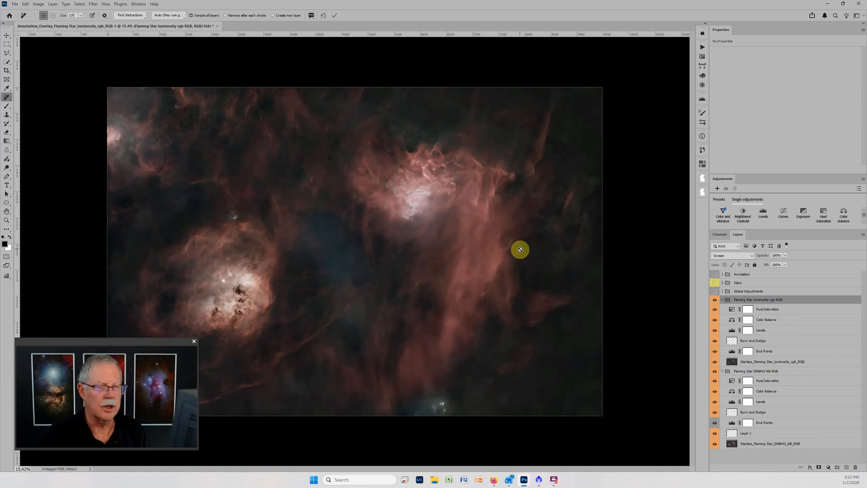
mouse_move(489, 240)
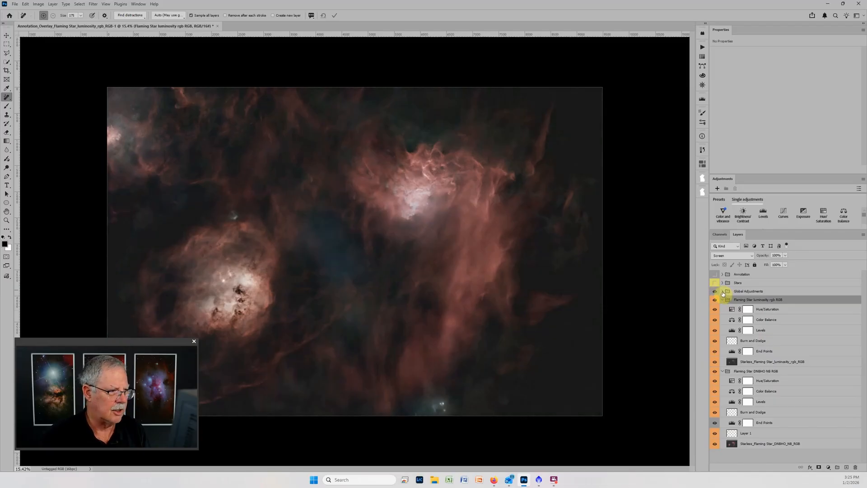
Expand Global Adjustments, view its Levels settings (0, 1.00, 244) and turn the stars back on
left_click(722, 291)
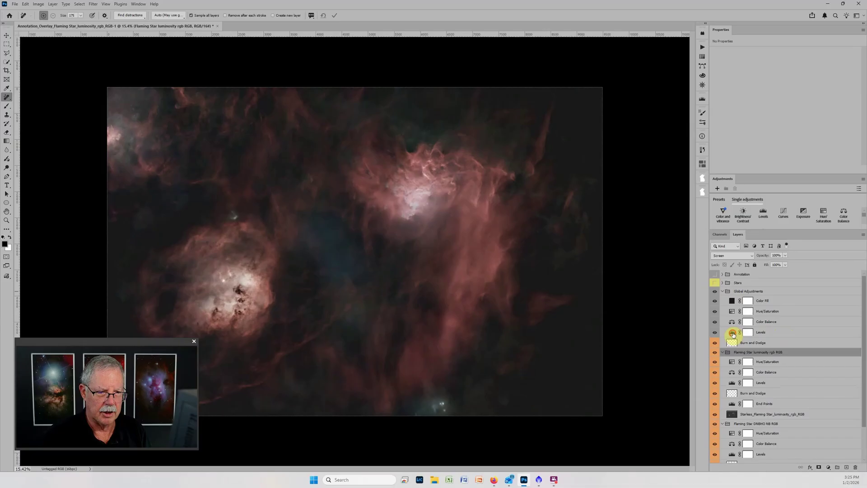
left_click(761, 332)
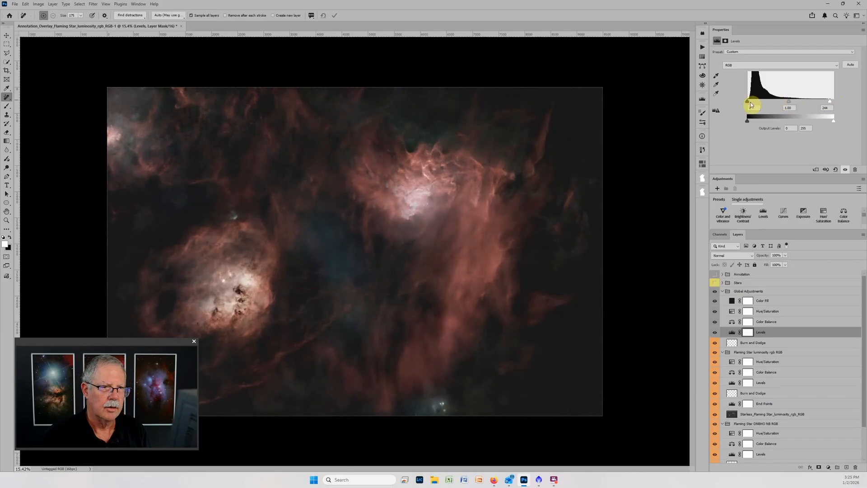
mouse_move(750, 105)
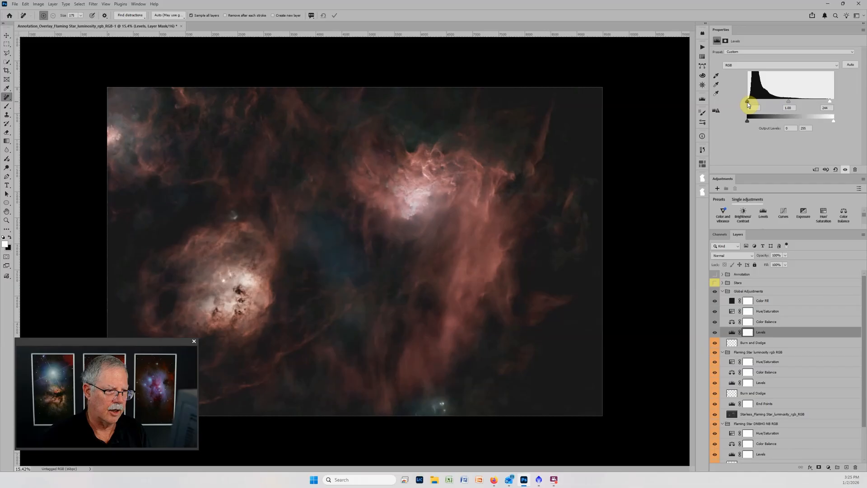
scroll("down", 3)
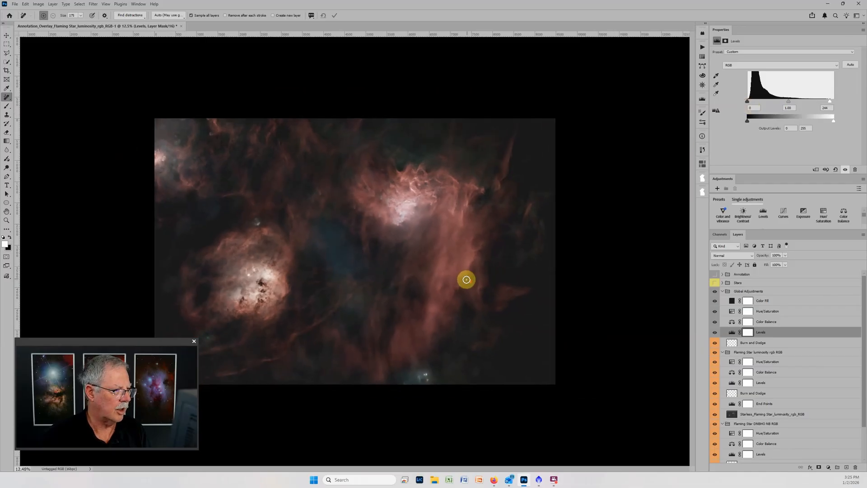
mouse_move(522, 350)
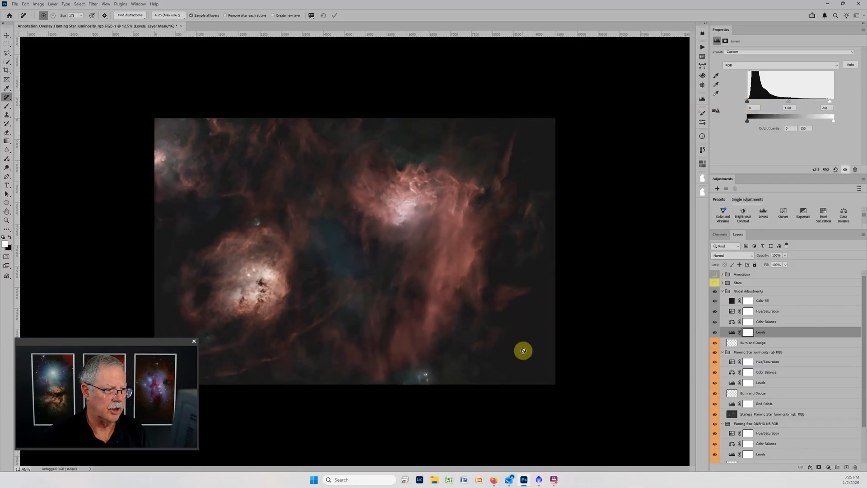
mouse_move(629, 349)
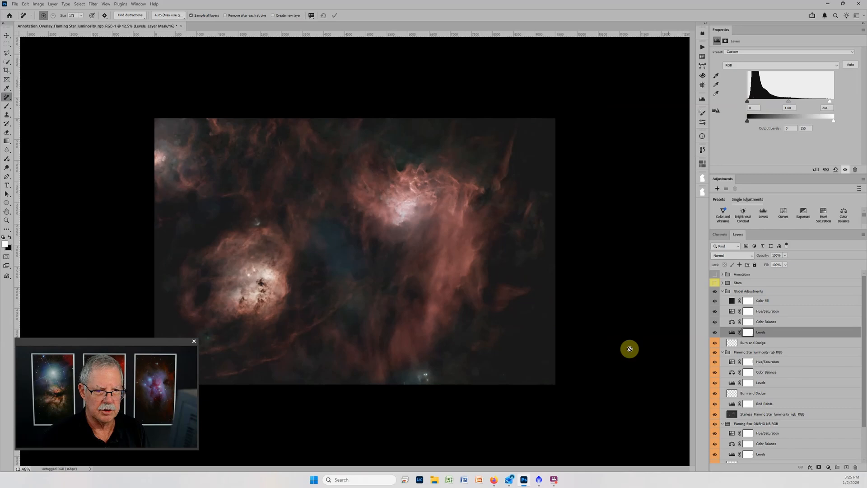
left_click(714, 282)
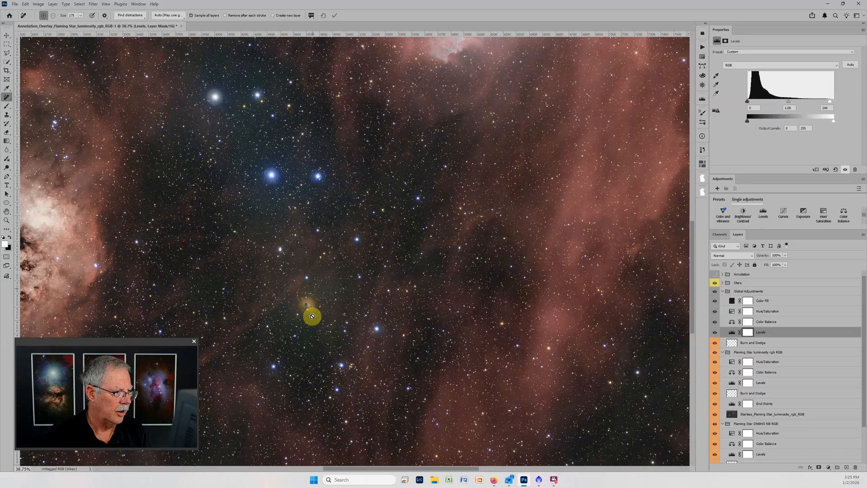
mouse_move(301, 298)
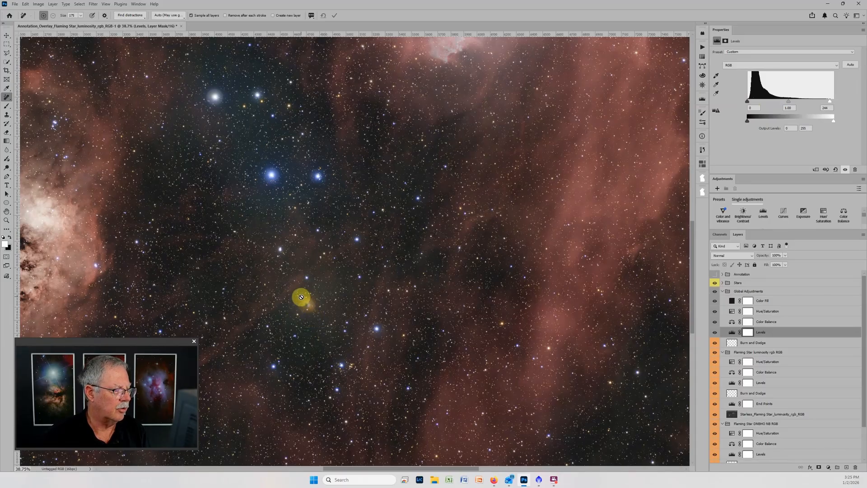
Expand the Stars group, then turn on and select the DNBHO star layer
scroll("down", 3)
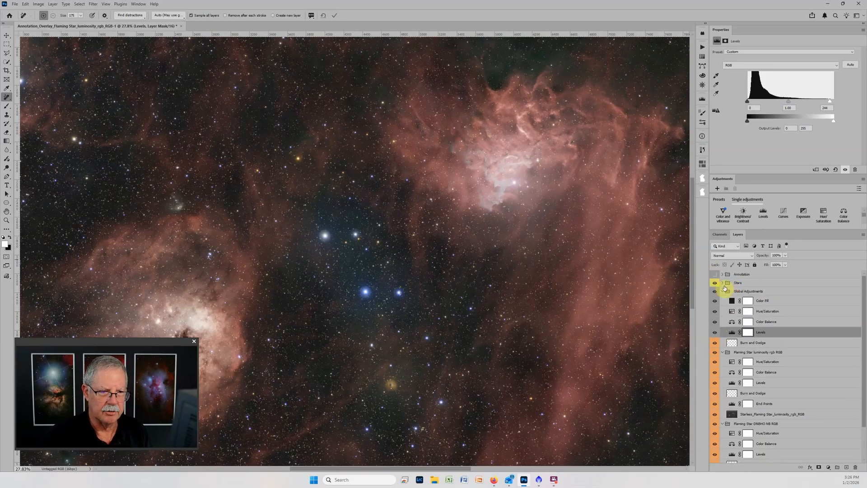
left_click(722, 283)
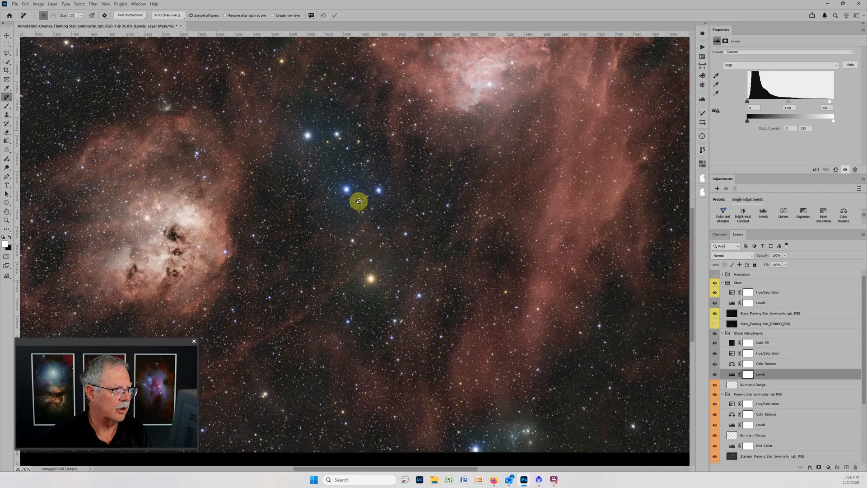
mouse_move(348, 157)
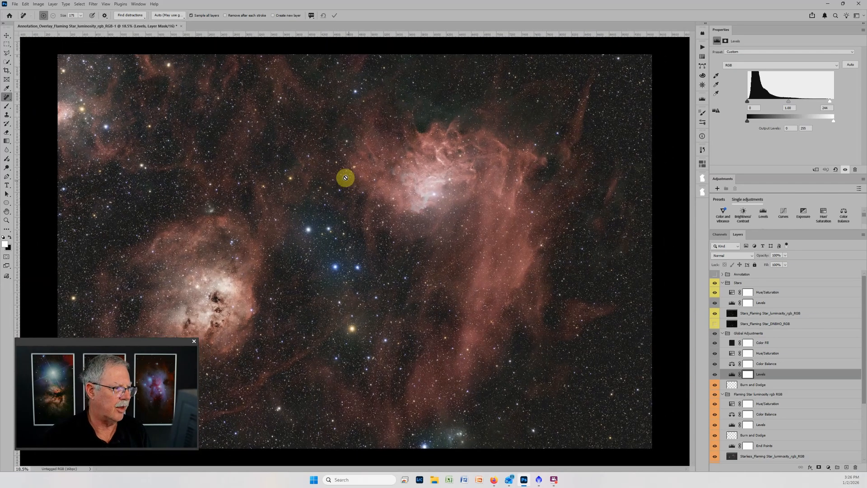
mouse_move(348, 264)
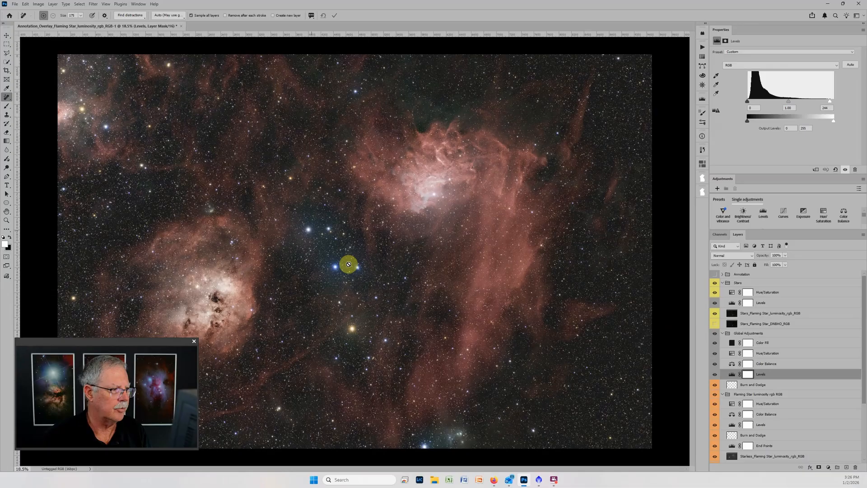
mouse_move(313, 158)
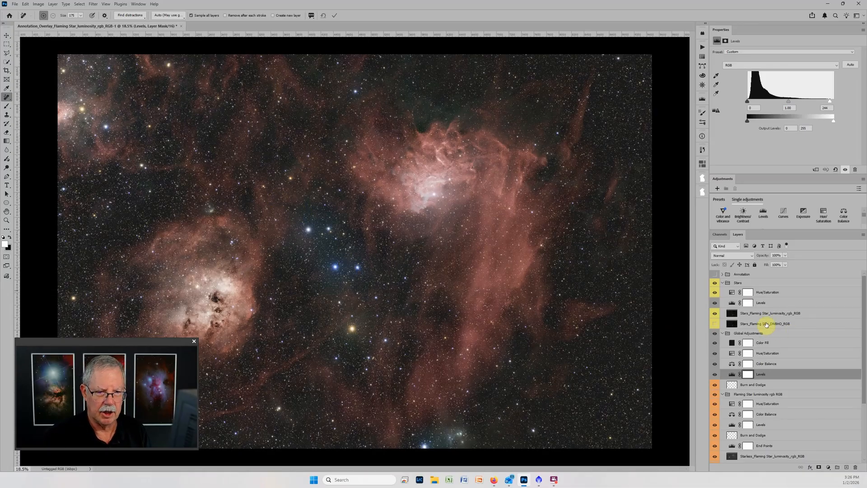
mouse_move(764, 325)
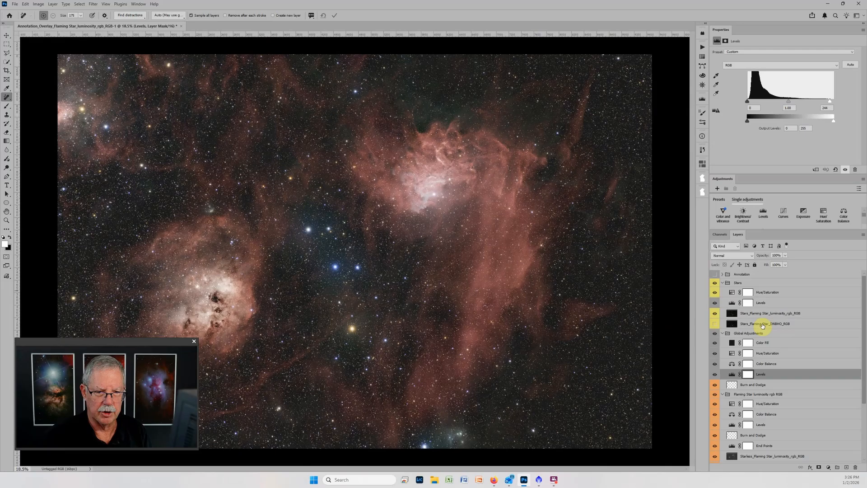
mouse_move(763, 323)
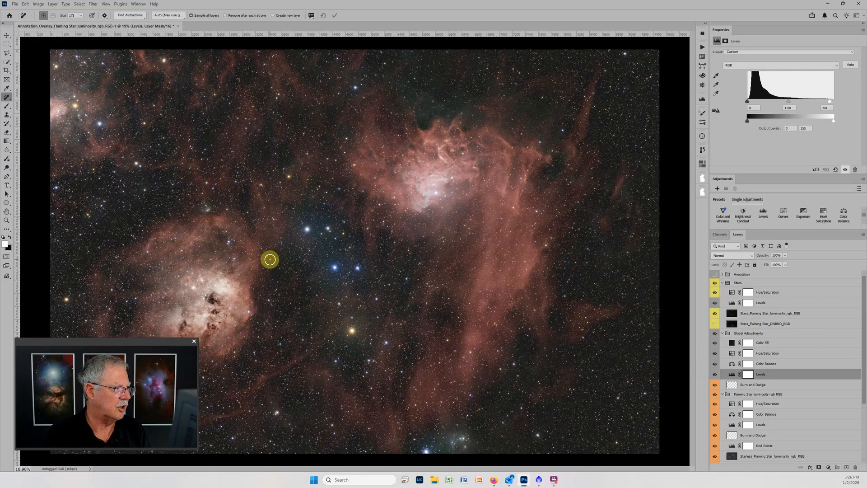
mouse_move(432, 275)
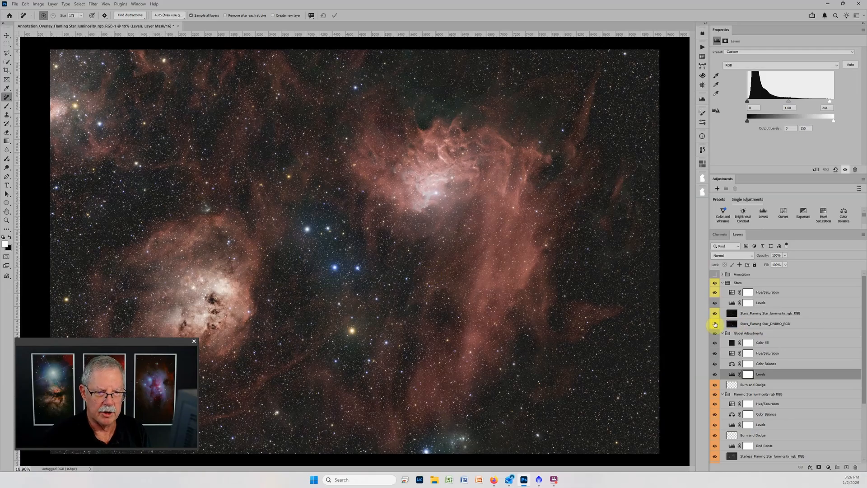
left_click(715, 324)
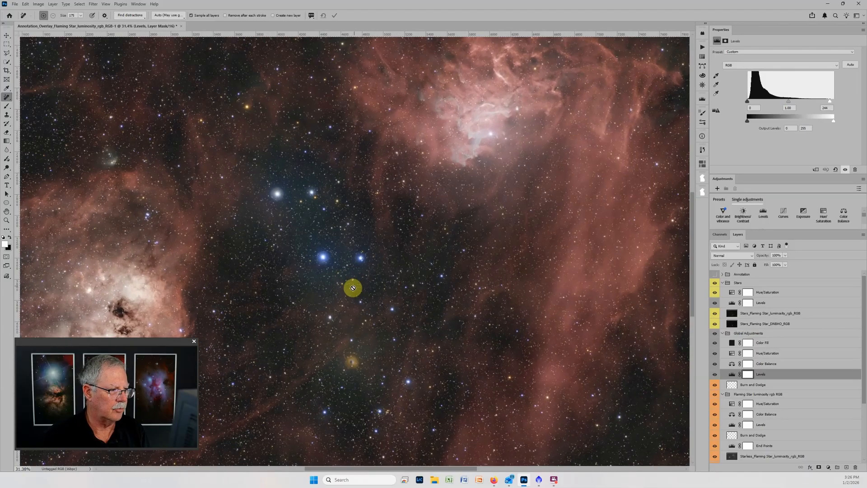
mouse_move(291, 198)
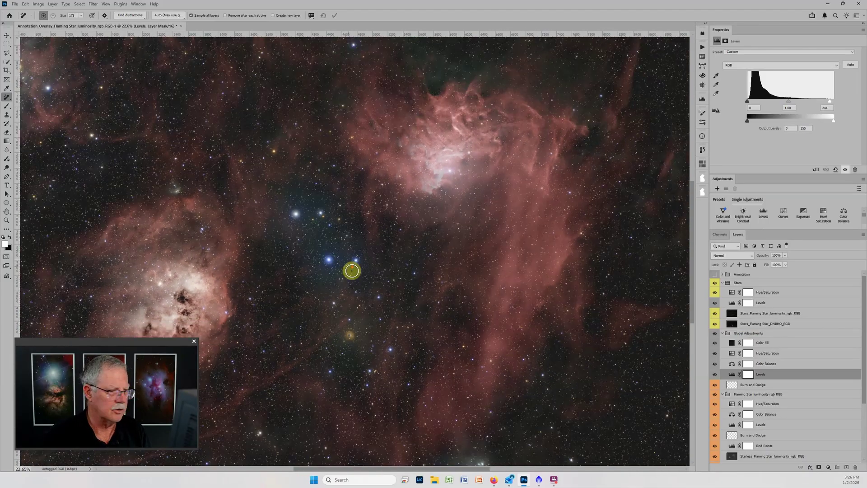
left_click(768, 323)
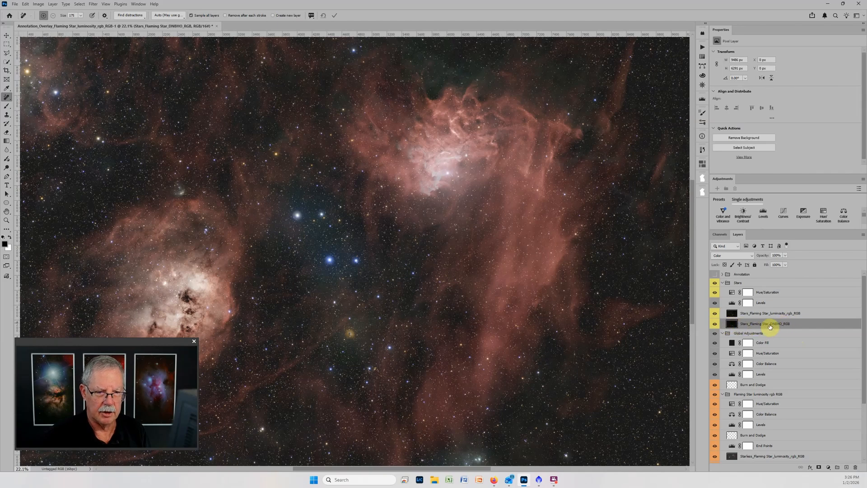
Add a layer mask to the DNBHO star layer in the Stars group
left_click(749, 324)
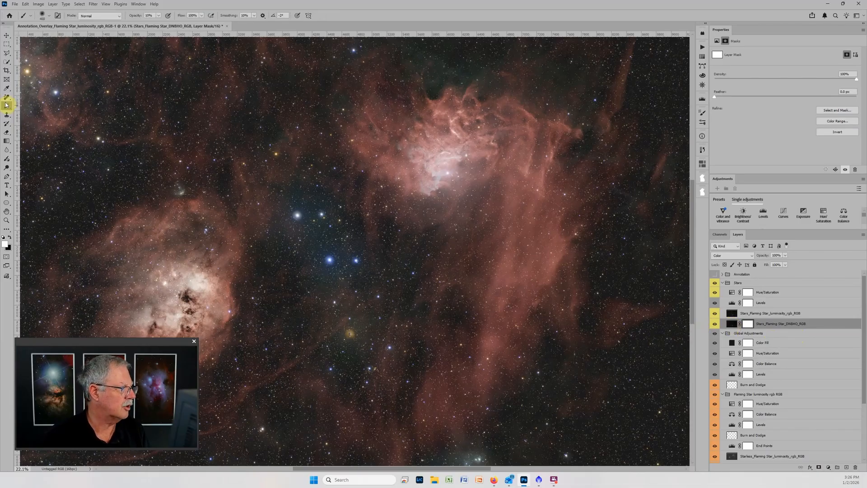
mouse_move(8, 246)
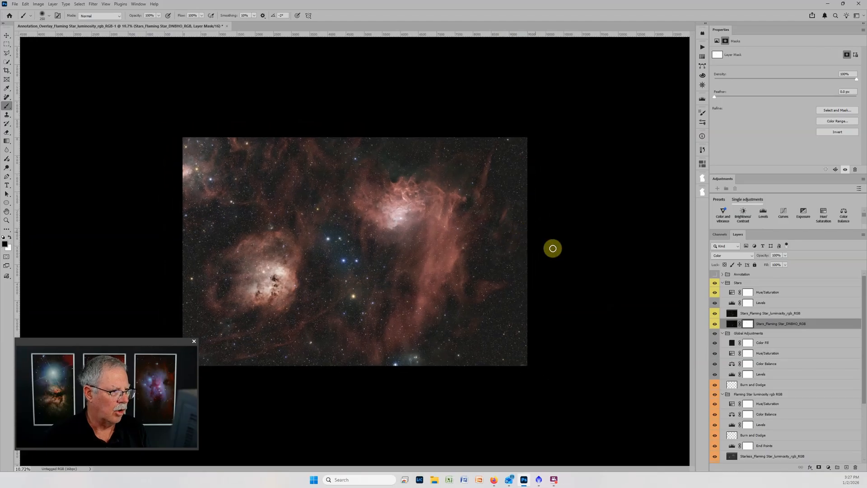
mouse_move(404, 315)
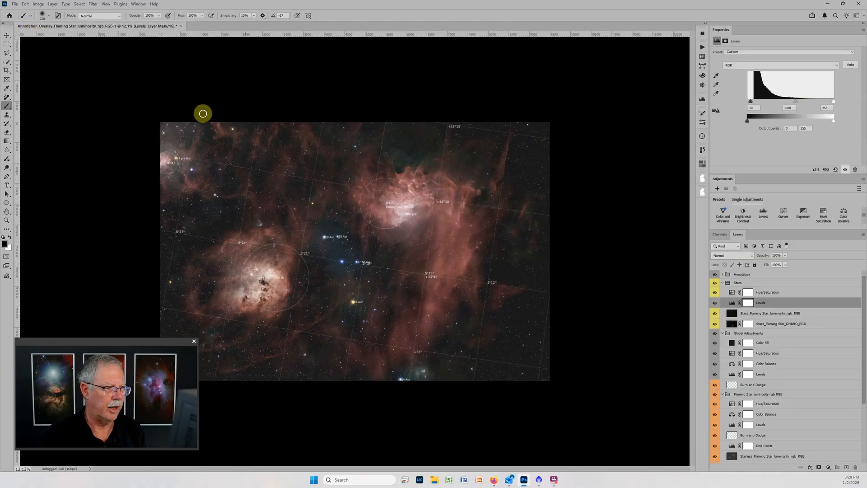
mouse_move(373, 67)
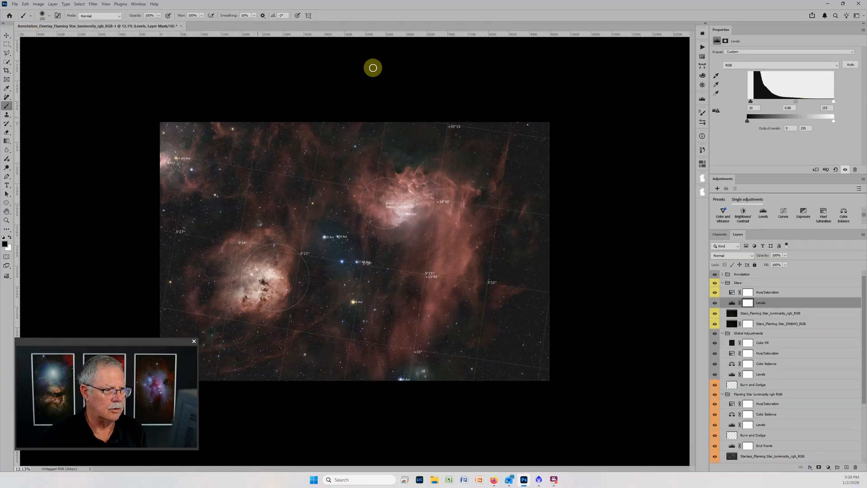
mouse_move(427, 266)
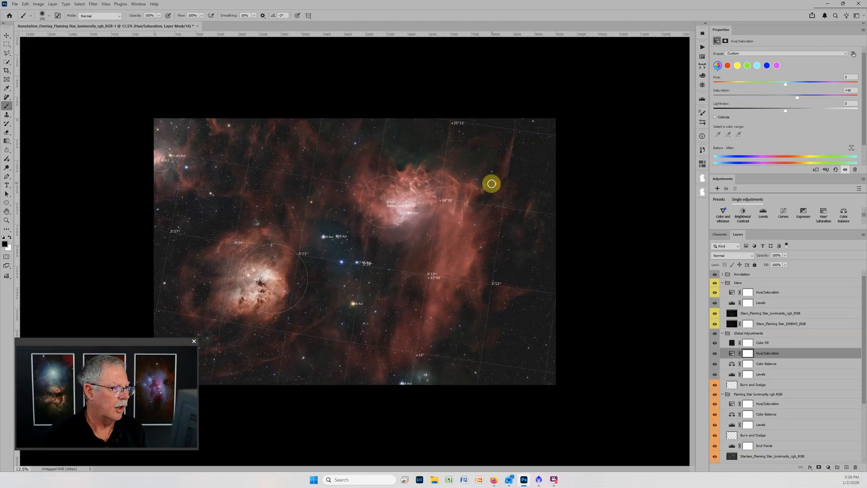
mouse_move(536, 298)
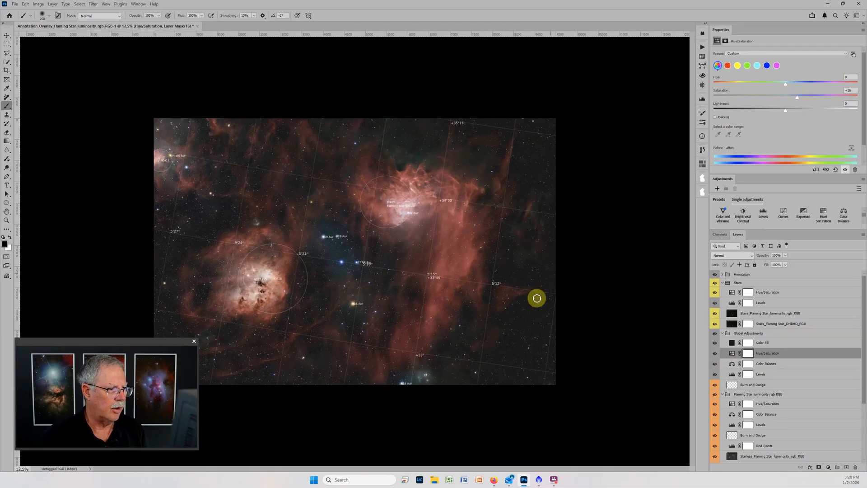
mouse_move(478, 167)
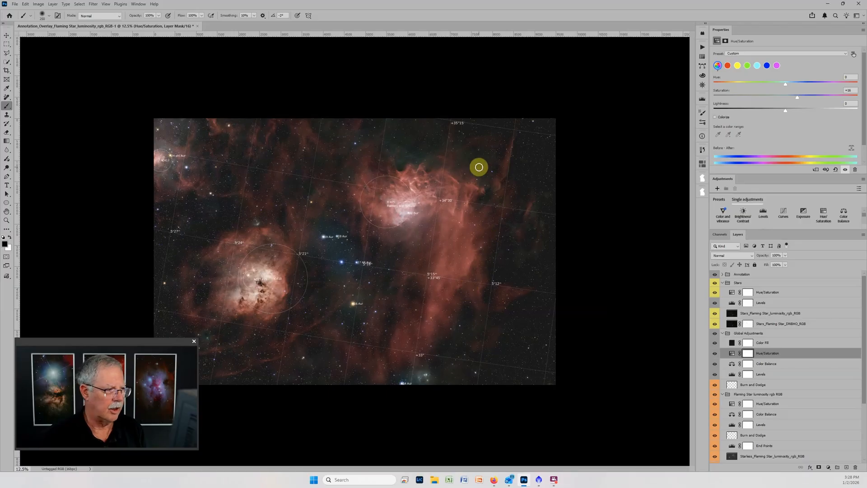
mouse_move(390, 256)
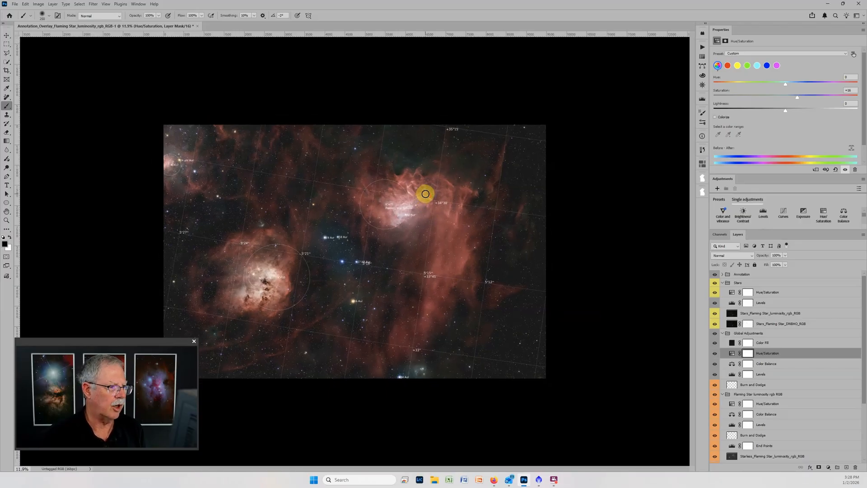
mouse_move(35, 79)
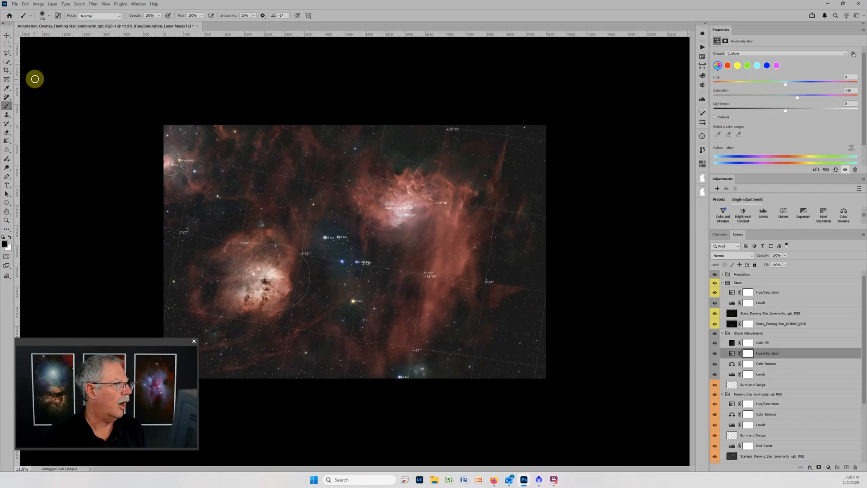
Apply a 16:9 crop framing both nebulae and the blue stars between them
left_click(7, 71)
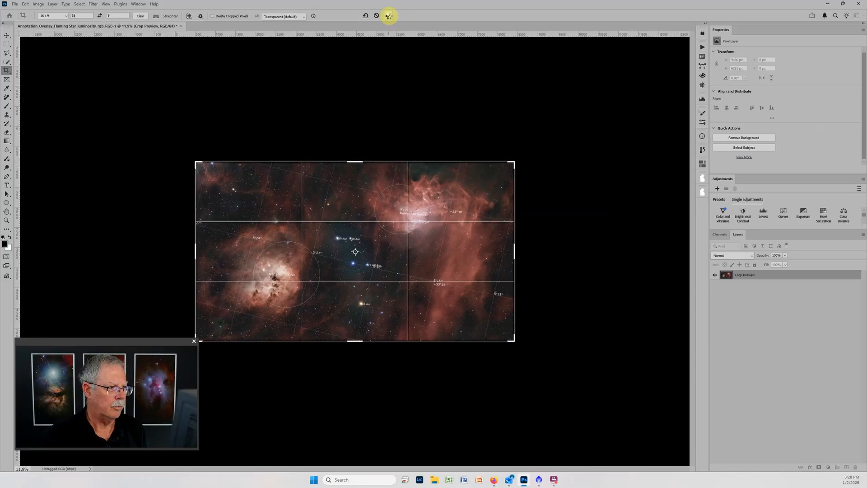
left_click(388, 16)
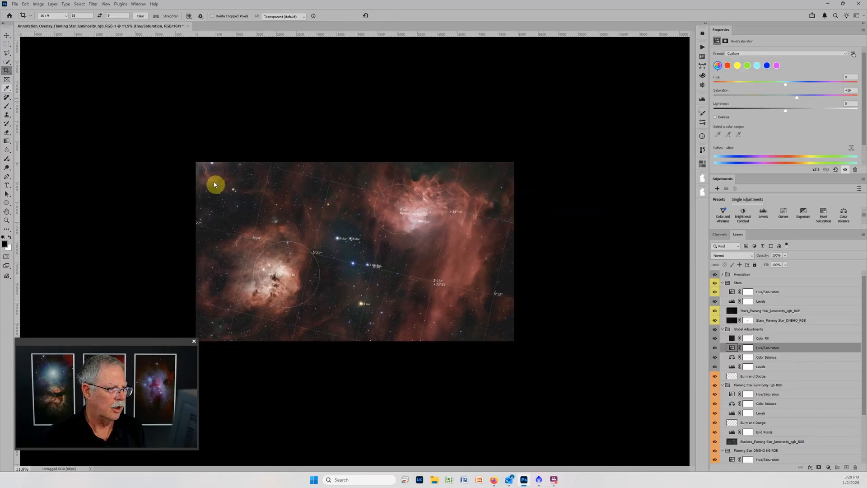
Export the composite as a 2040-pixel-wide JPG named 'Flaming Star Example'
left_click(14, 4)
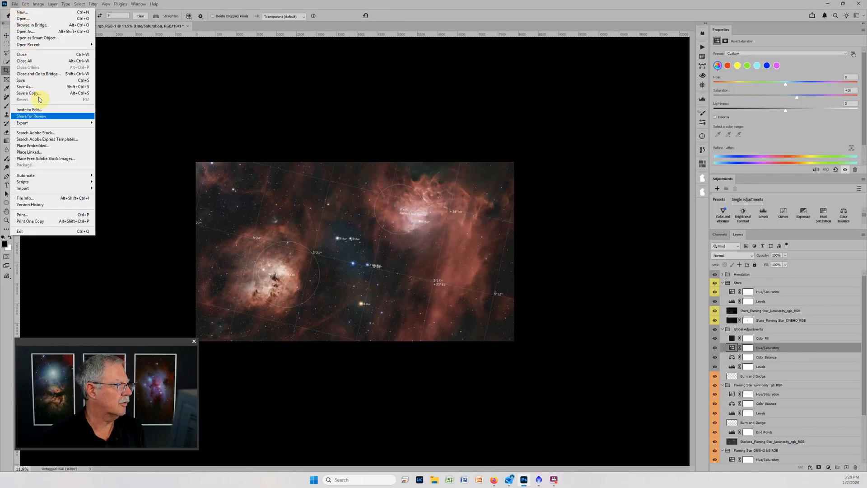
mouse_move(23, 123)
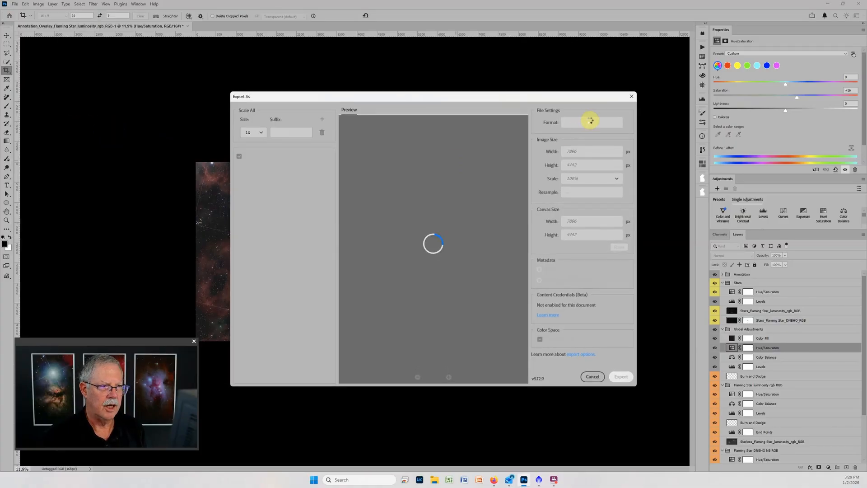
left_click(611, 122)
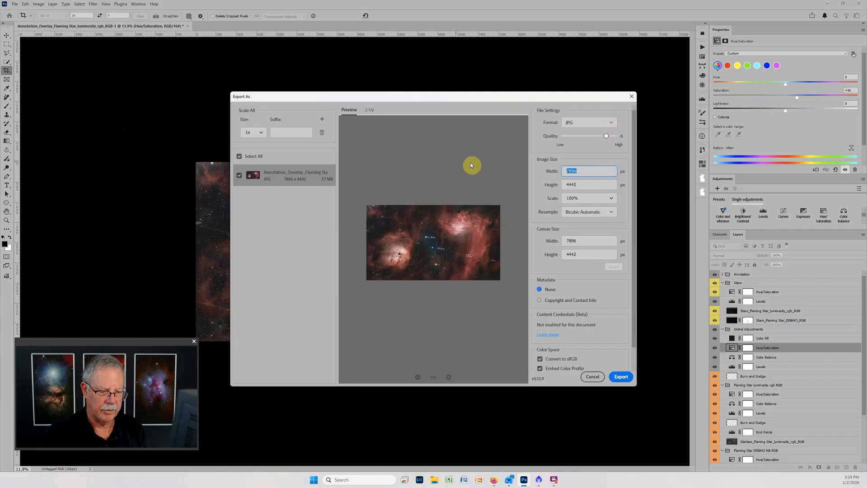
type("2040")
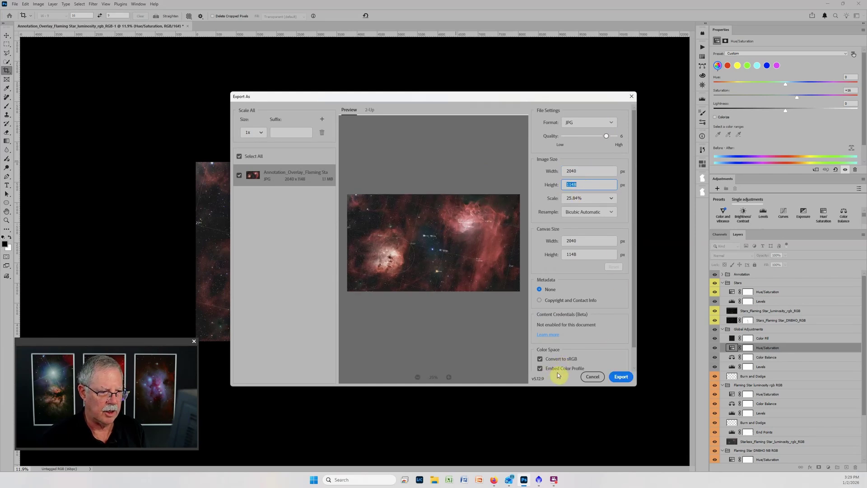
left_click(620, 377)
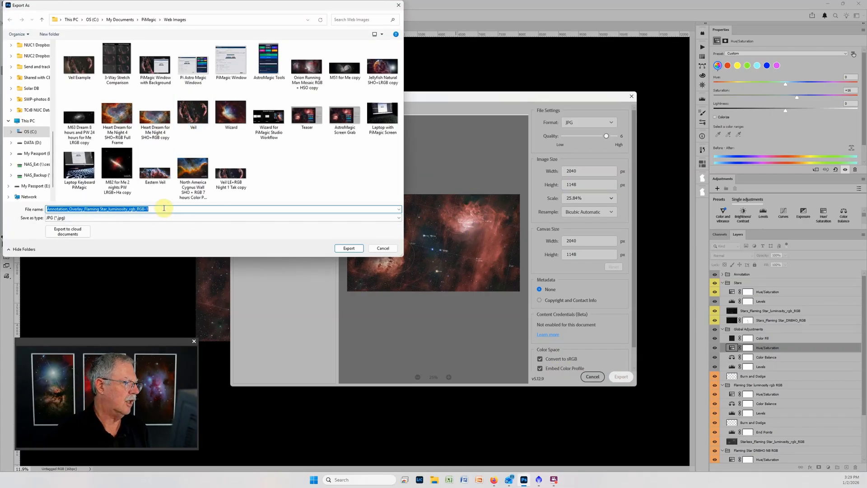
type("Flaming Star")
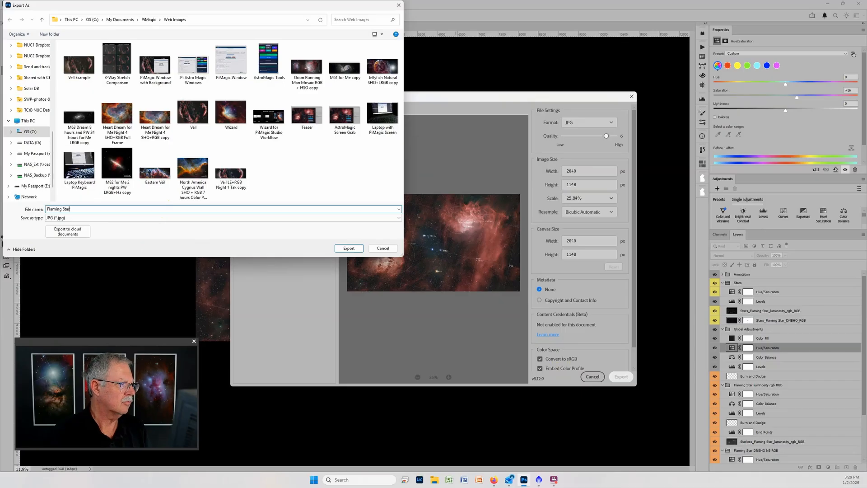
type("Example")
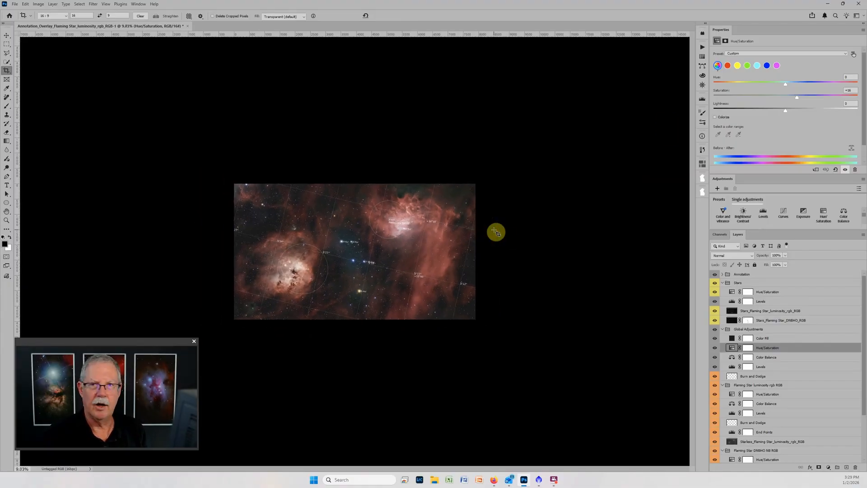
mouse_move(668, 299)
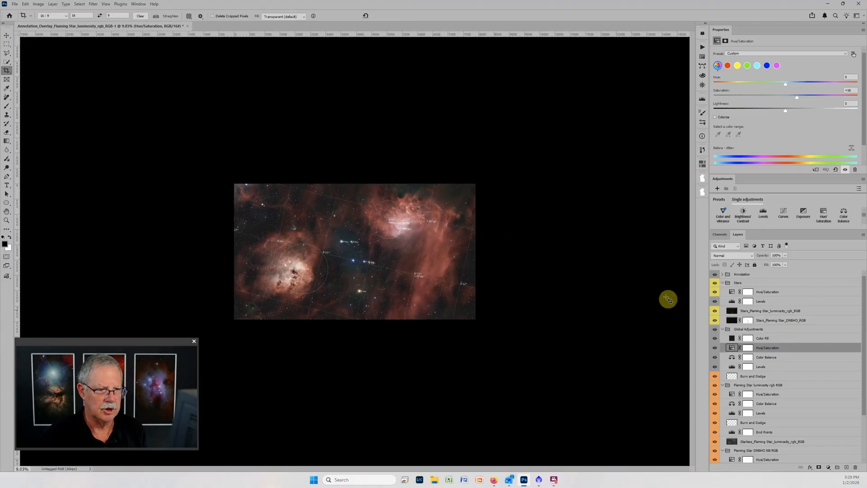
mouse_move(755, 279)
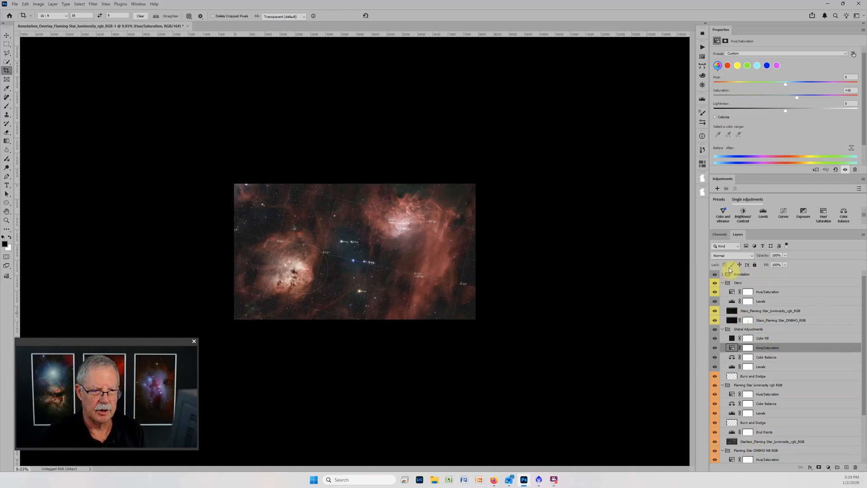
Collapse every layer group with AstroMagic's Close Groups utility
left_click(714, 274)
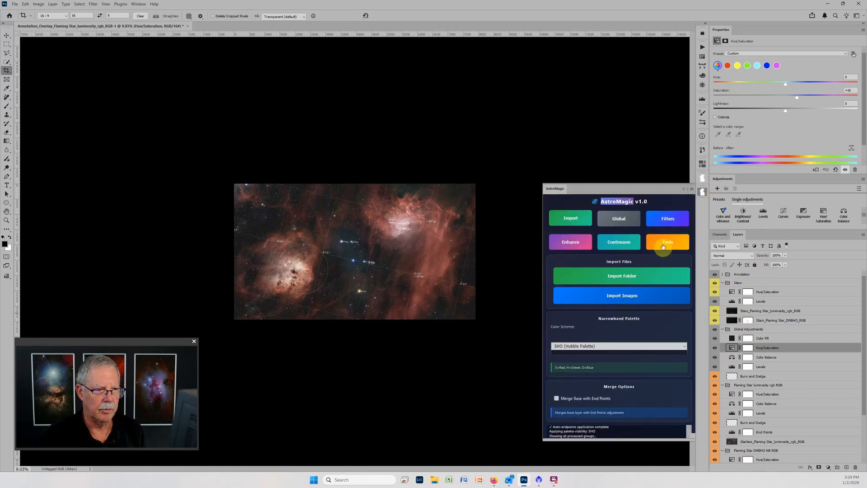
left_click(667, 242)
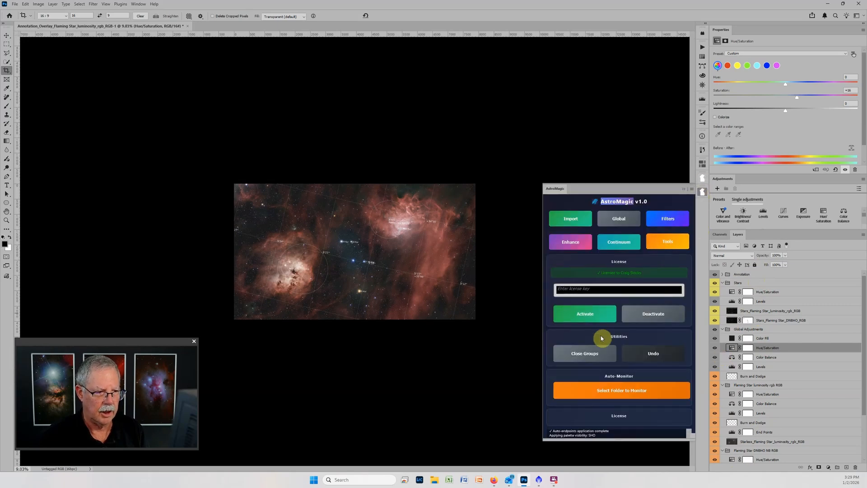
left_click(584, 353)
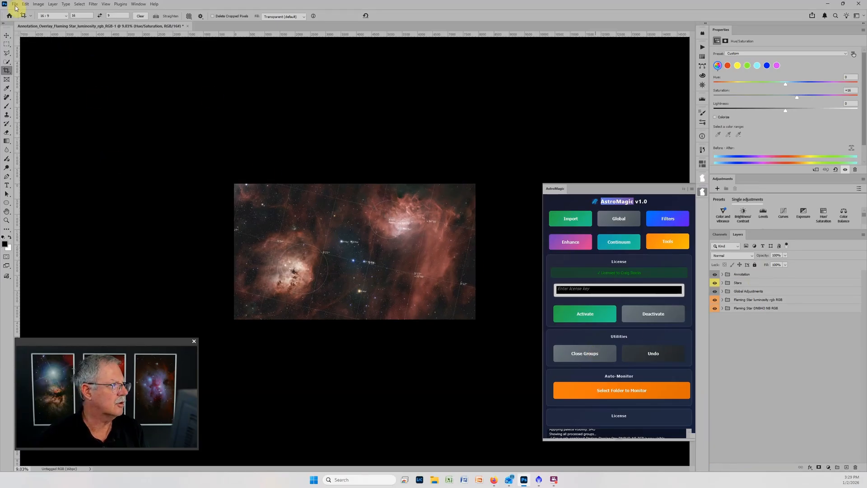
Save a copy as a PSB named 'Flaming STar Tak example' in Photos > 2025 Photos
left_click(14, 4)
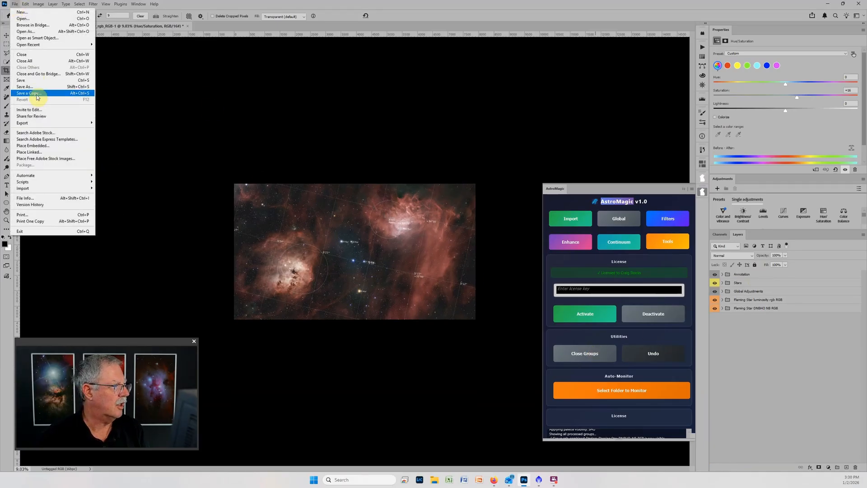
left_click(24, 86)
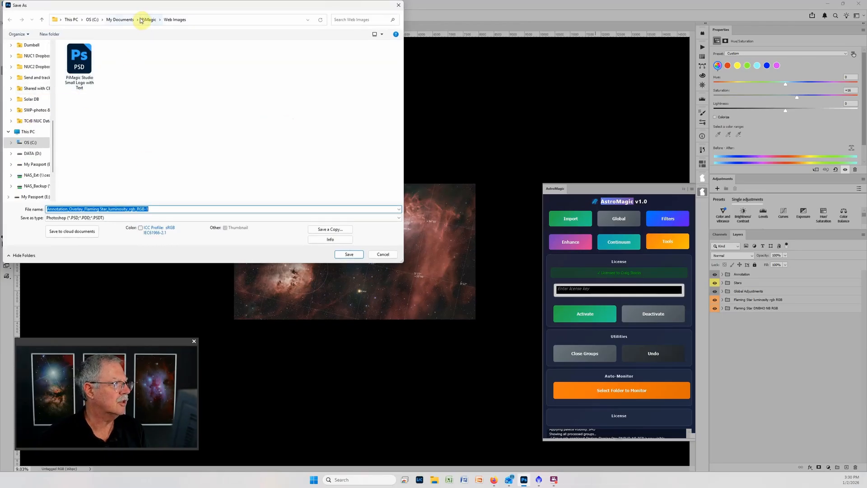
left_click(137, 19)
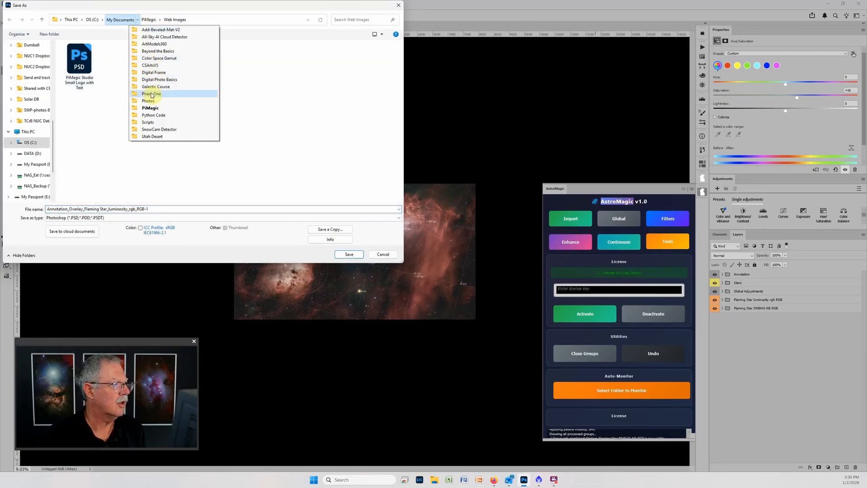
left_click(148, 100)
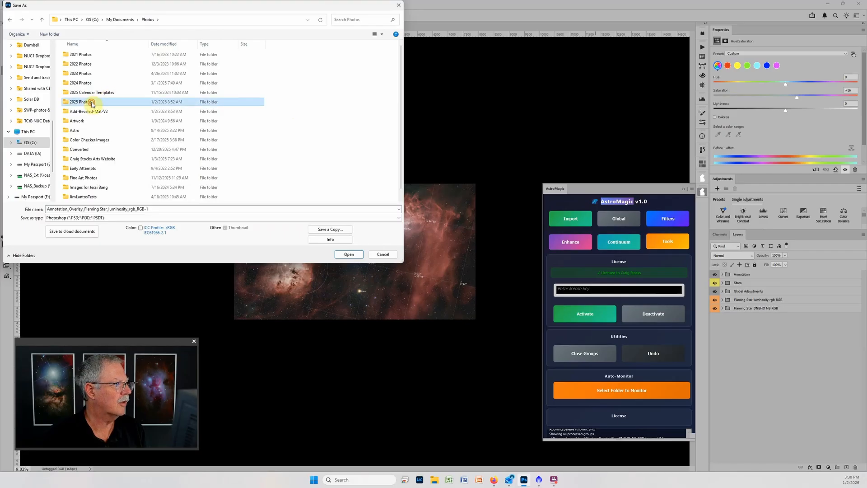
left_click(397, 217)
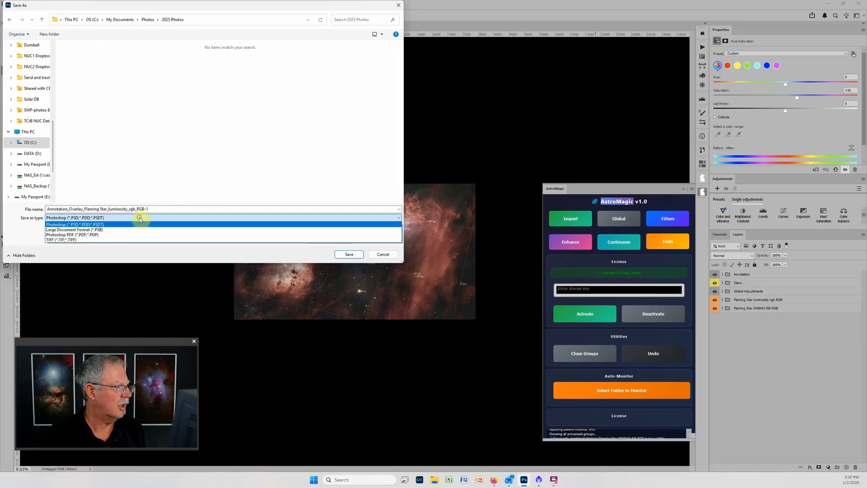
left_click(75, 229)
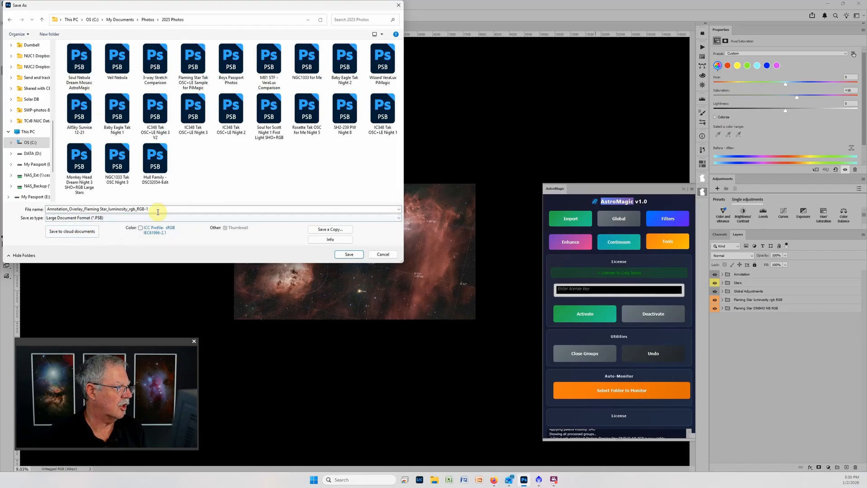
type("Flaming STar Tak")
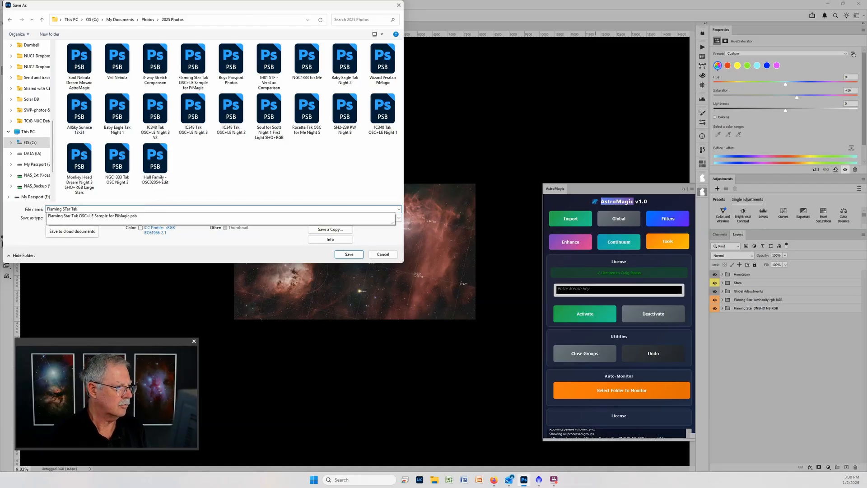
left_click(348, 255)
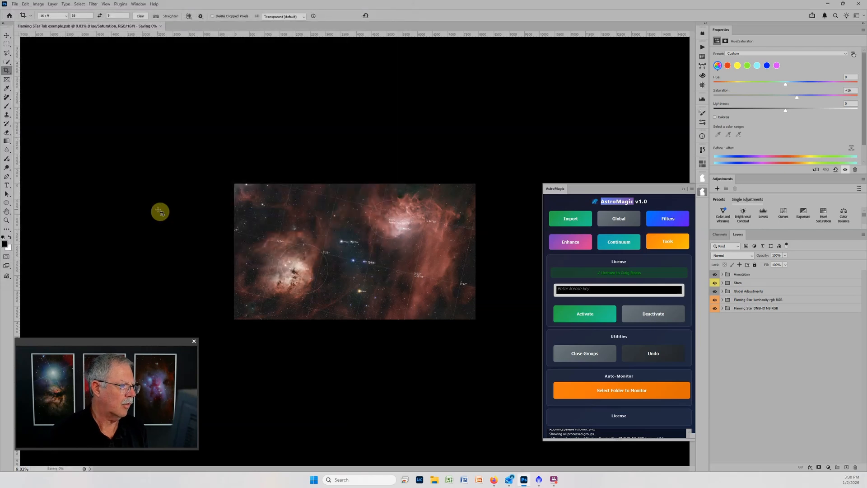
mouse_move(423, 205)
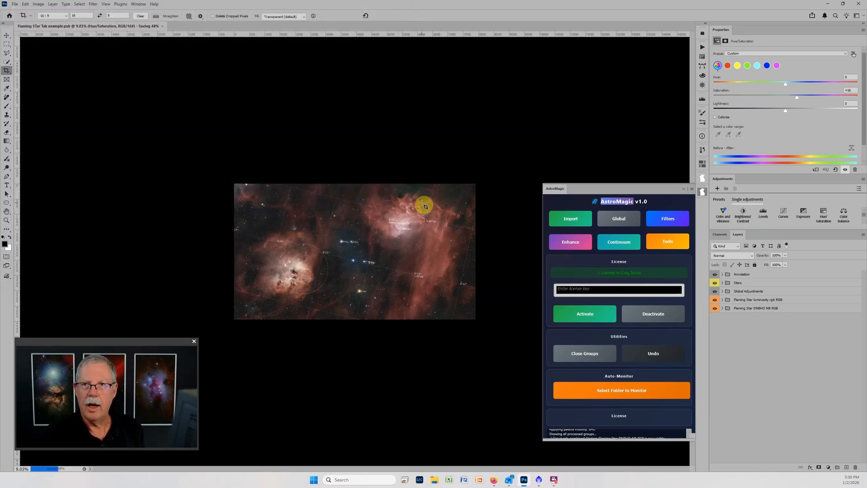
mouse_move(420, 203)
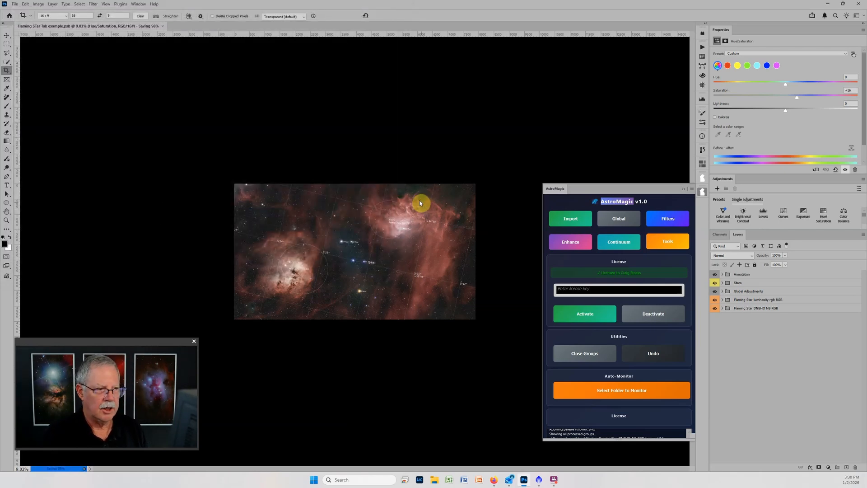